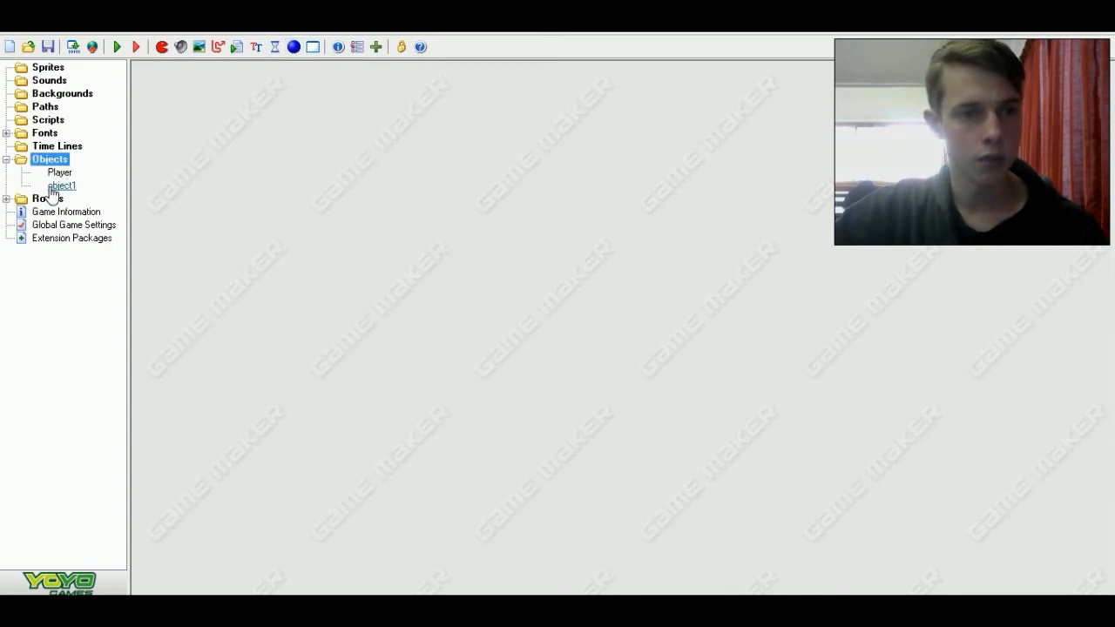
# - Rename the new object to controller and confirm it
pyautogui.doubleClick(61, 185)
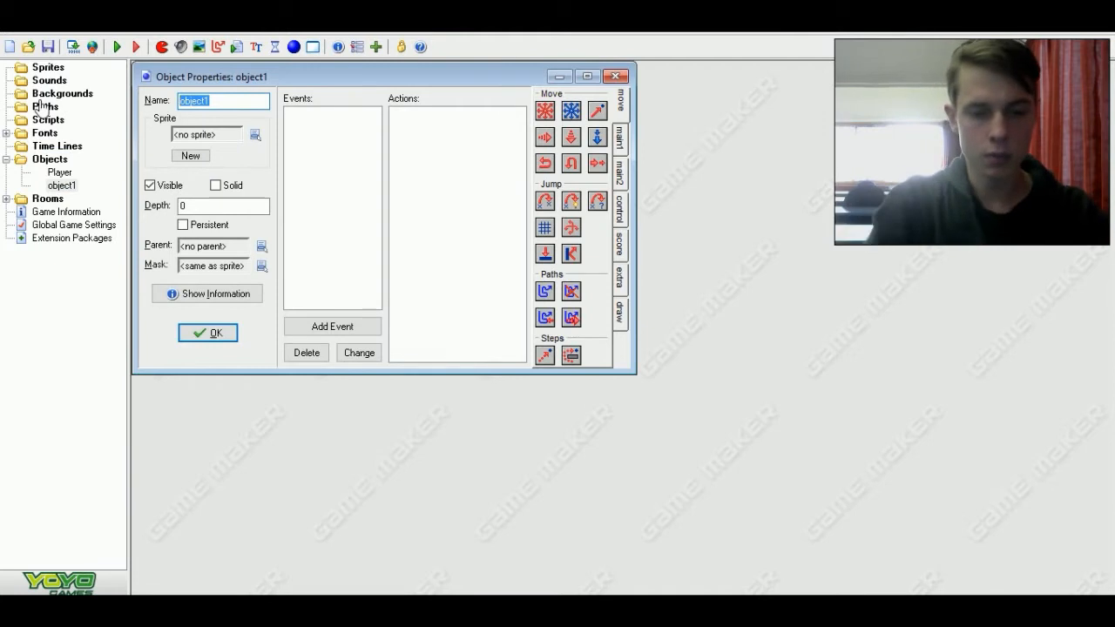
pyautogui.write('controller')
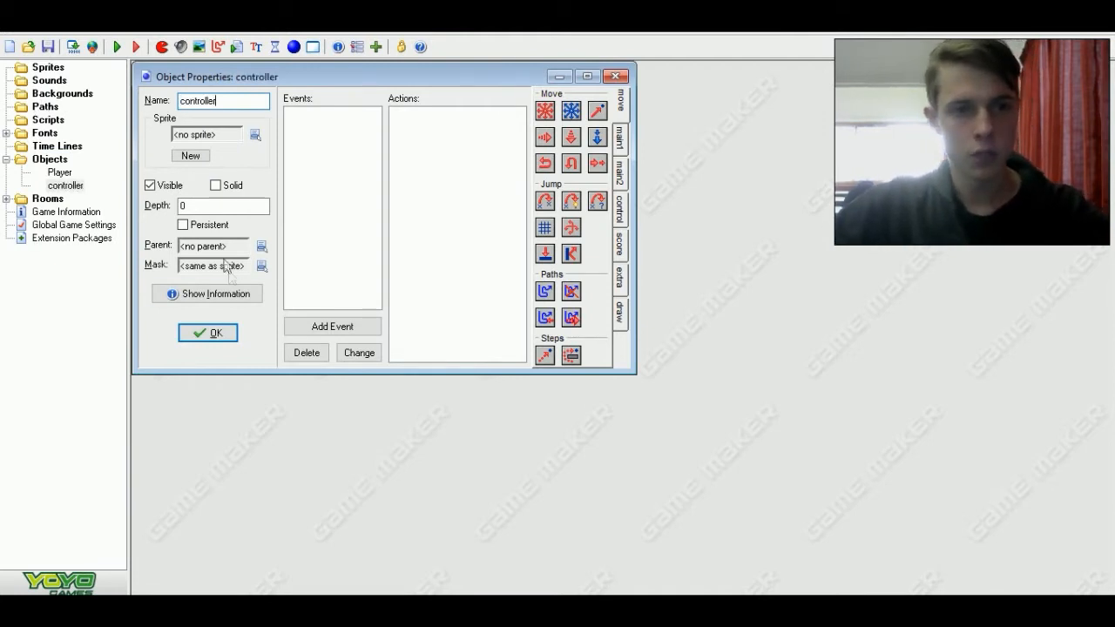
pyautogui.click(207, 332)
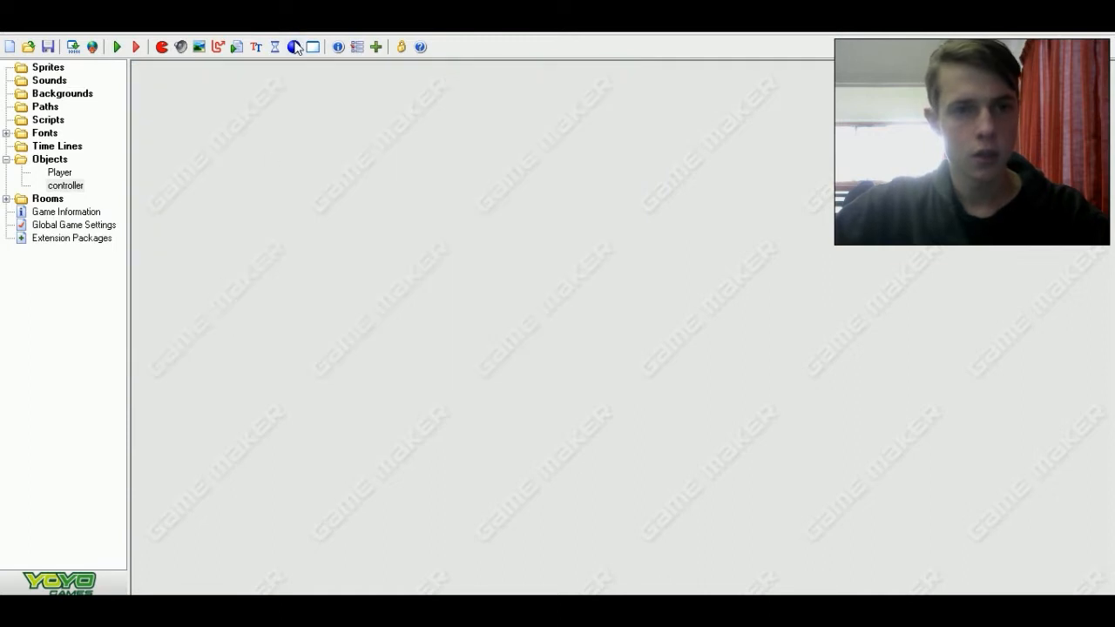
# - Create a second object named Mass and confirm it
pyautogui.click(296, 47)
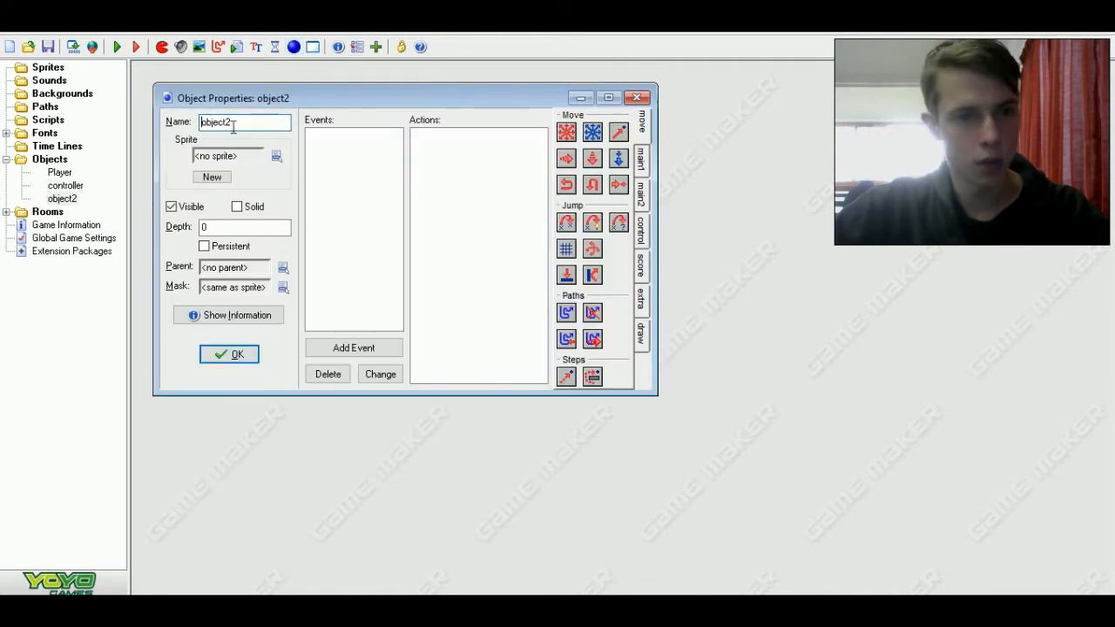
pyautogui.write('M')
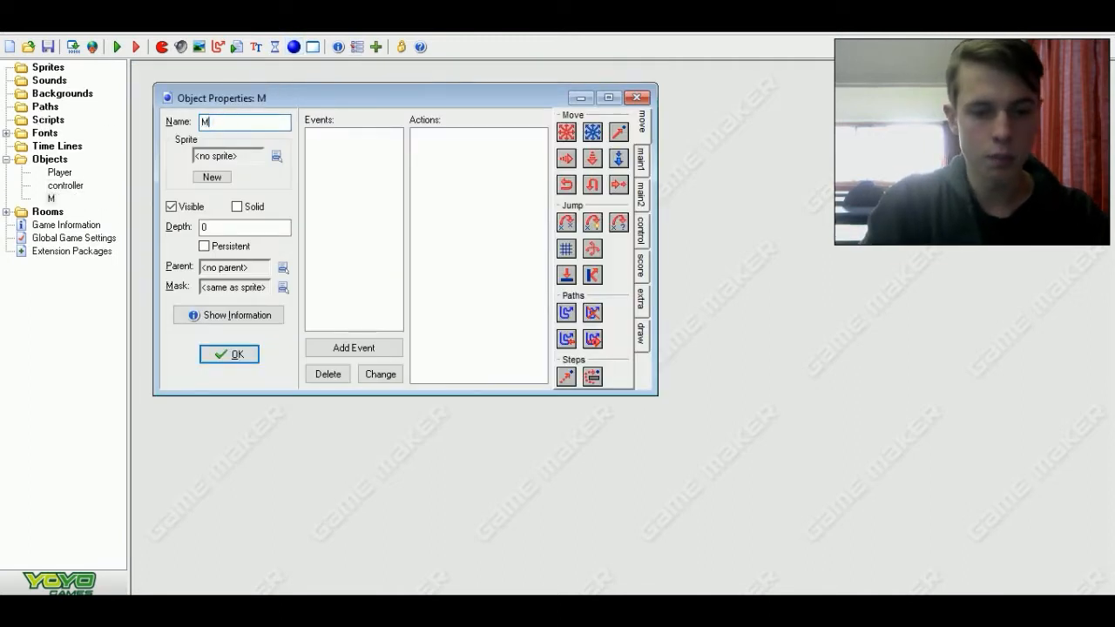
pyautogui.write('ass')
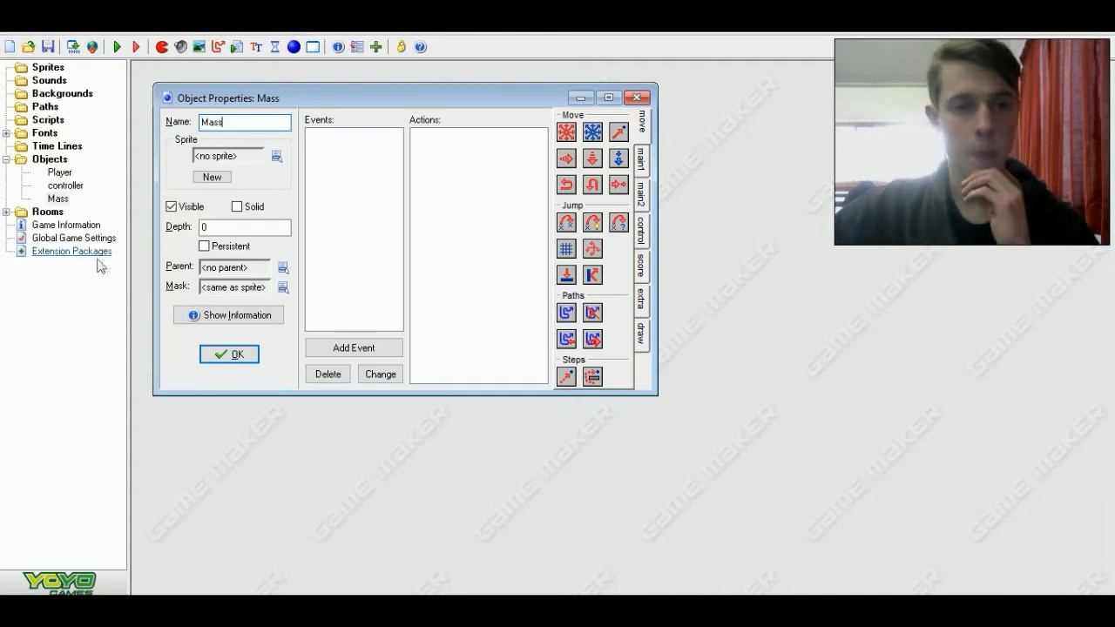
pyautogui.click(229, 354)
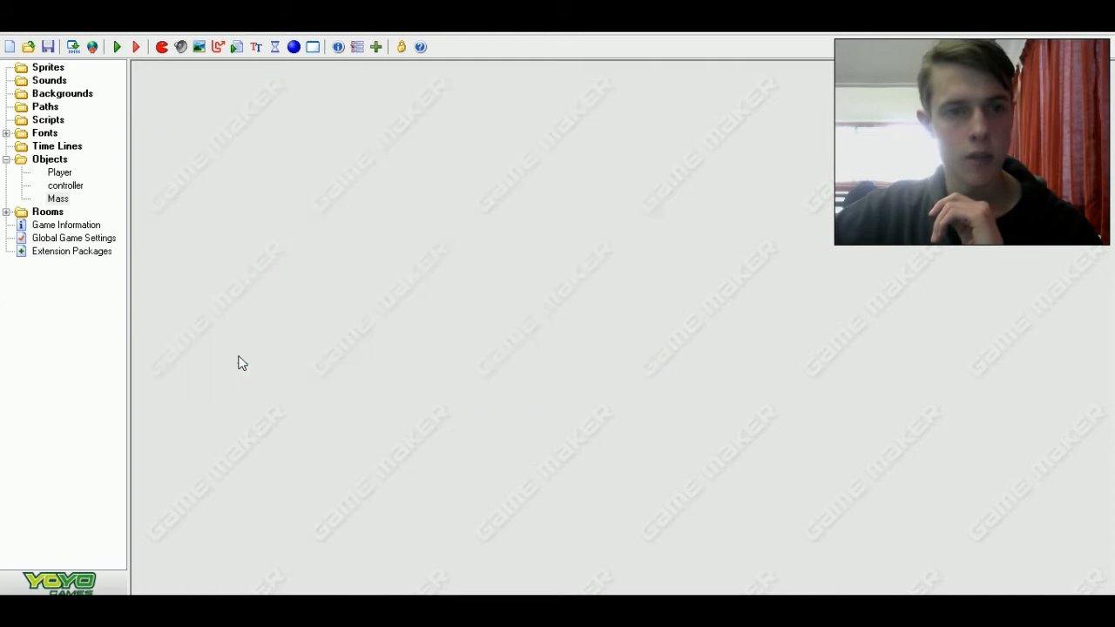
# - Add an Execute Code action in controller's Create event with max_mass=50
pyautogui.doubleClick(65, 185)
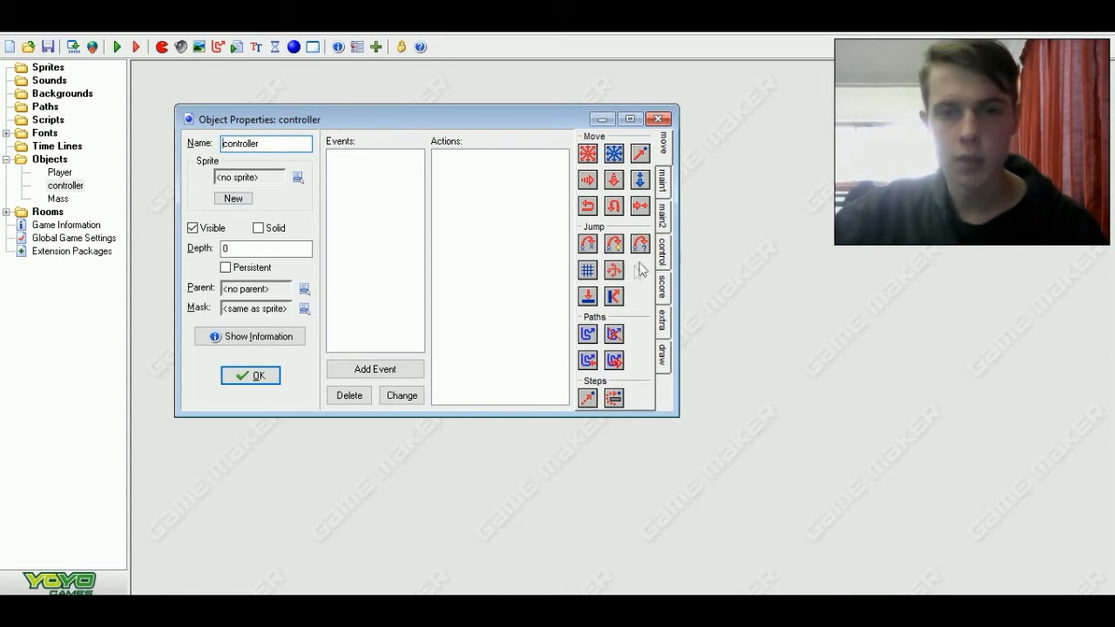
pyautogui.moveTo(670, 253)
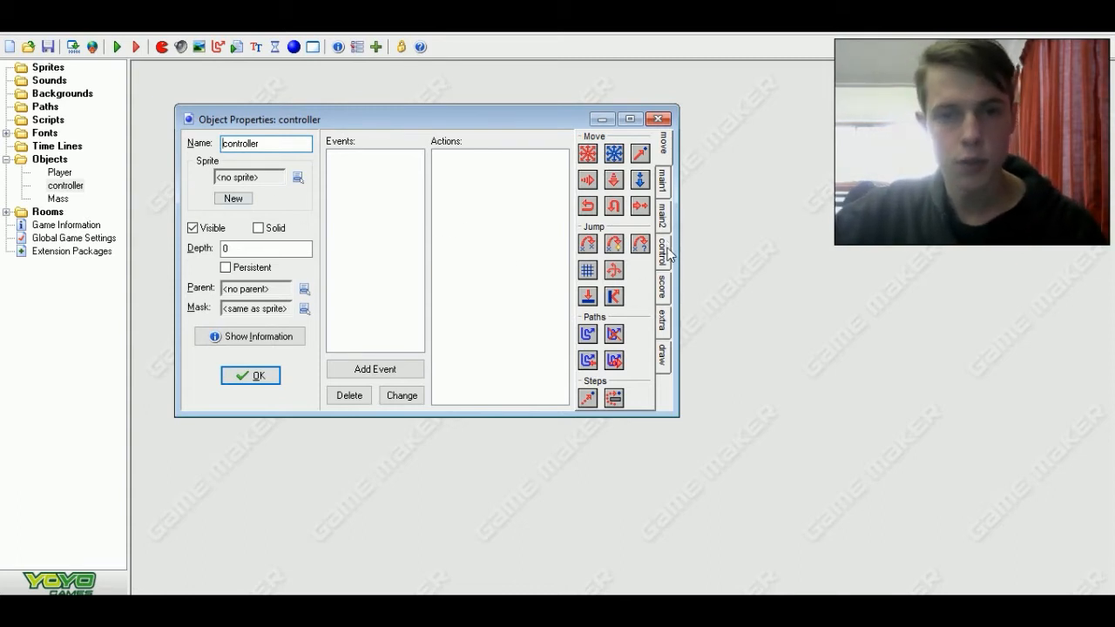
pyautogui.click(375, 370)
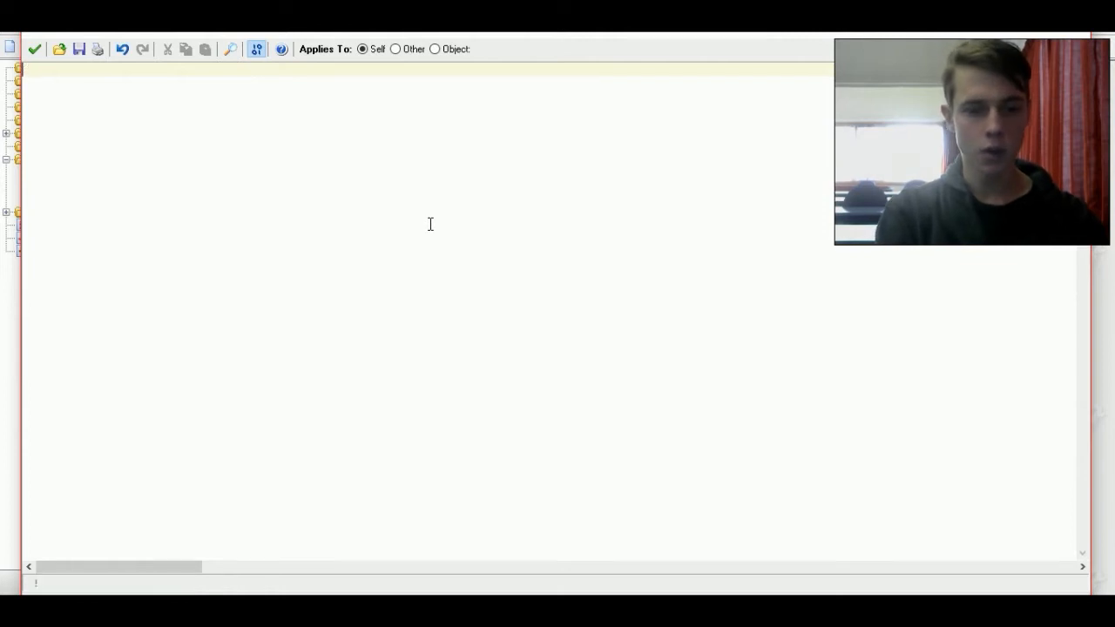
pyautogui.write('max_ma')
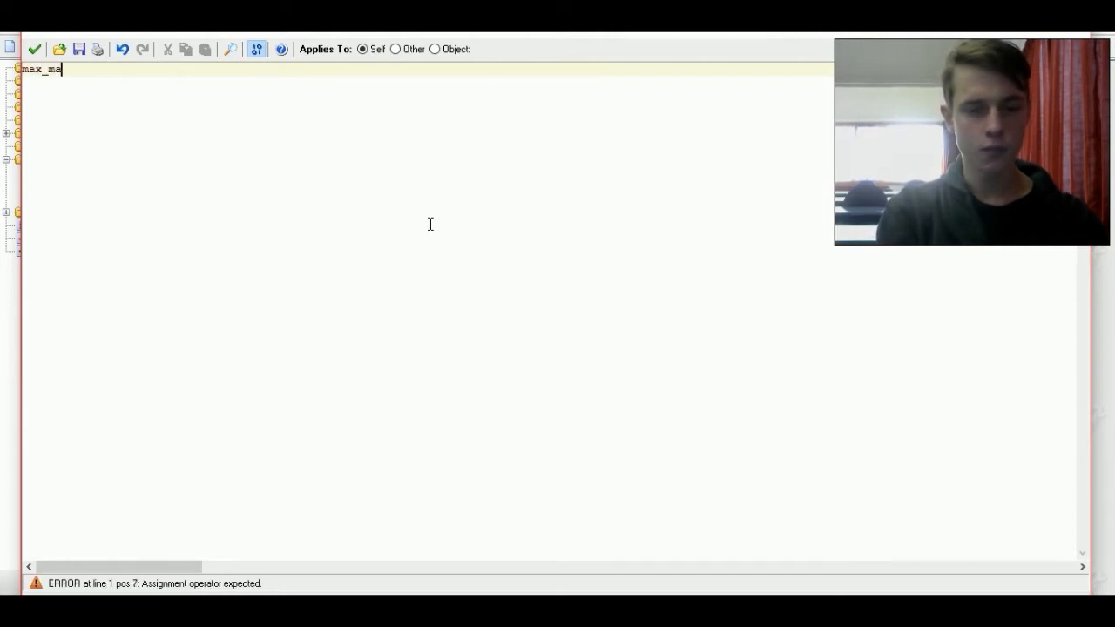
pyautogui.write('s=')
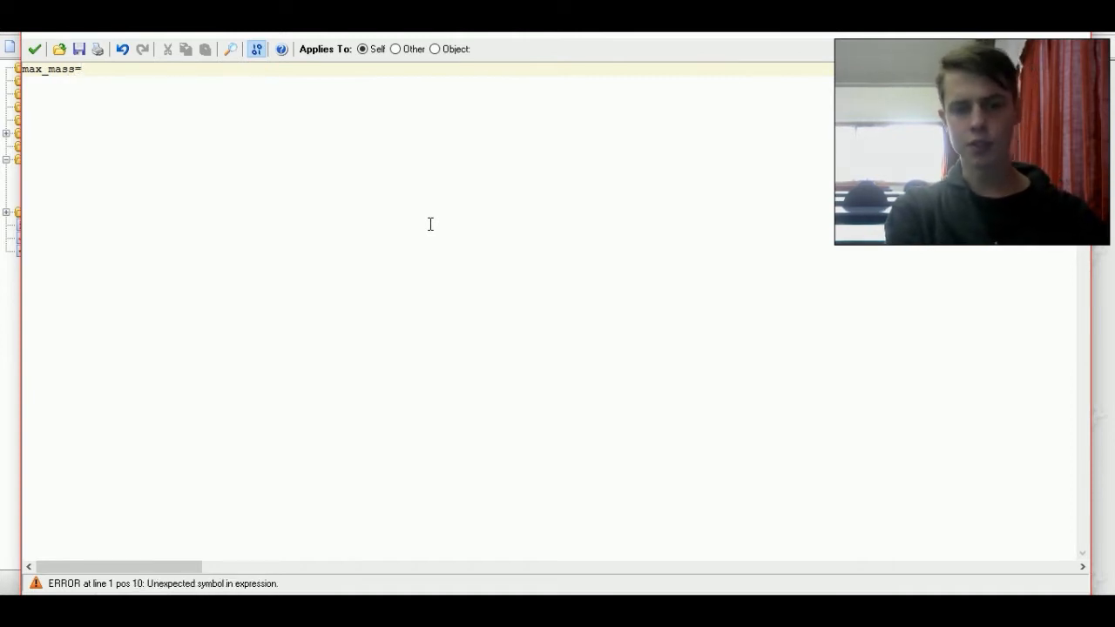
pyautogui.write('50')
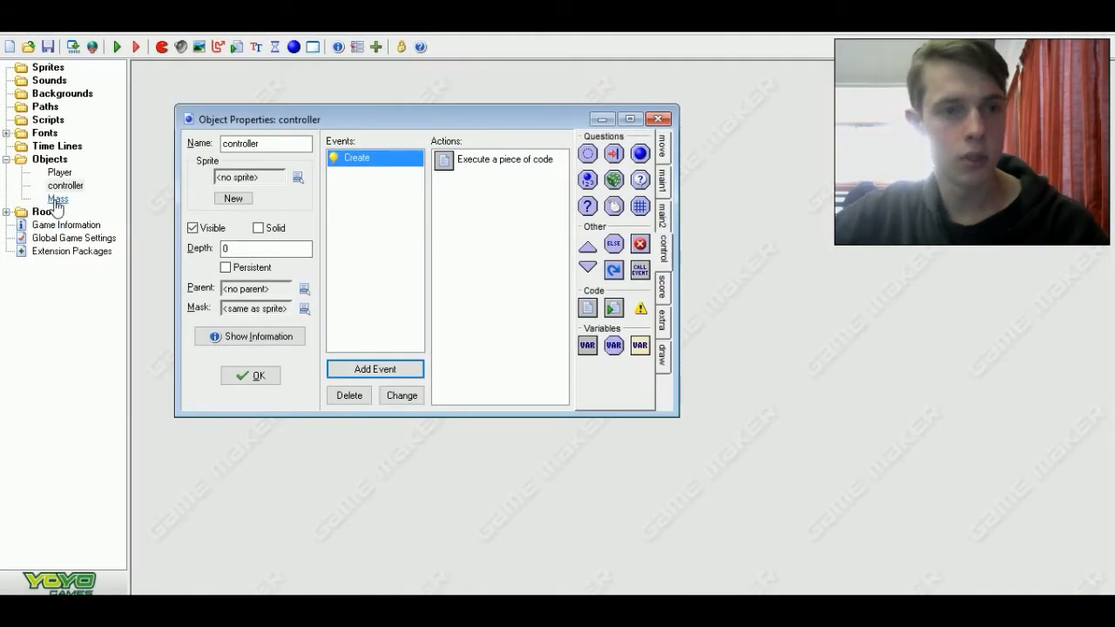
# - Browse Mass's action tabs and start an Execute Code action with an empty editor
pyautogui.doubleClick(57, 199)
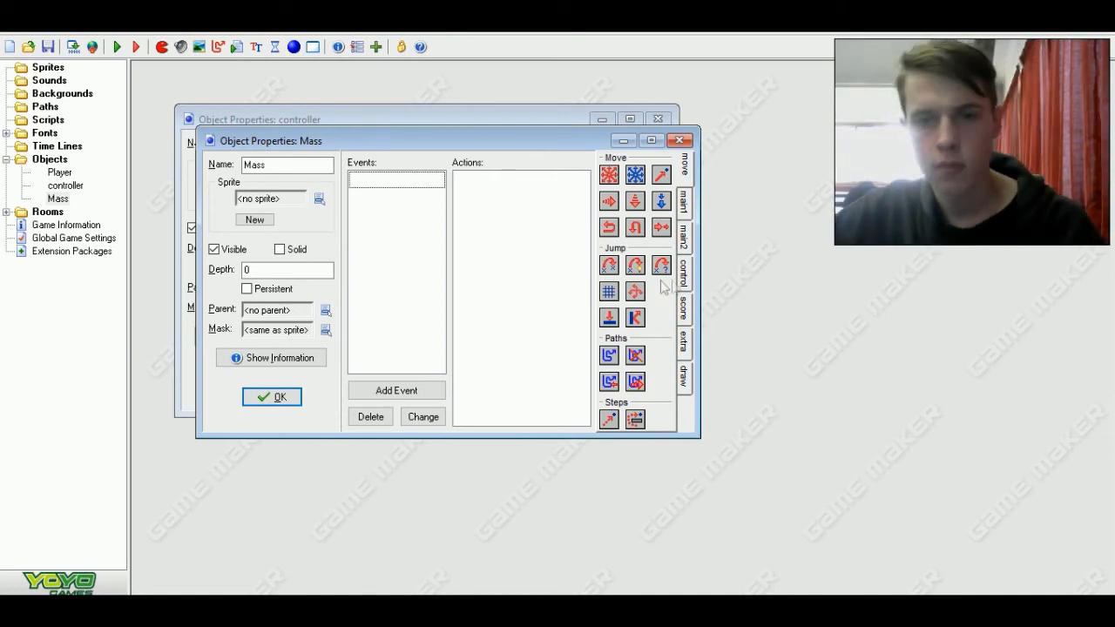
pyautogui.click(683, 270)
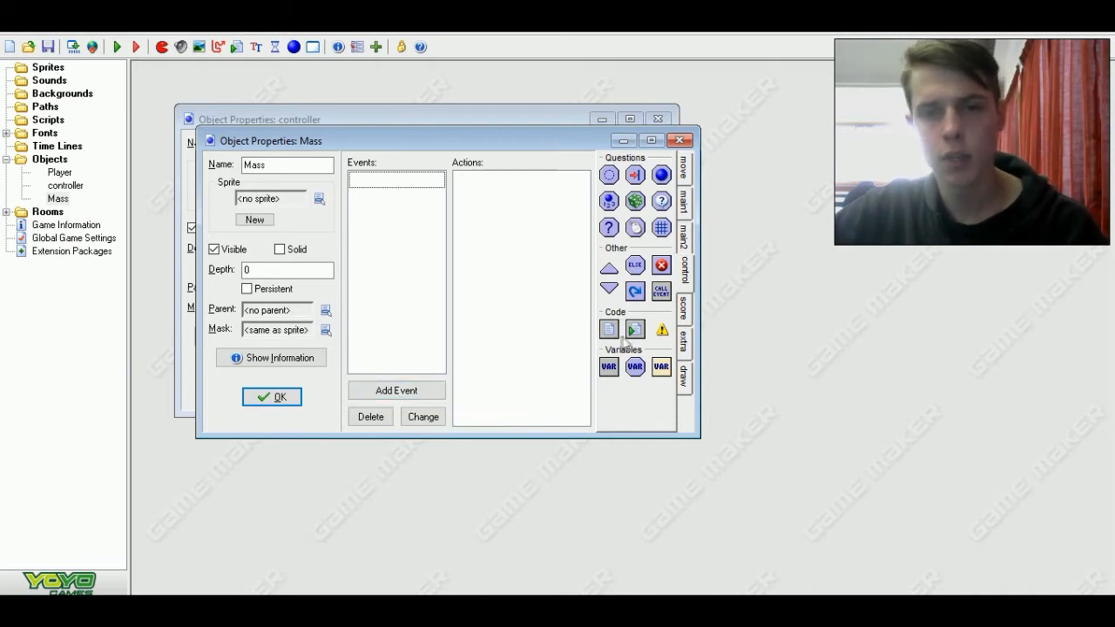
pyautogui.click(683, 375)
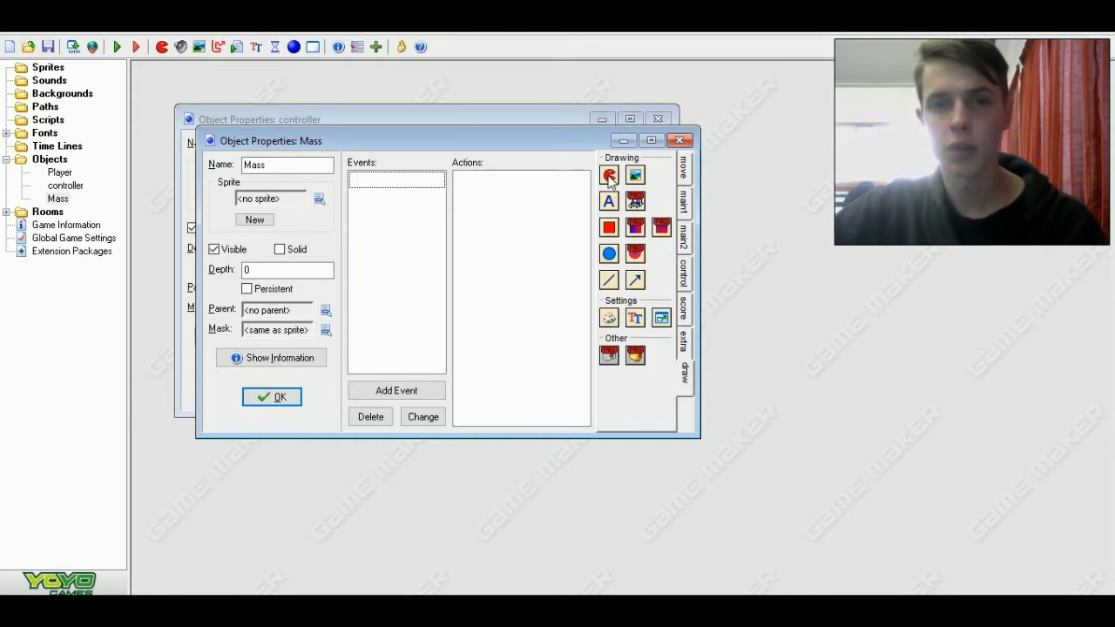
pyautogui.moveTo(486, 329)
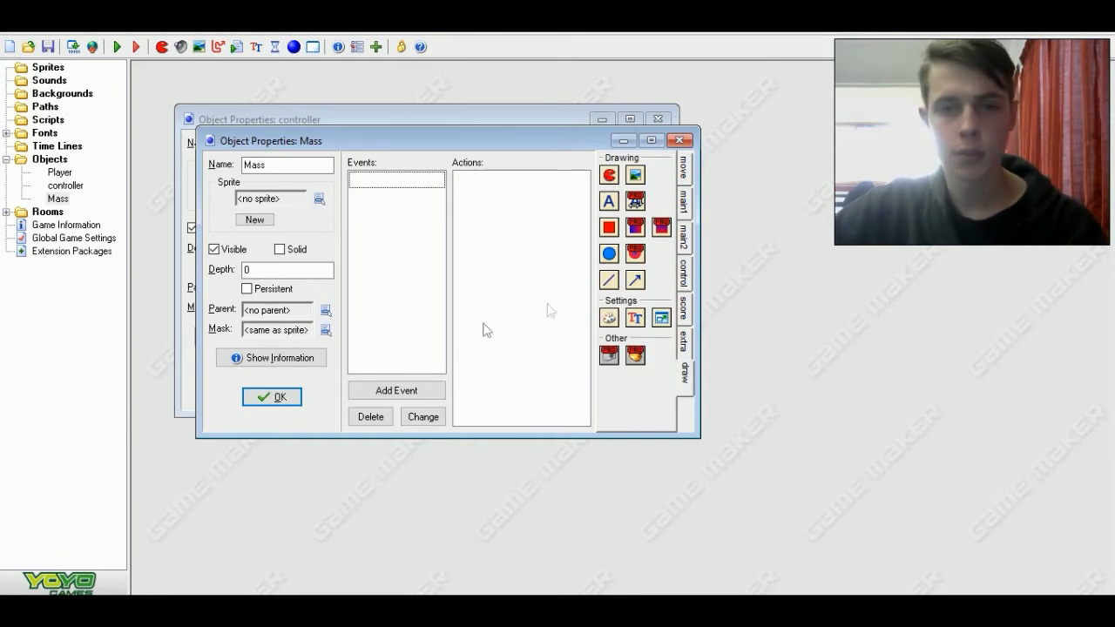
pyautogui.click(395, 390)
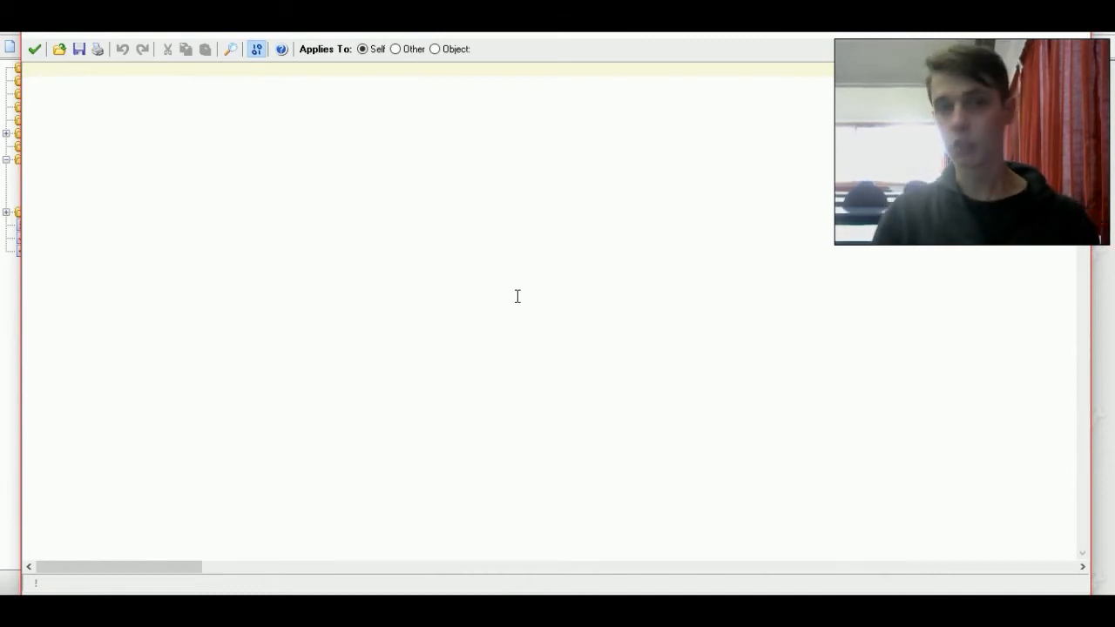
# - Write draw_circle(x,y,3,false); in the Mass Draw code
pyautogui.write('dd')
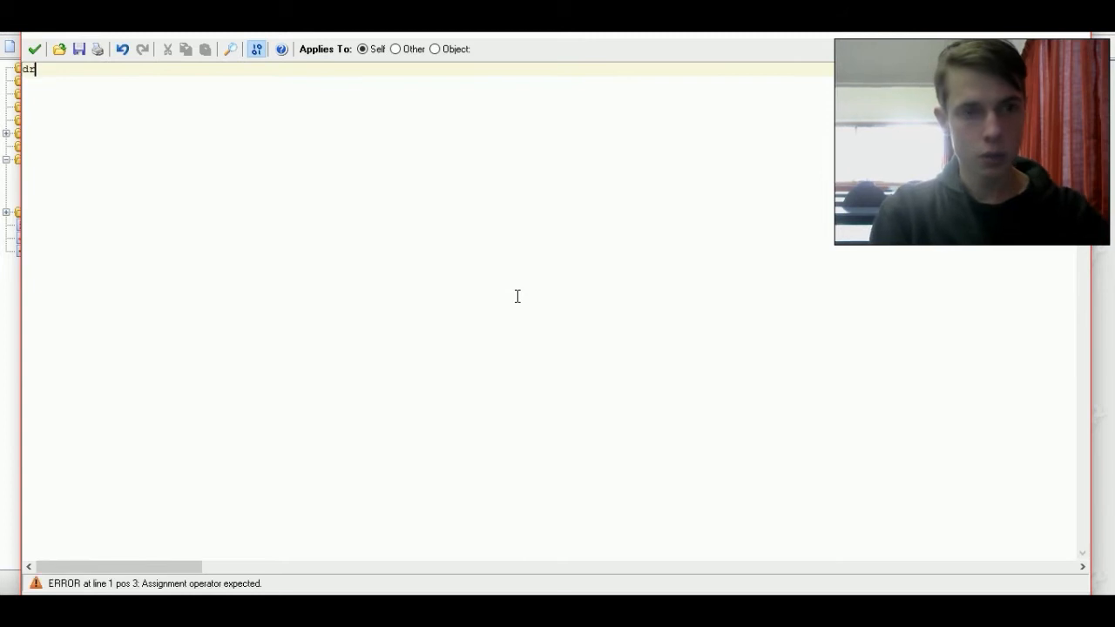
pyautogui.write('draw')
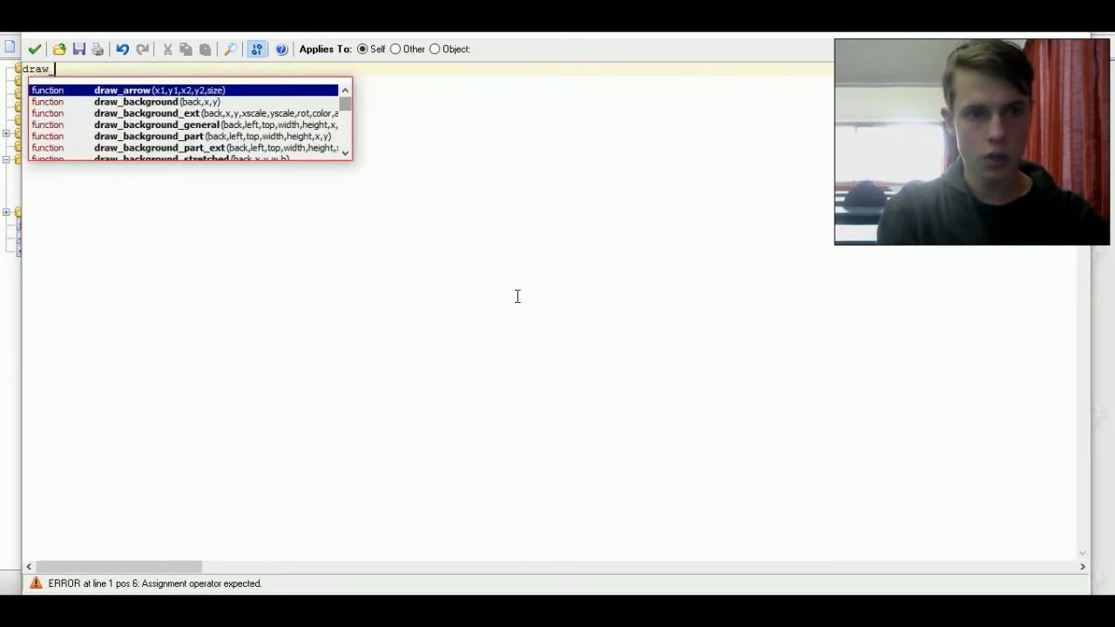
pyautogui.write('_')
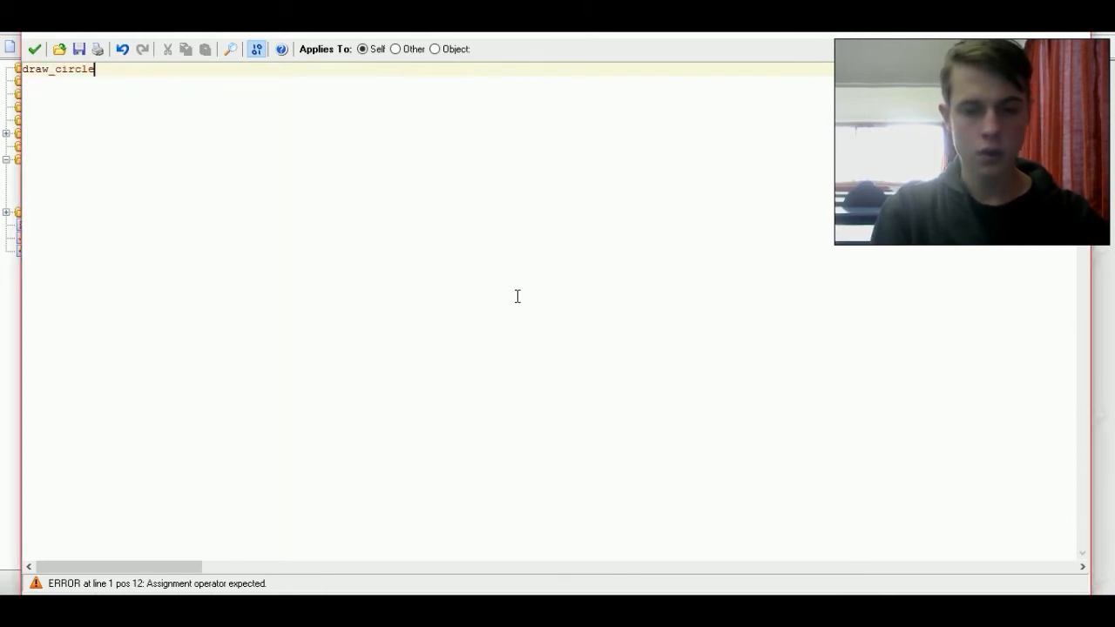
pyautogui.write('(x)')
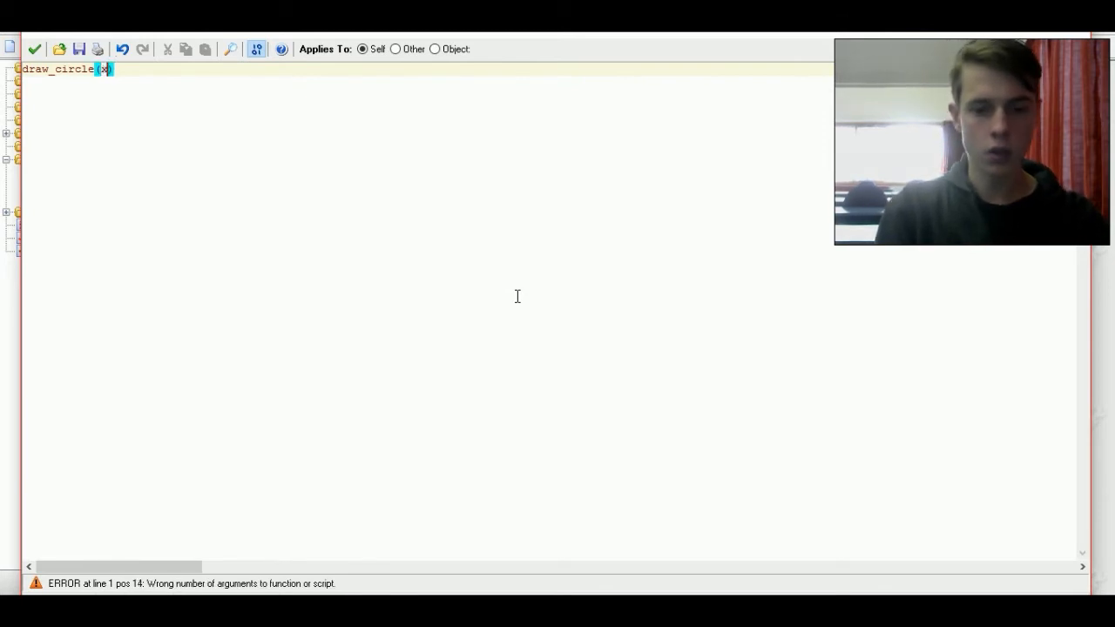
pyautogui.write(',y')
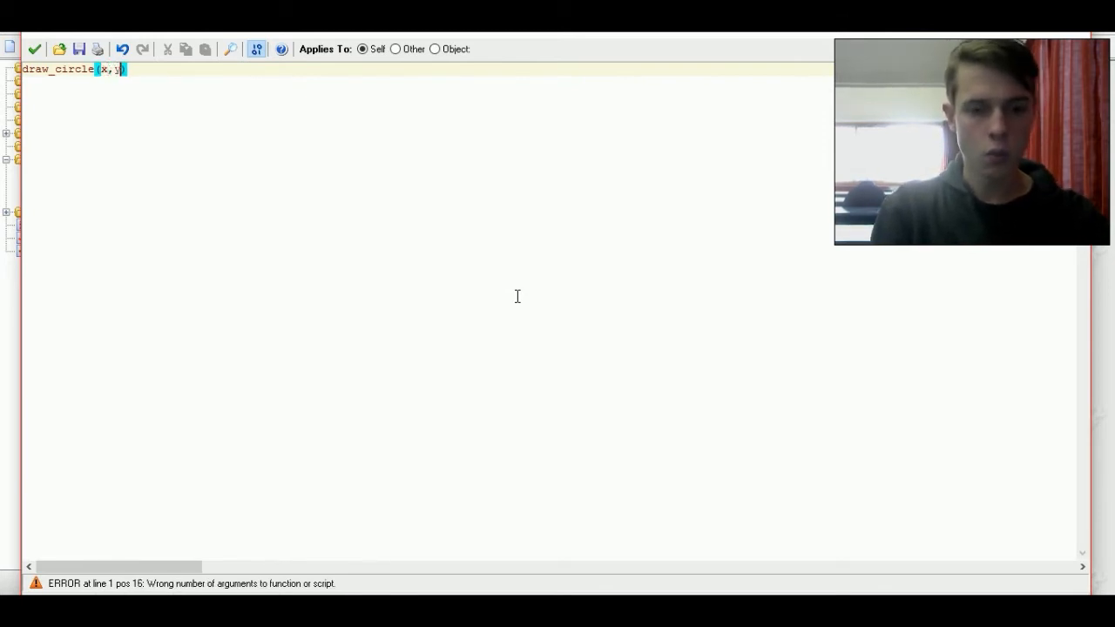
pyautogui.write(',')
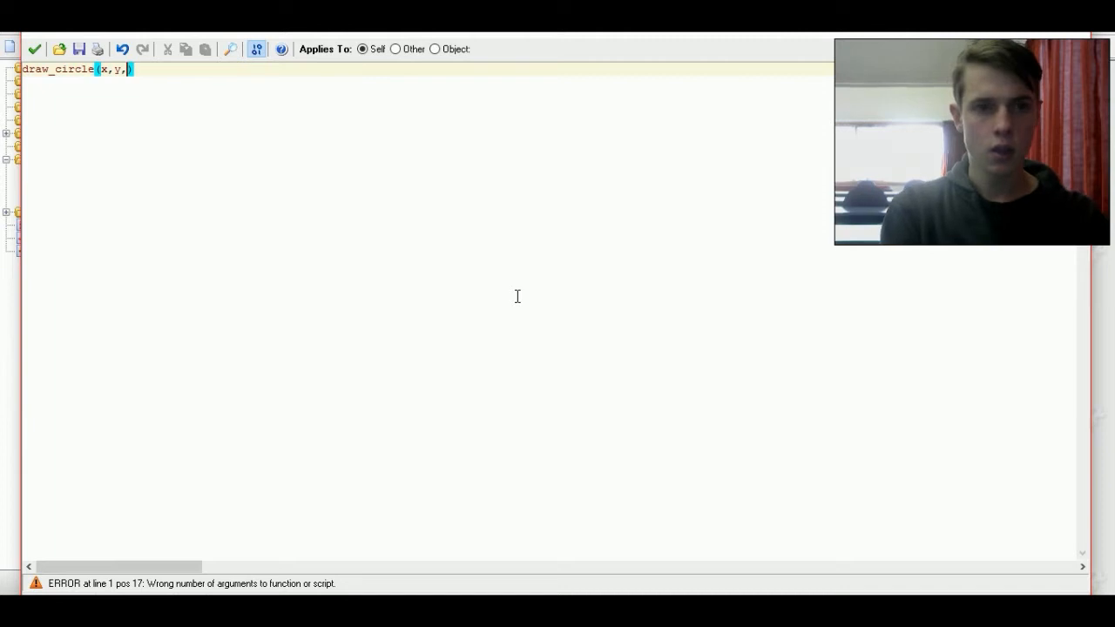
pyautogui.write('3')
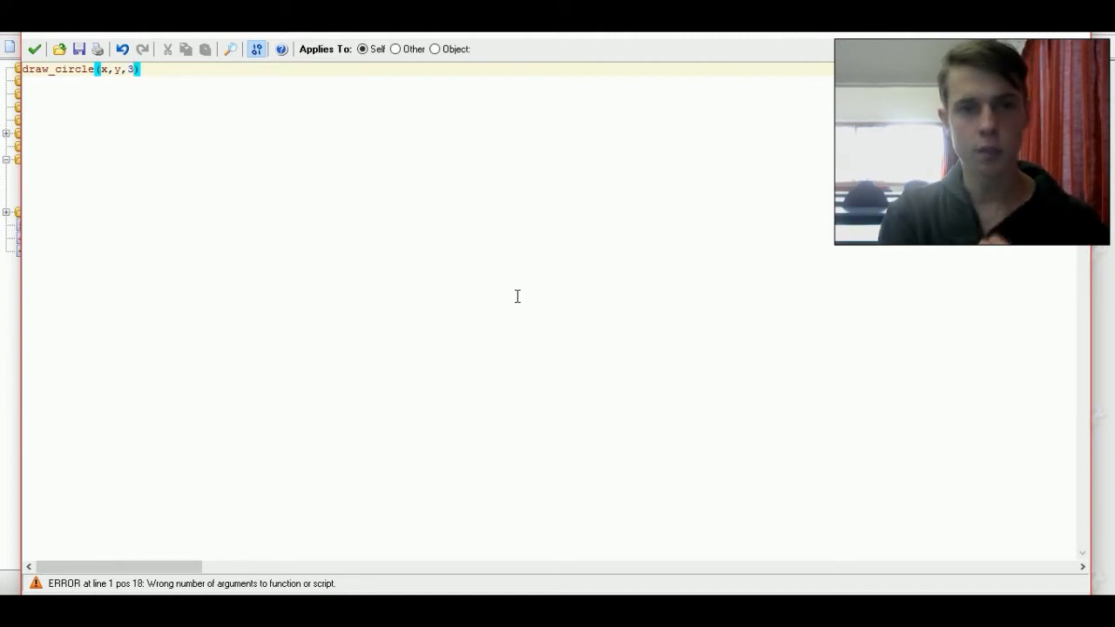
pyautogui.write(',')
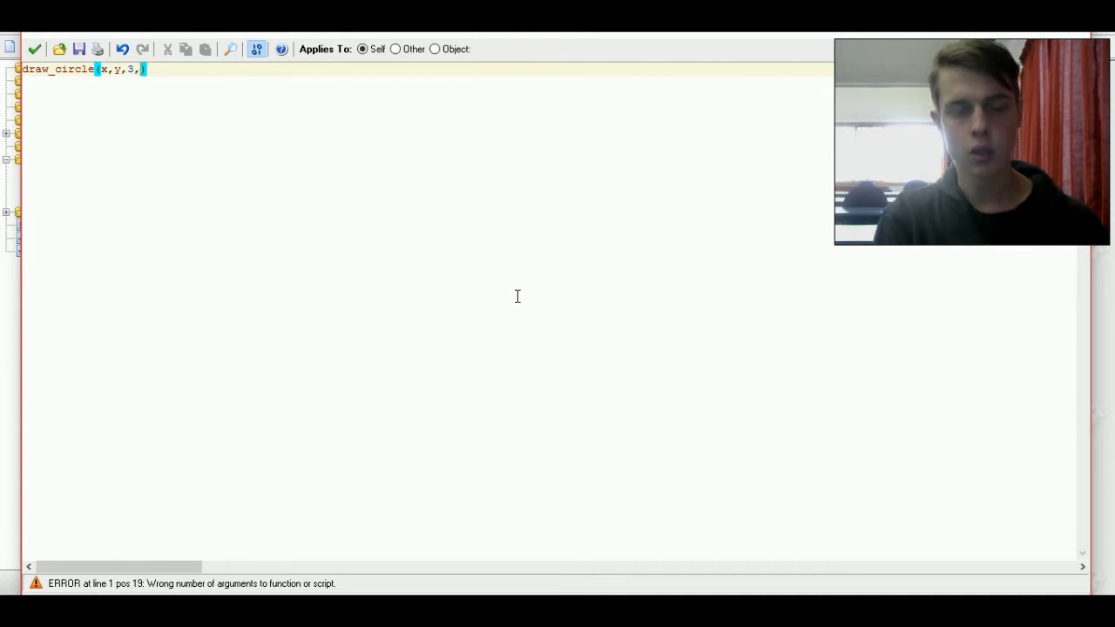
pyautogui.write('false')
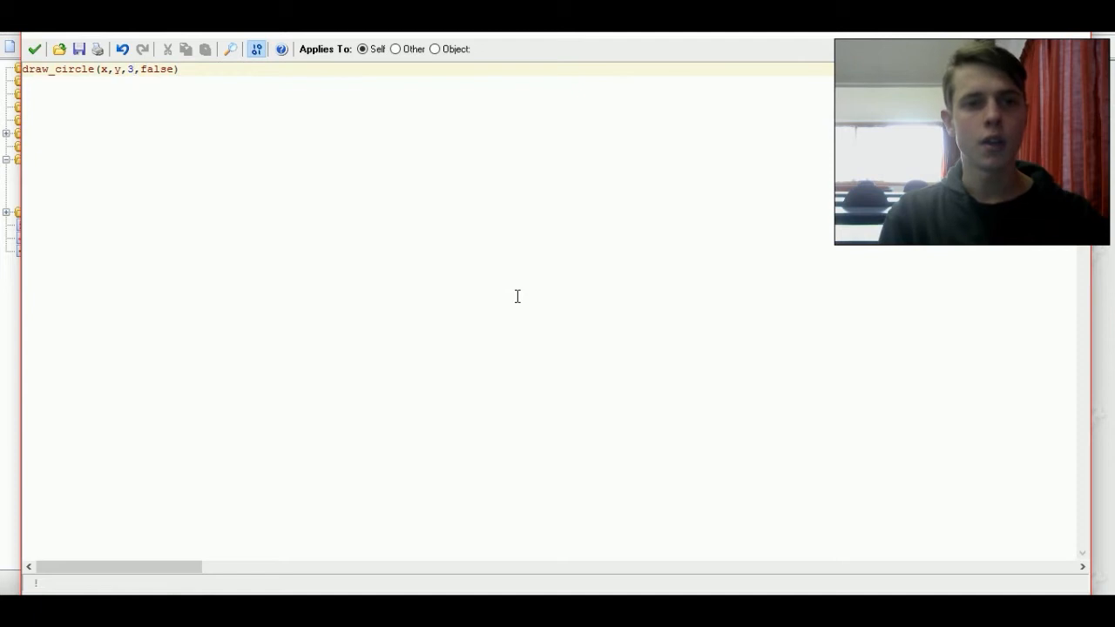
pyautogui.moveTo(136, 143)
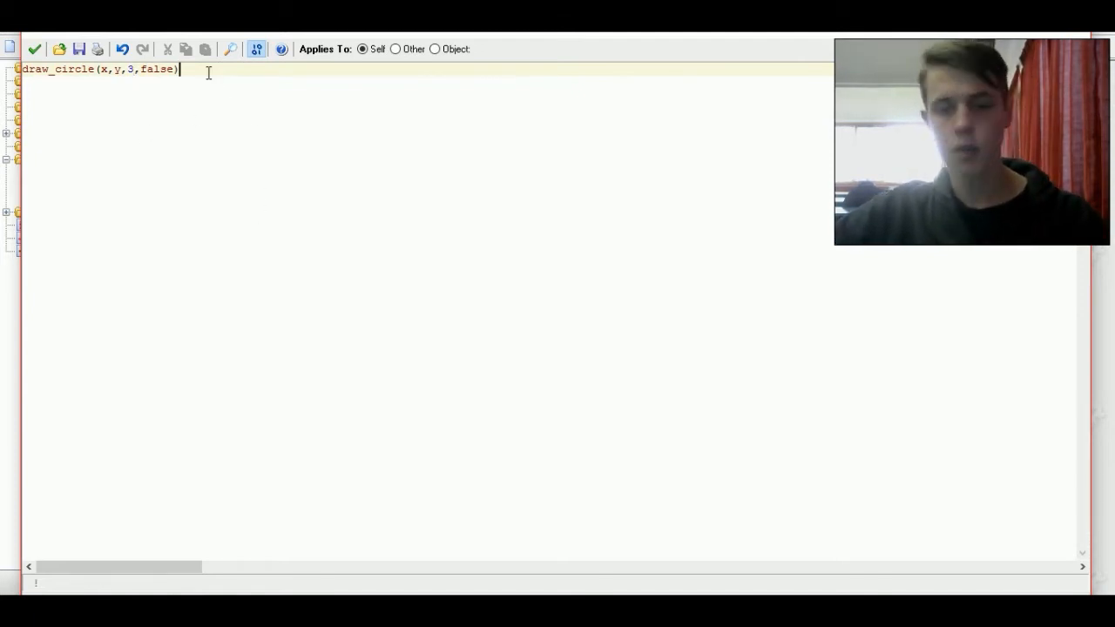
pyautogui.write(';')
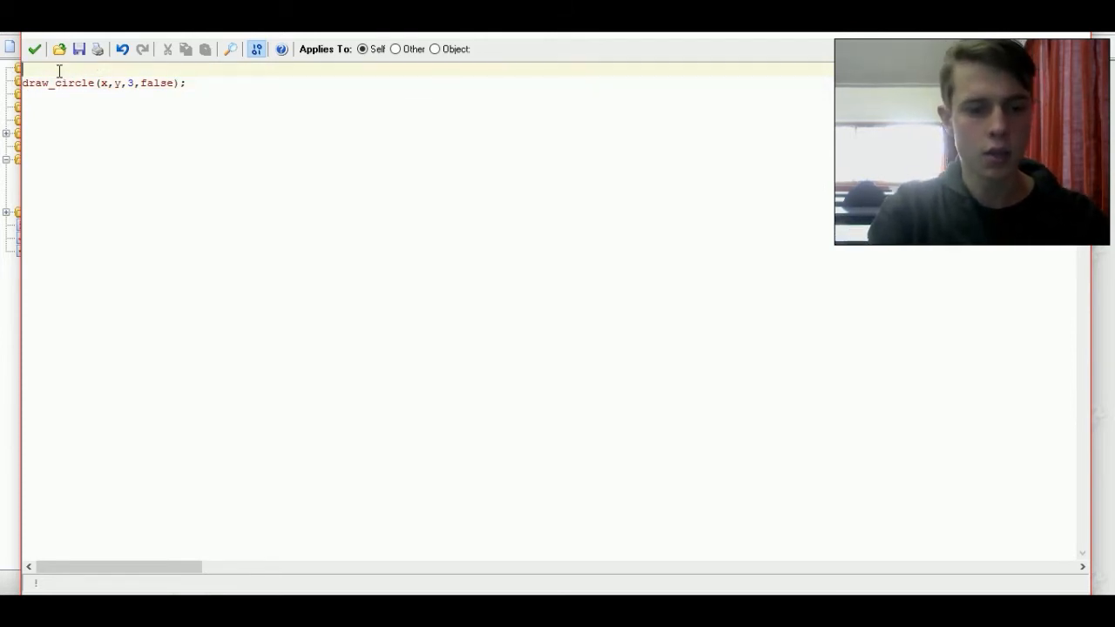
# - Add a draw_set_color call with a c_ colour constant
pyautogui.write('draw_s')
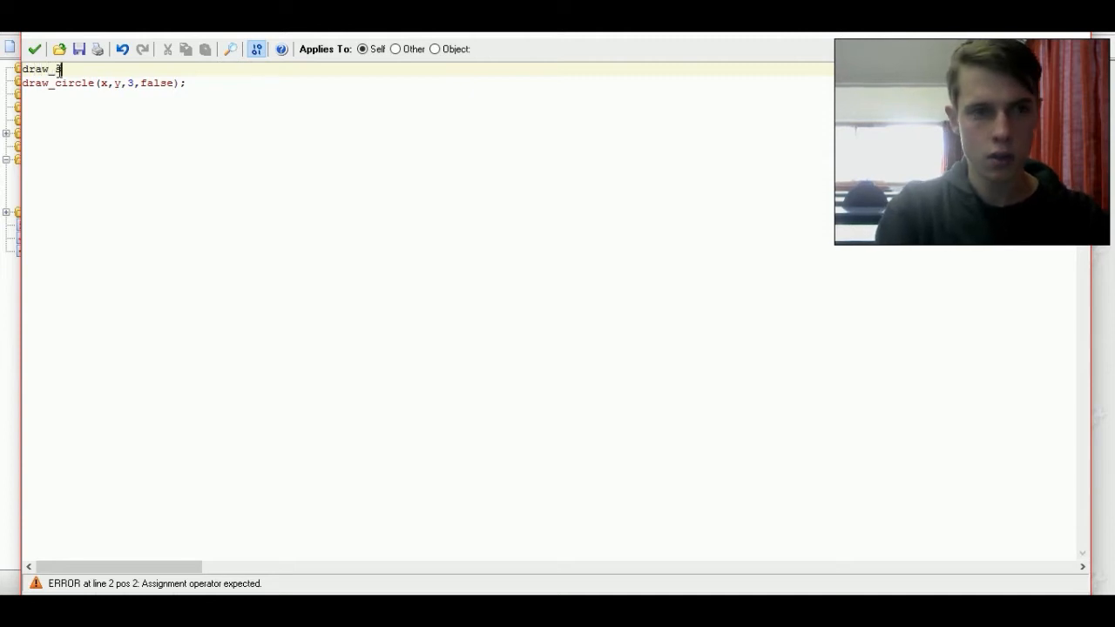
pyautogui.write('set_color')
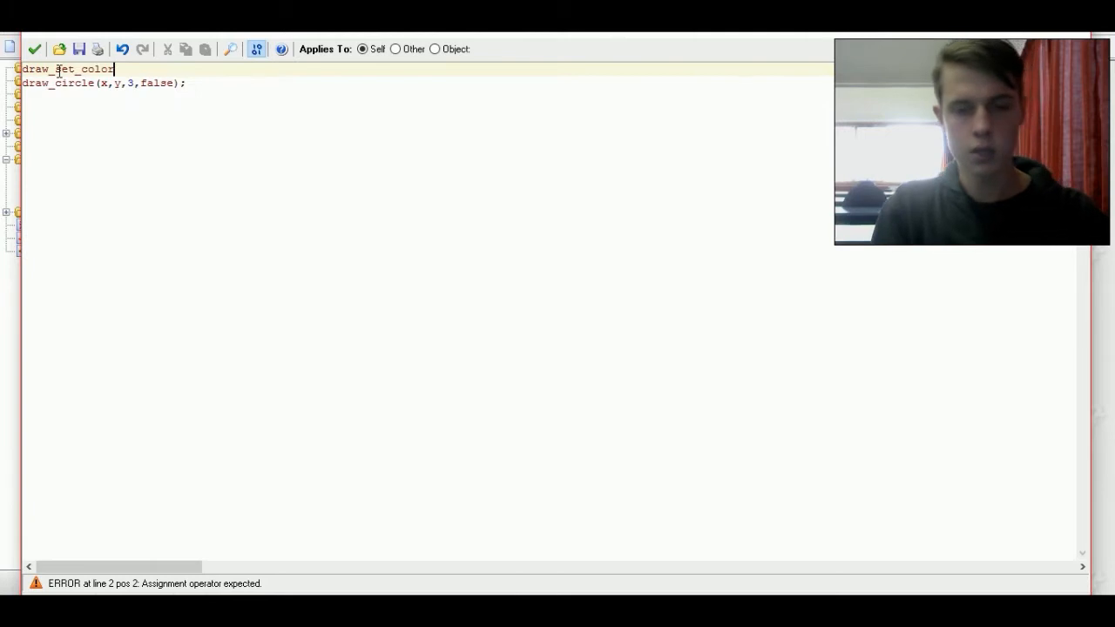
pyautogui.write('(c_')
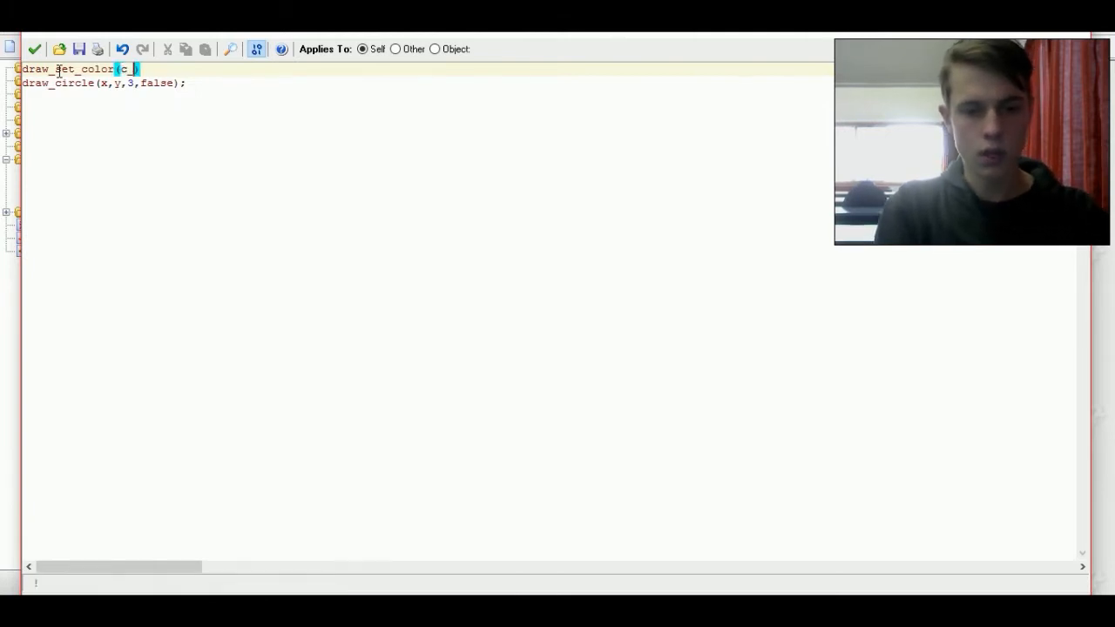
pyautogui.write('c')
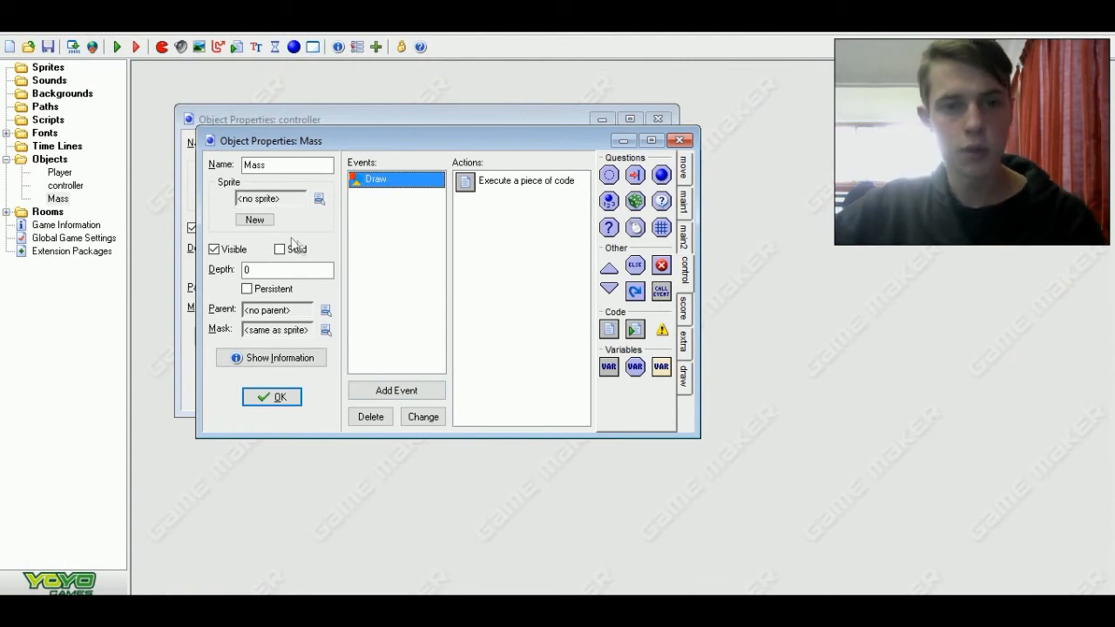
# - Review Player's Step movement code and reopen a code block to begin a while loop
pyautogui.click(272, 398)
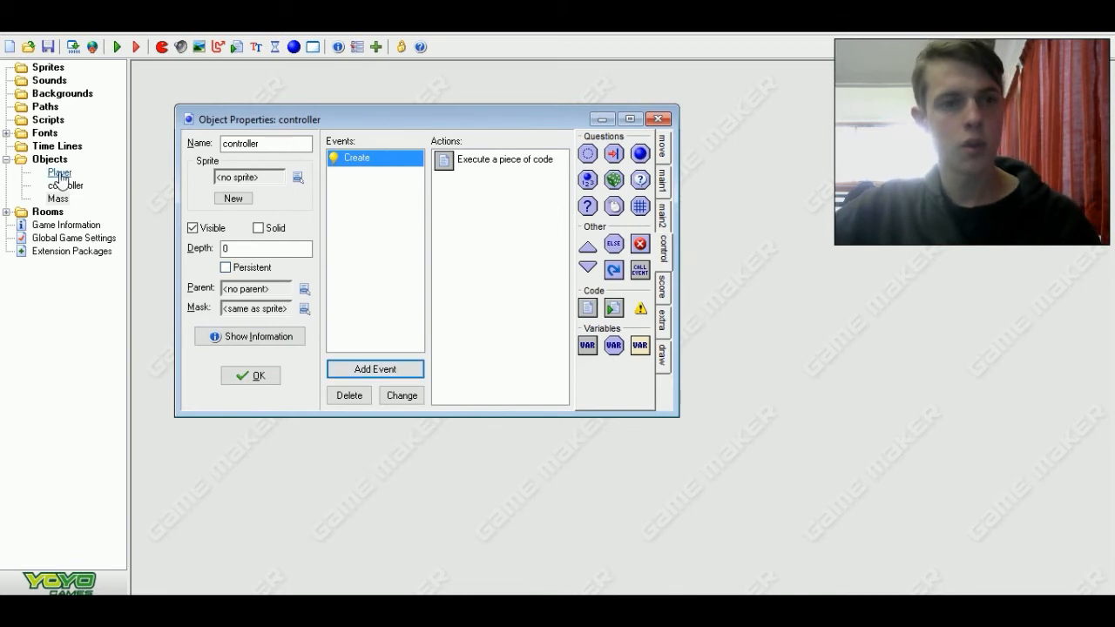
pyautogui.doubleClick(60, 173)
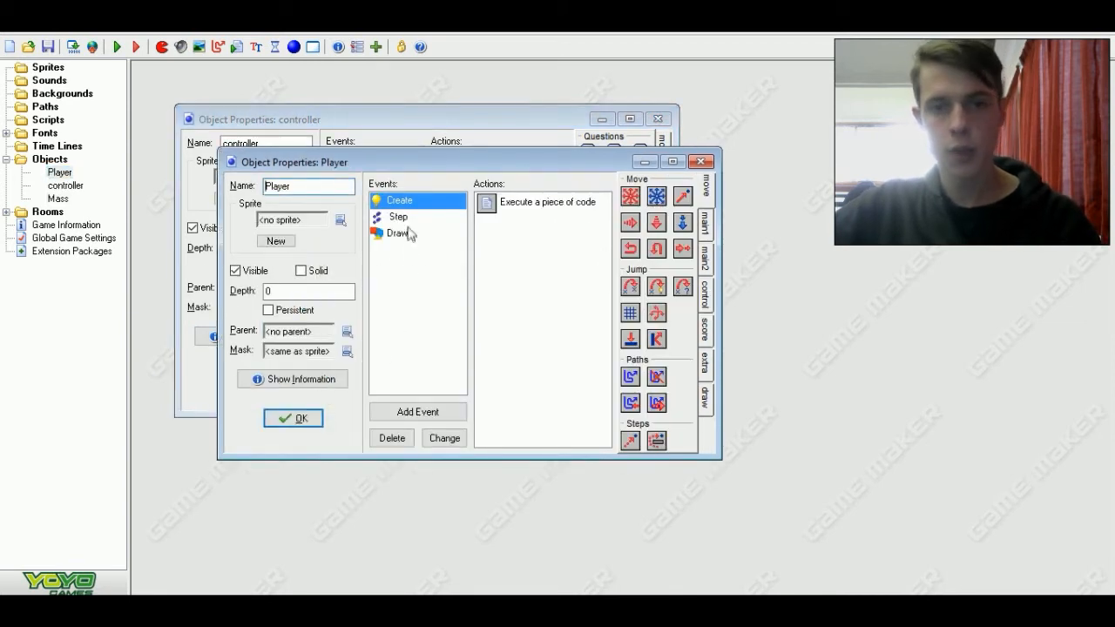
pyautogui.doubleClick(537, 202)
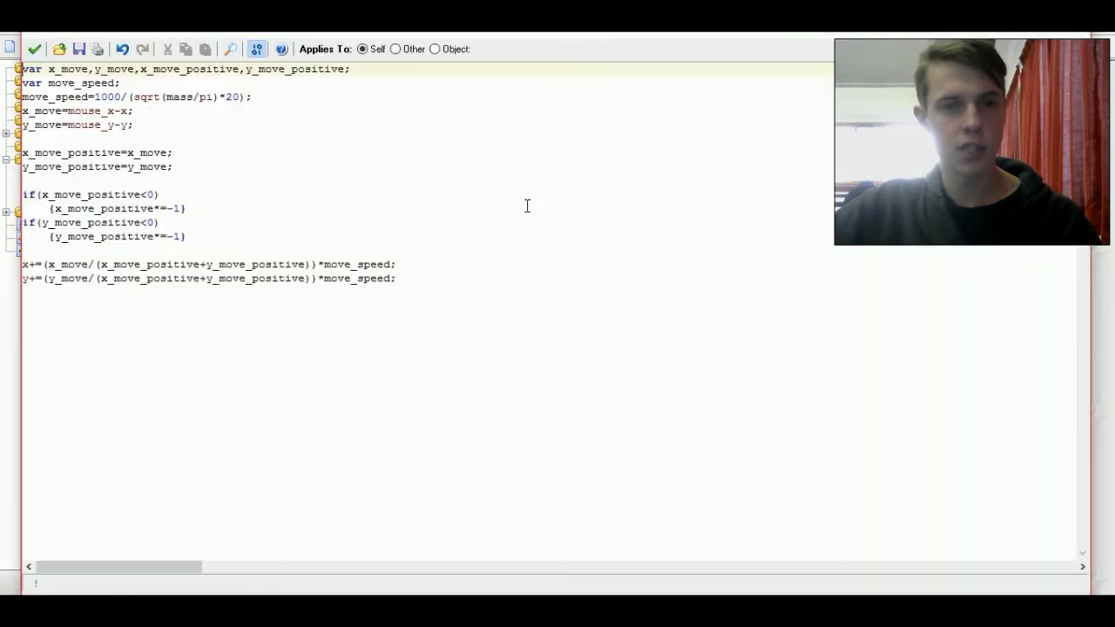
pyautogui.click(397, 279)
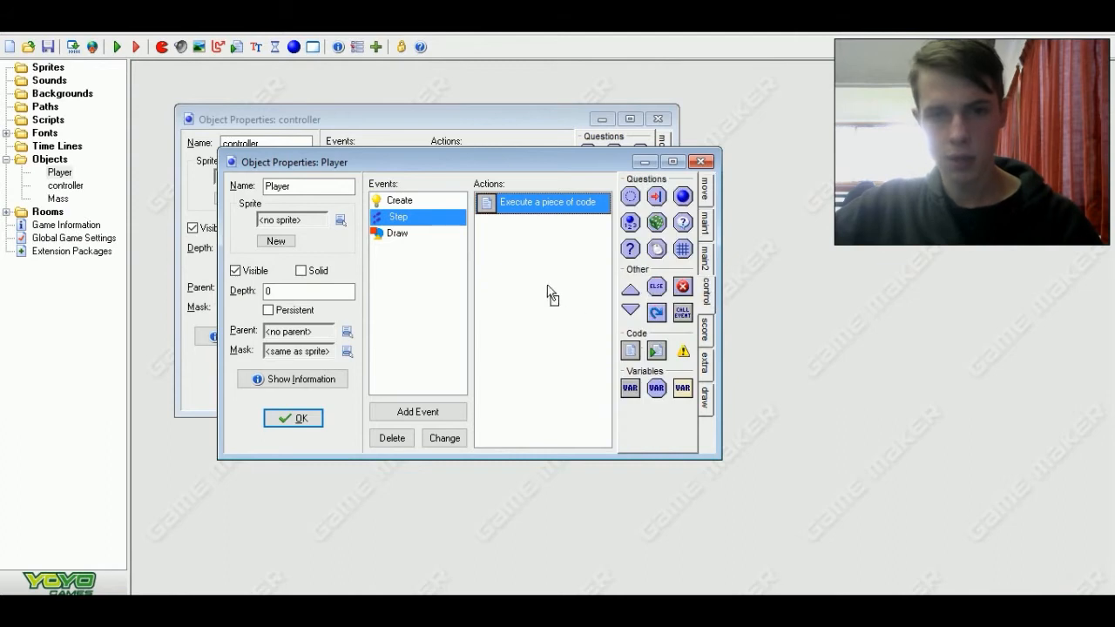
pyautogui.doubleClick(543, 202)
pyautogui.write('while')
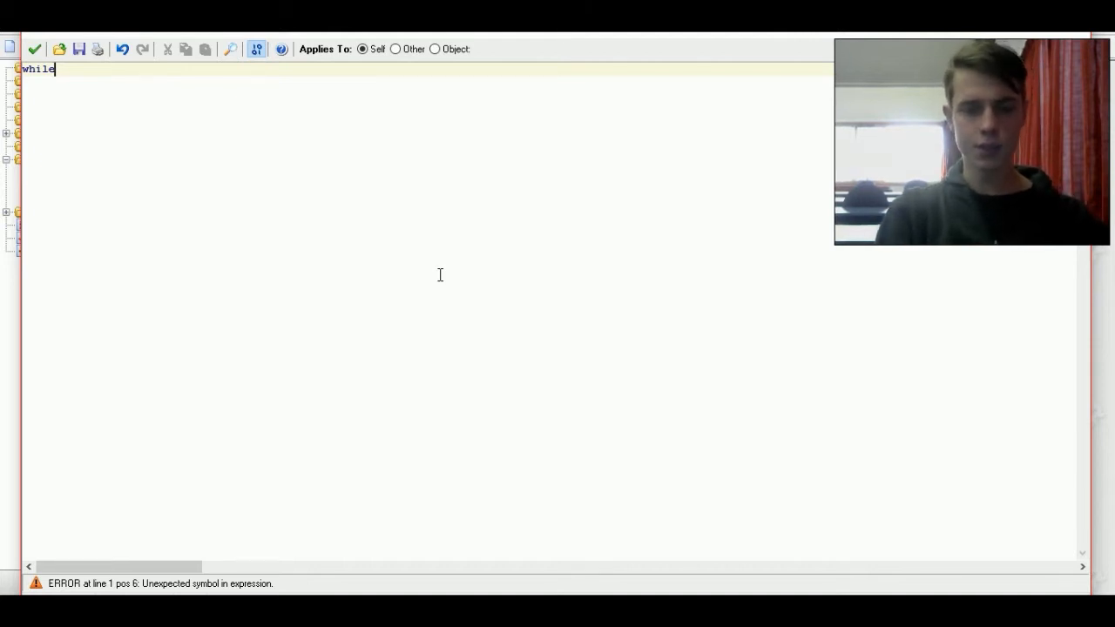
# - Write the while condition on distance_to_object(instance_nearest(x,y,Mass))
pyautogui.write('(')
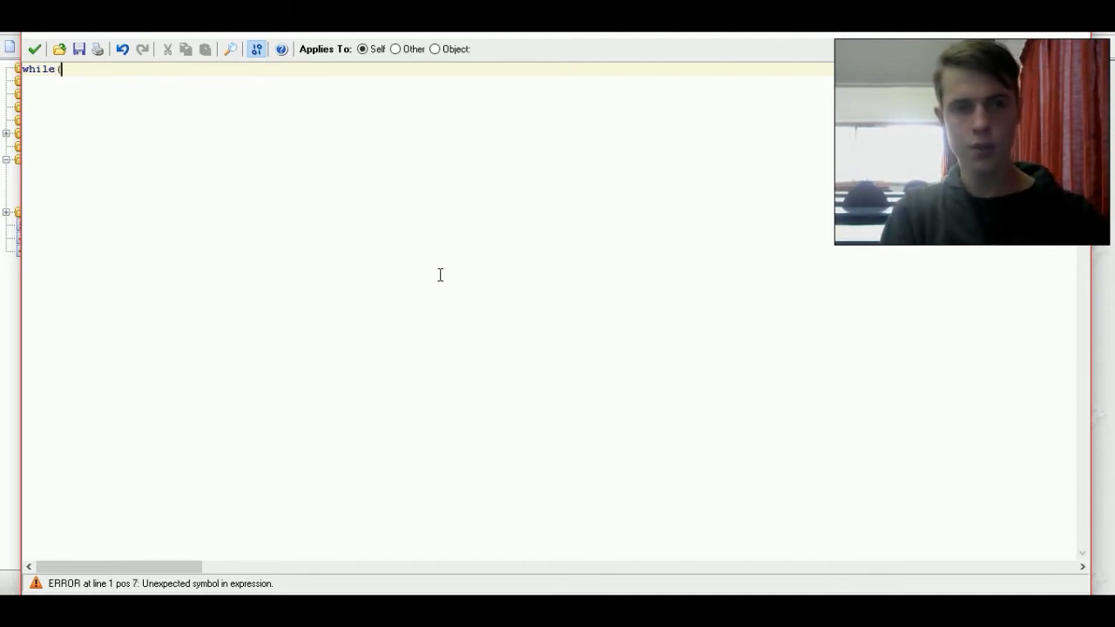
pyautogui.write(')')
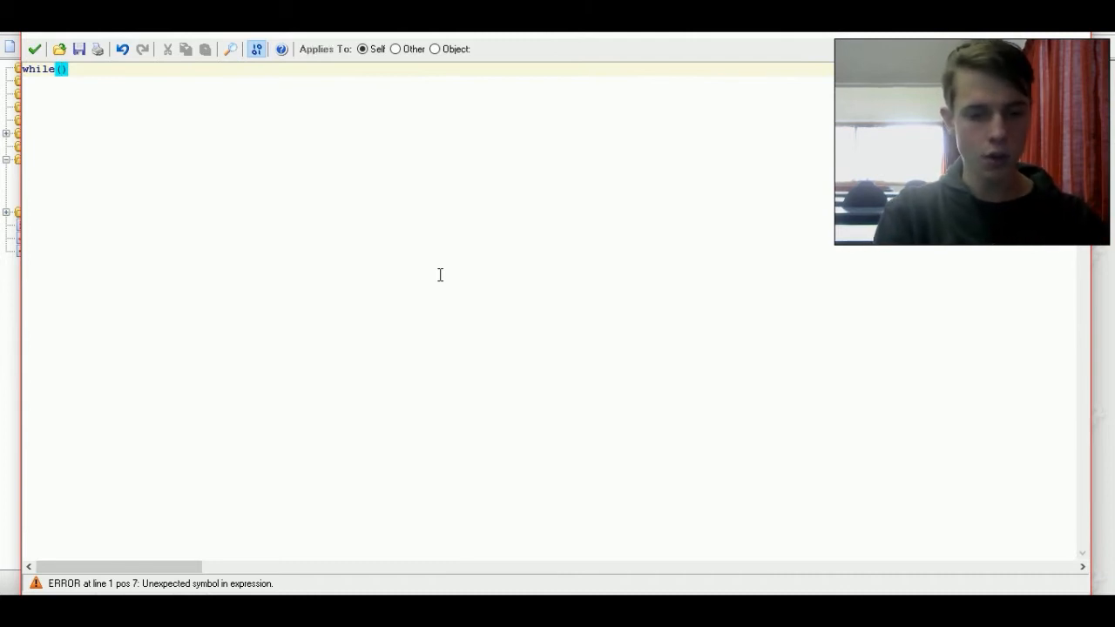
pyautogui.write('inst')
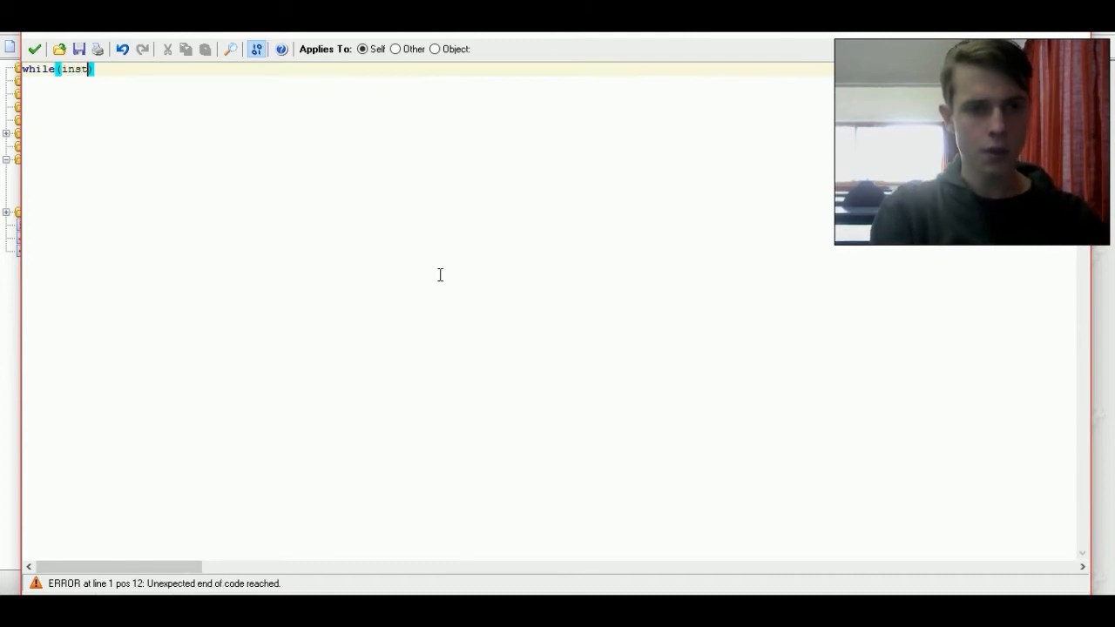
pyautogui.write('ance_')
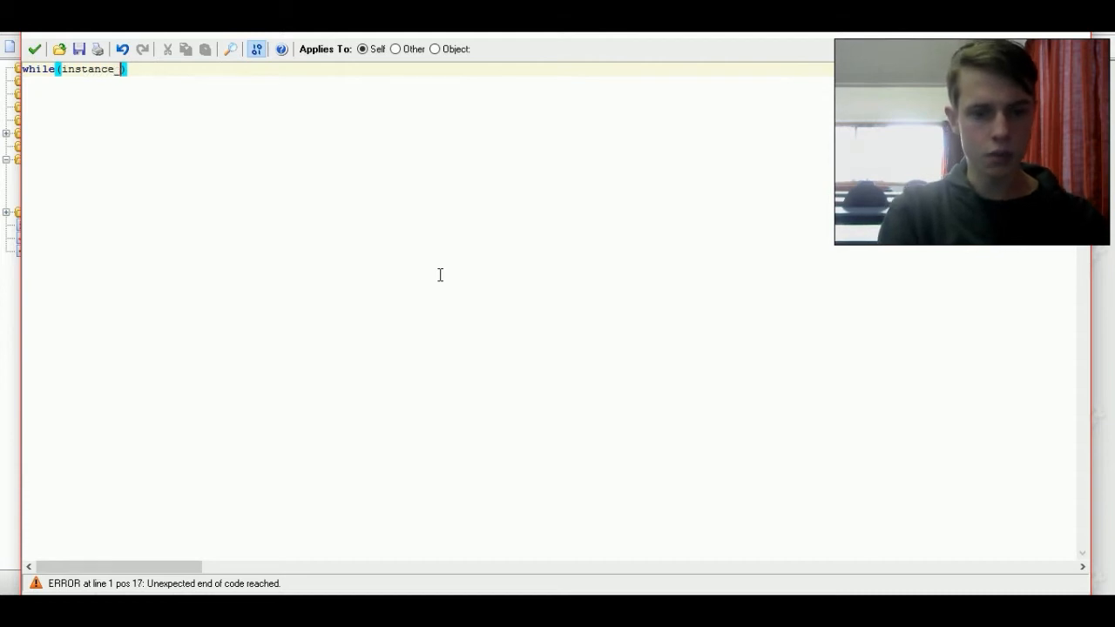
pyautogui.write('nearest(')
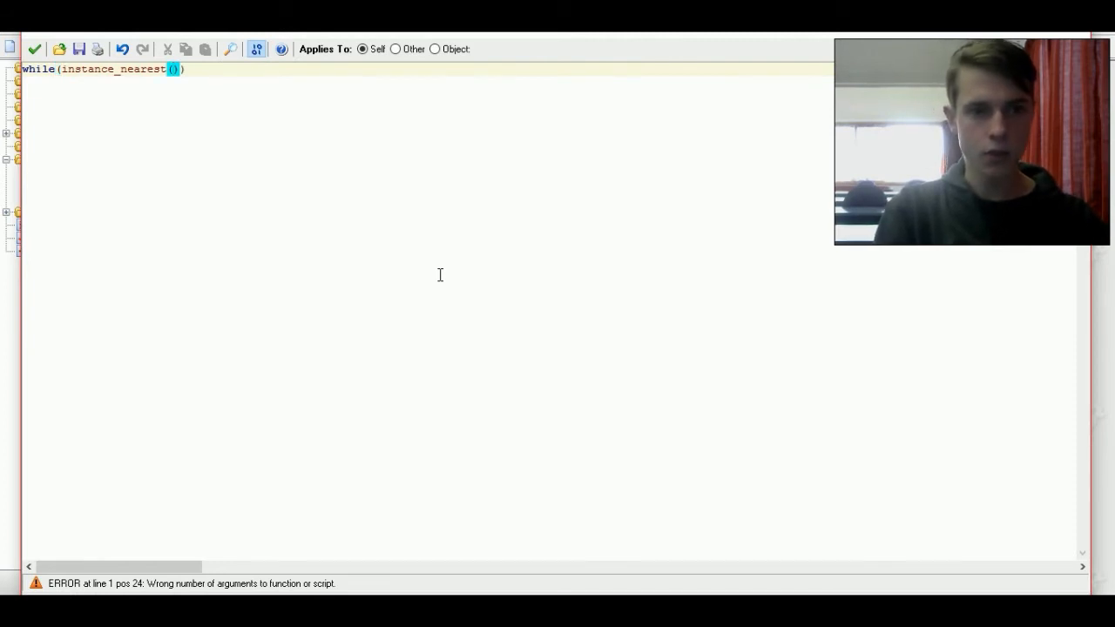
pyautogui.write('x')
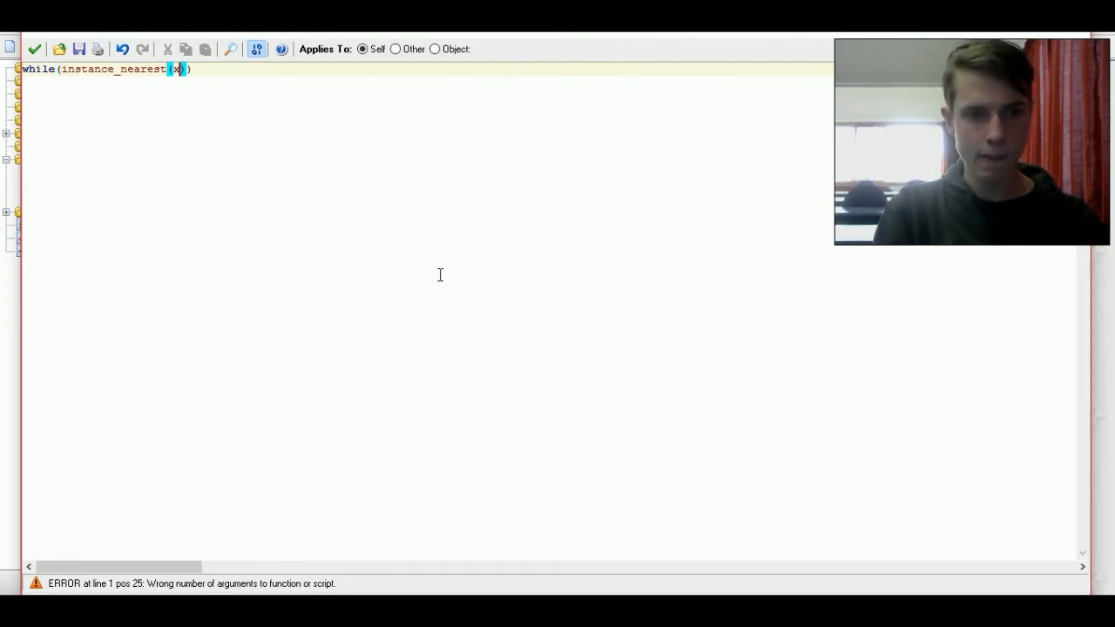
pyautogui.write(',')
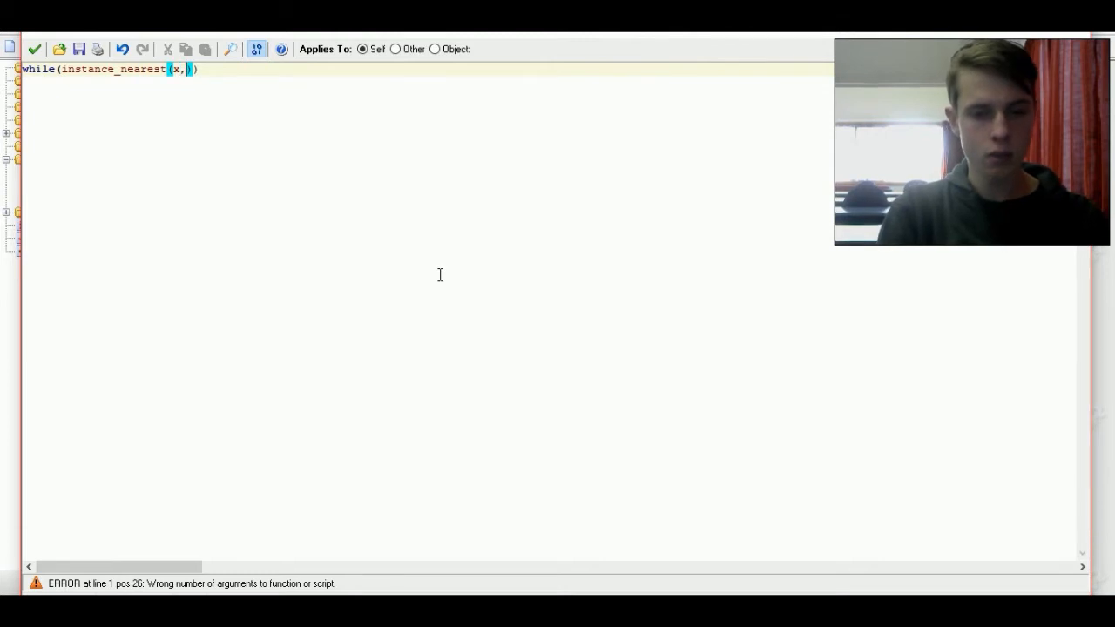
pyautogui.write('y,Ma')
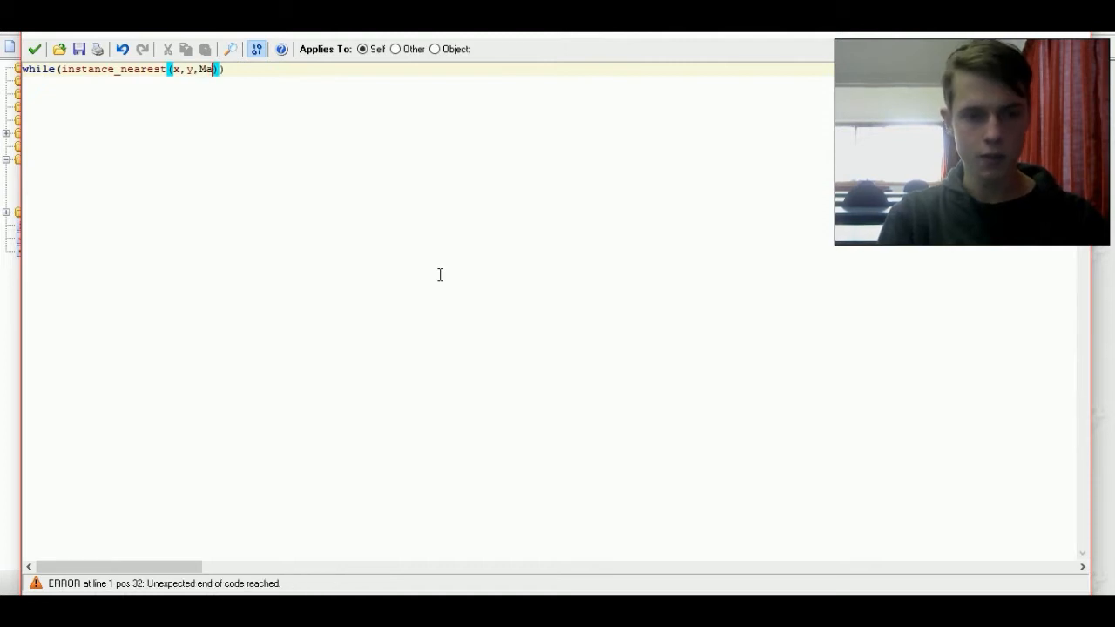
pyautogui.write('ss')
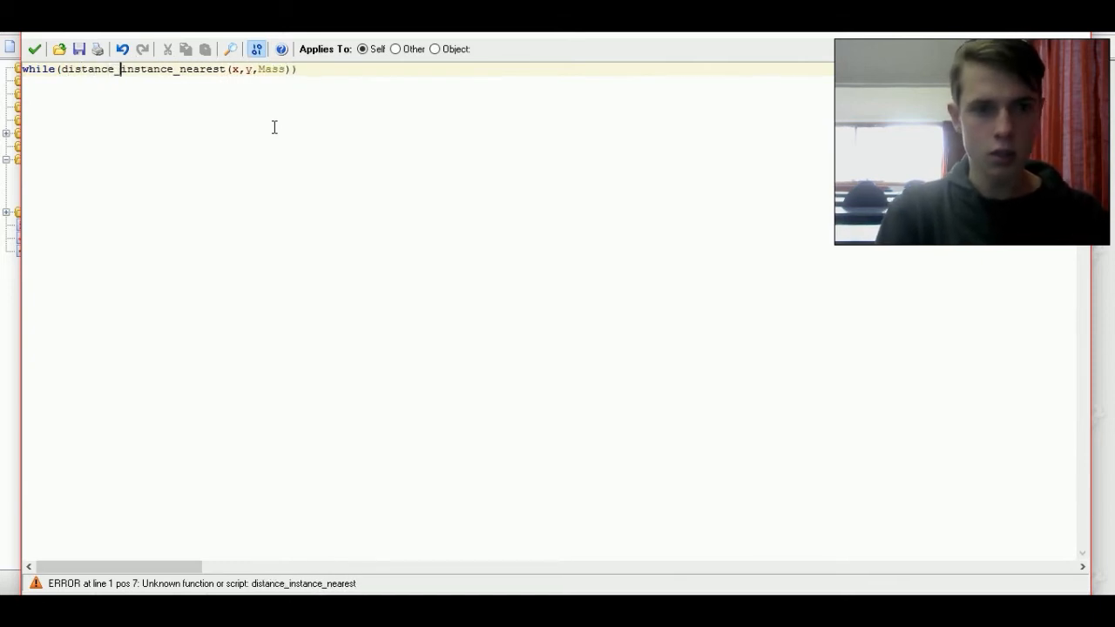
pyautogui.write('toobje')
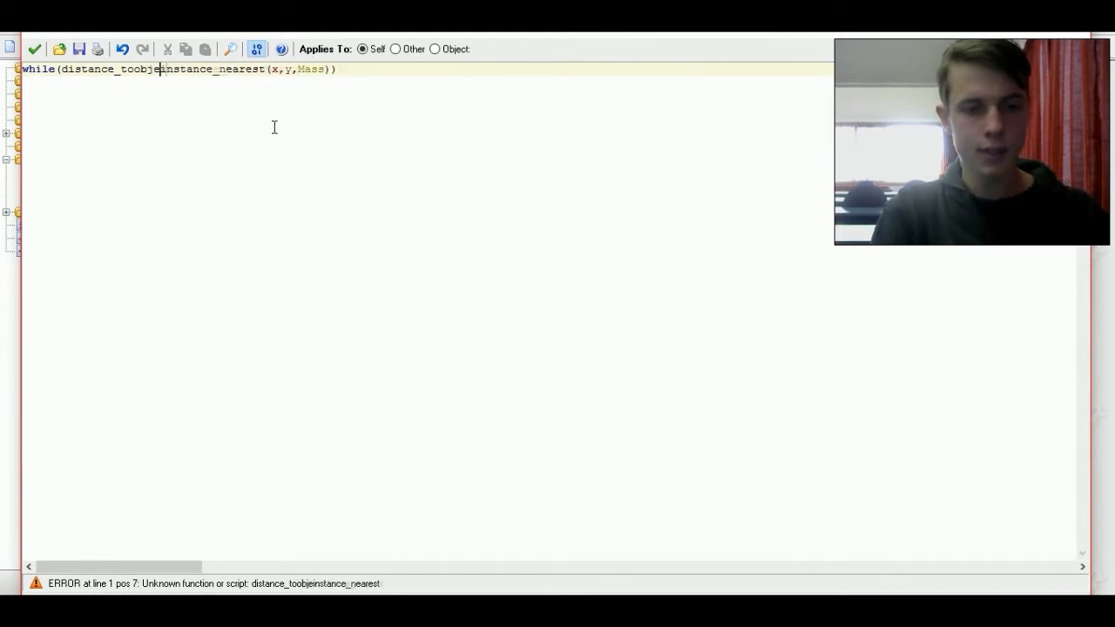
pyautogui.write('xt')
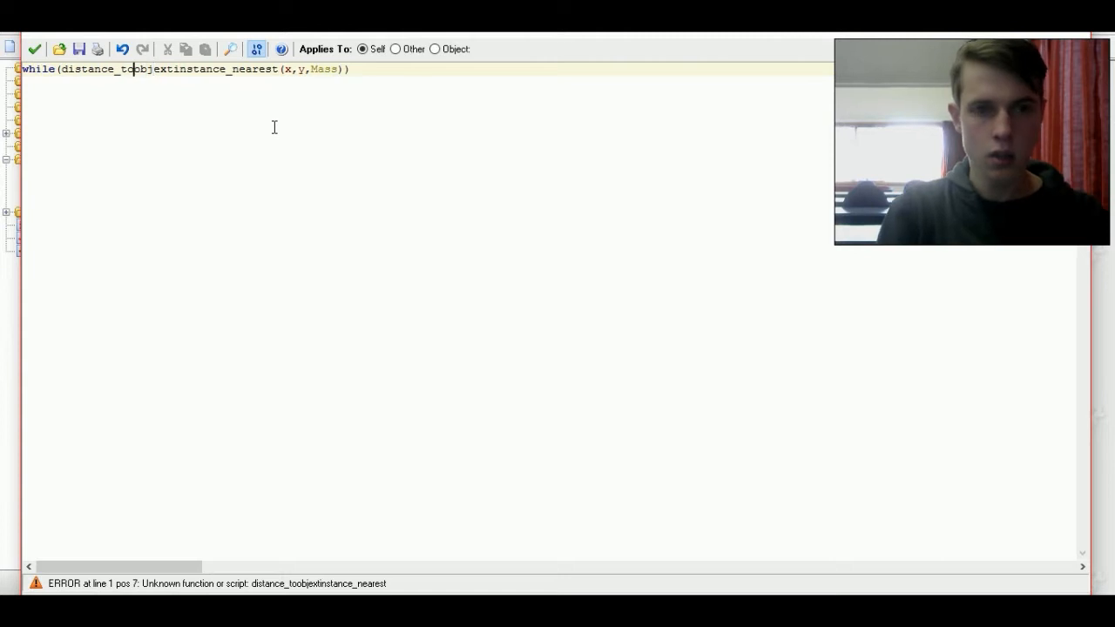
pyautogui.write('_')
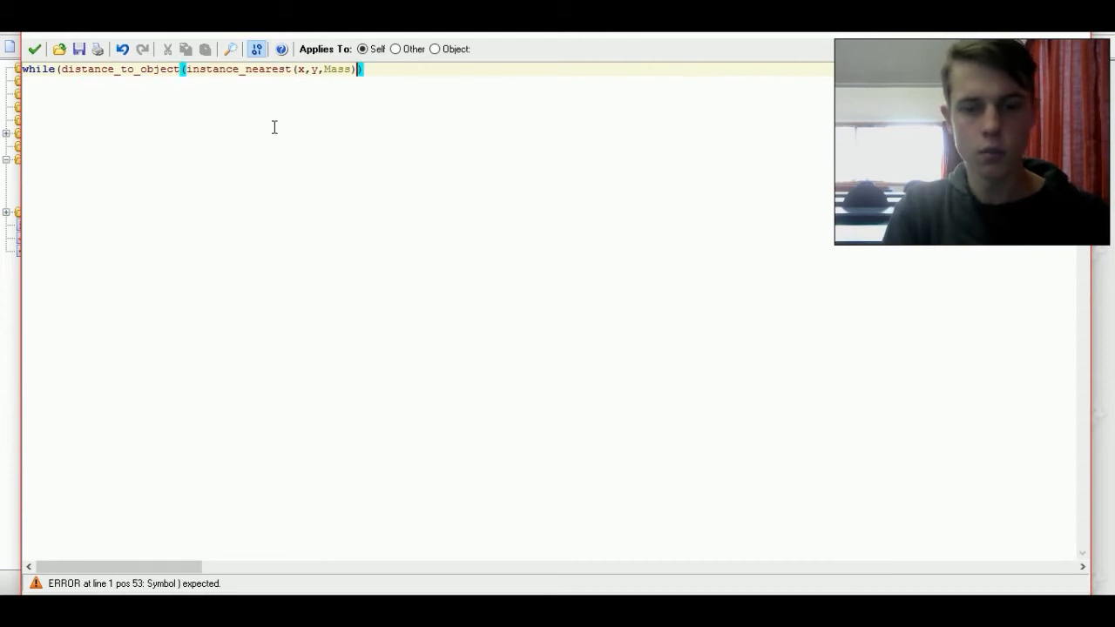
# - Compare that distance against sqrt(mass/pi) to finish the loop condition
pyautogui.write('<)')
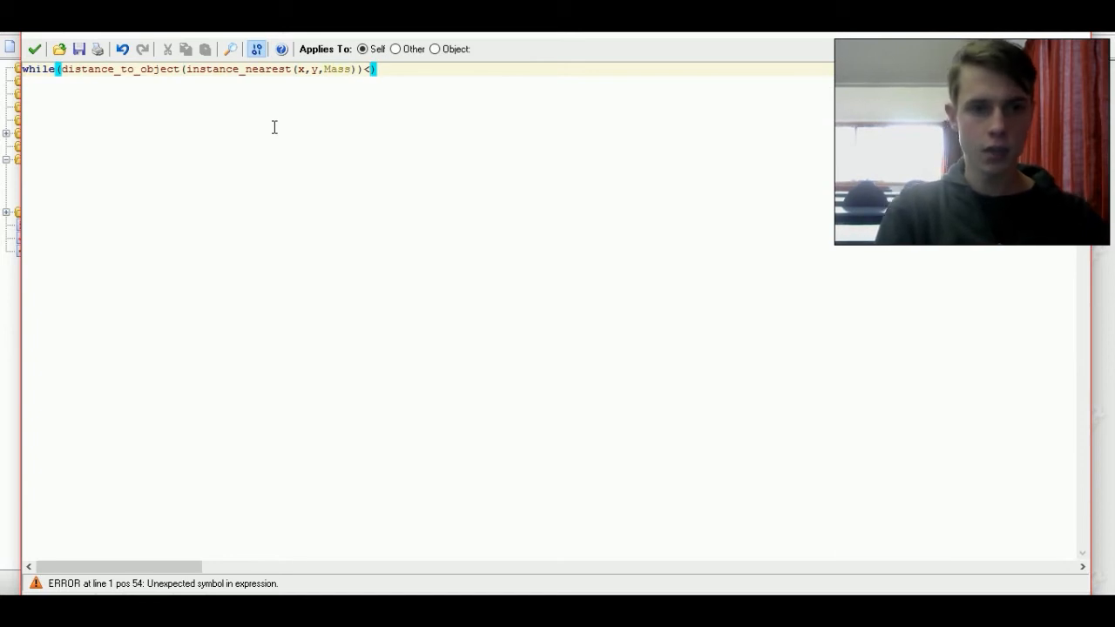
pyautogui.write('so')
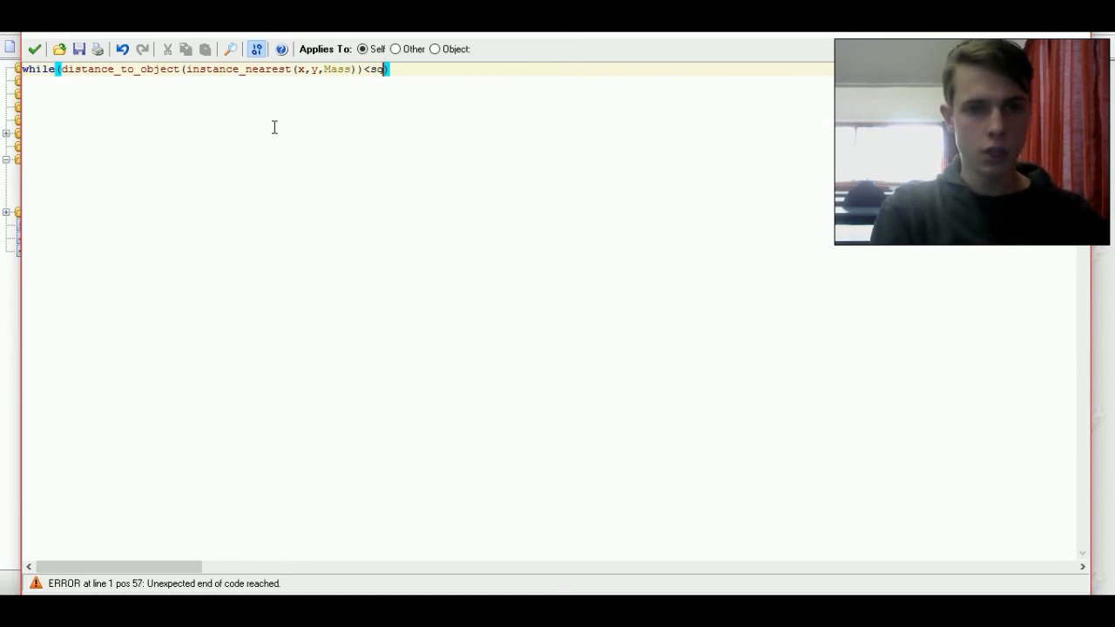
pyautogui.write('qrt()')
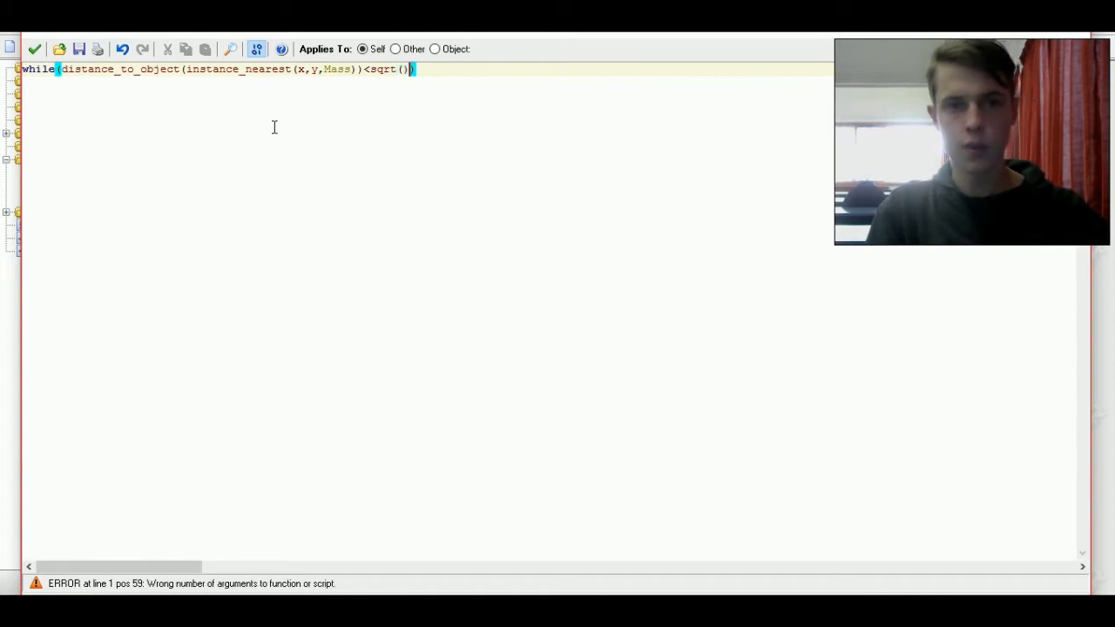
pyautogui.write('Mass')
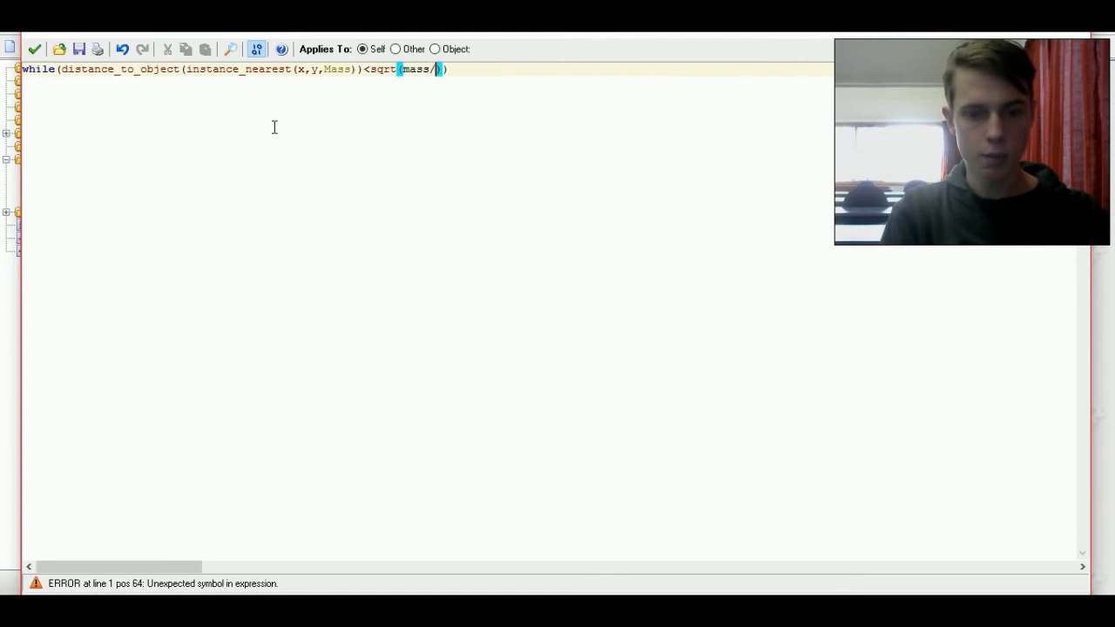
pyautogui.write('pi')
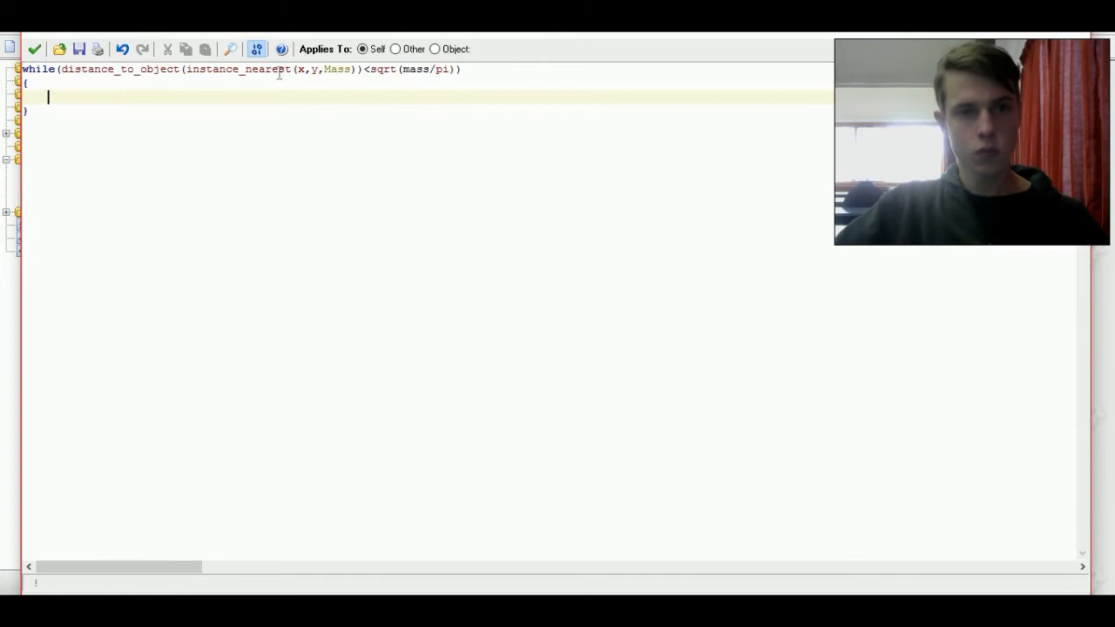
# - In the loop body increment mass and destroy the nearest Mass via with(...){instance_destroy()}
pyautogui.moveTo(187, 69); pyautogui.dragTo(357, 69)
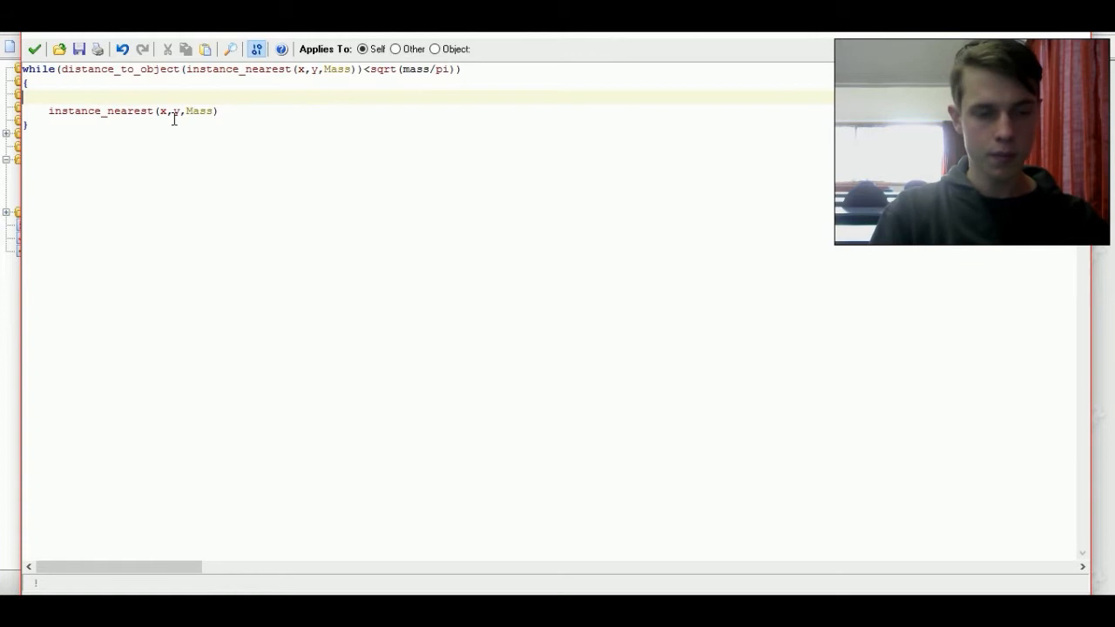
pyautogui.write('mass+=1')
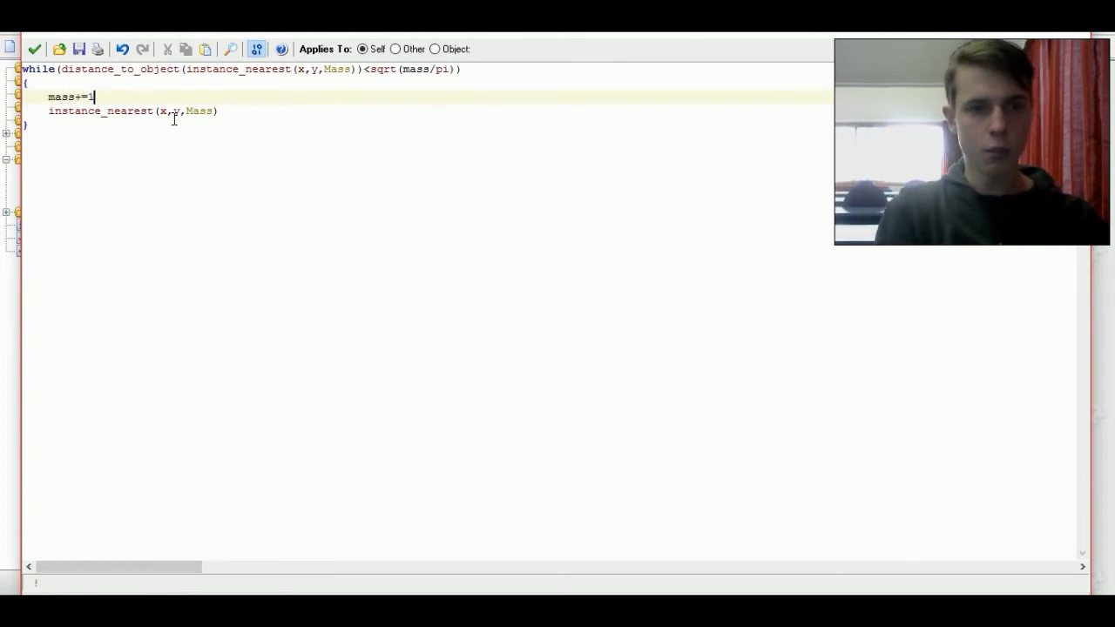
pyautogui.write(';')
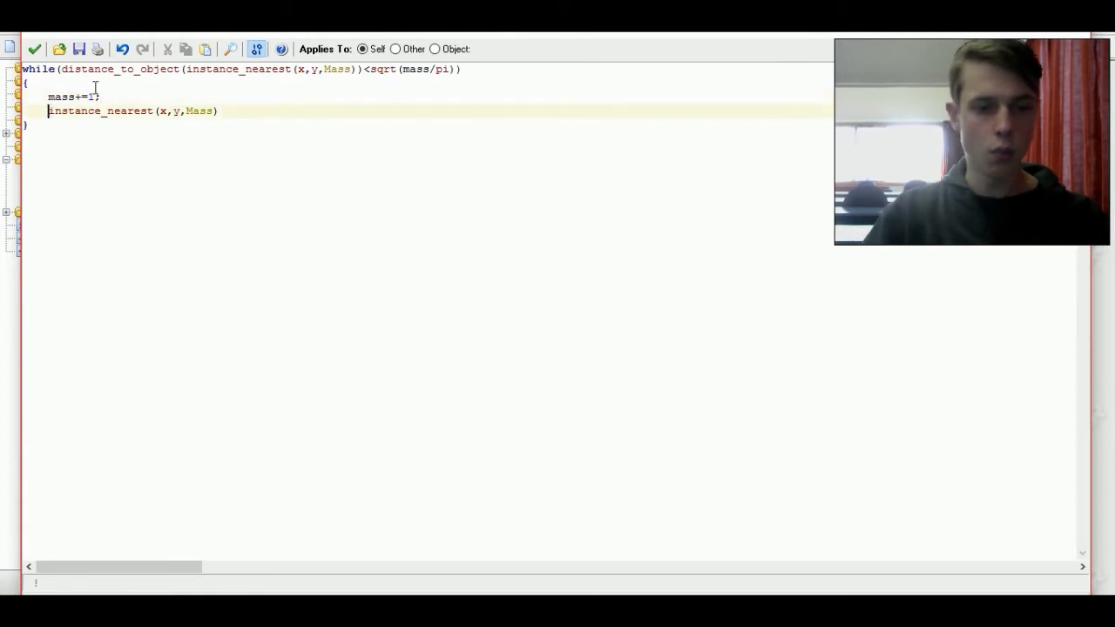
pyautogui.write('with(')
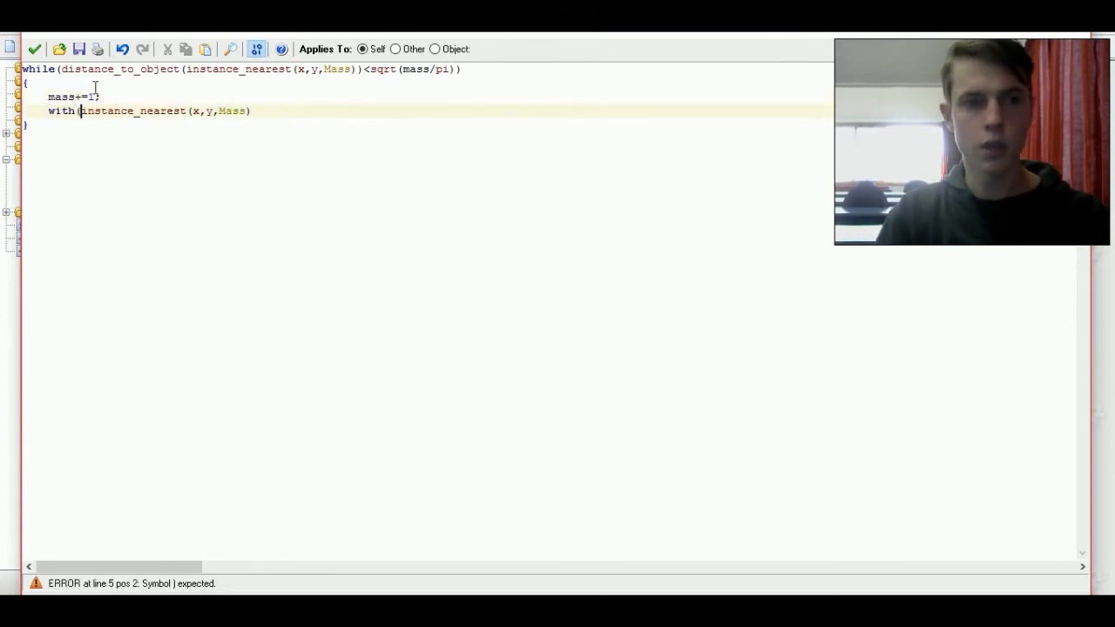
pyautogui.click(270, 112)
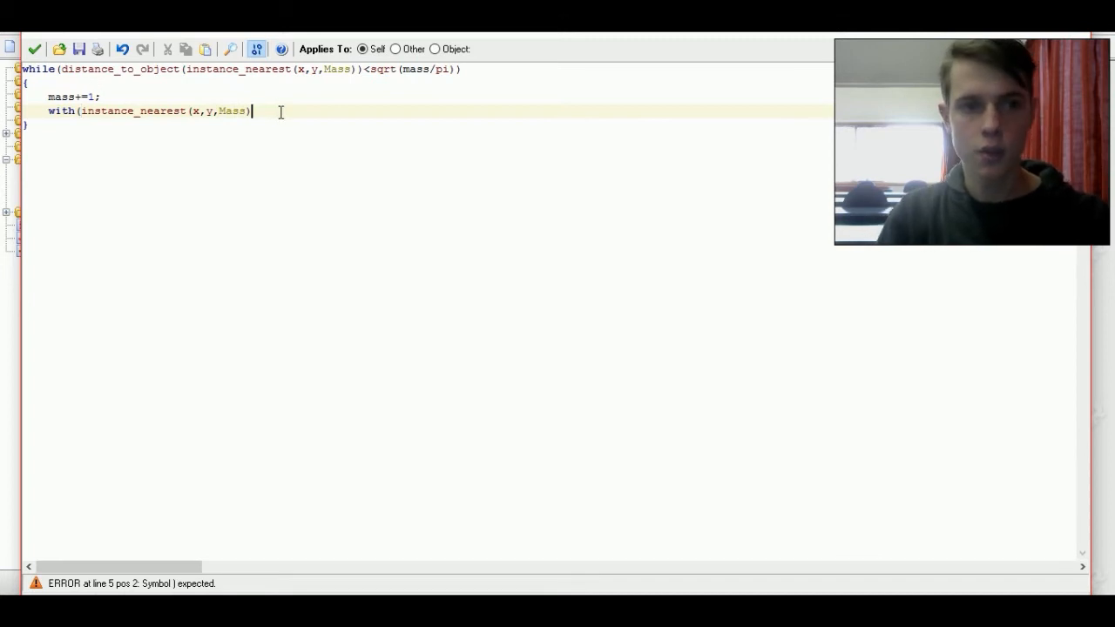
pyautogui.write(')')
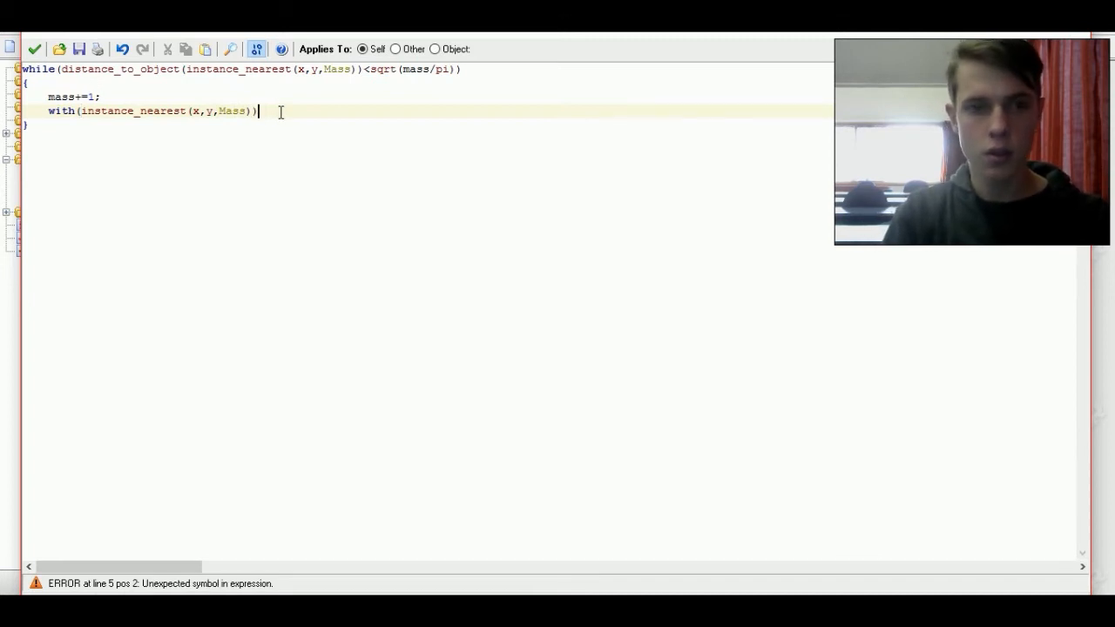
pyautogui.write('{insta')
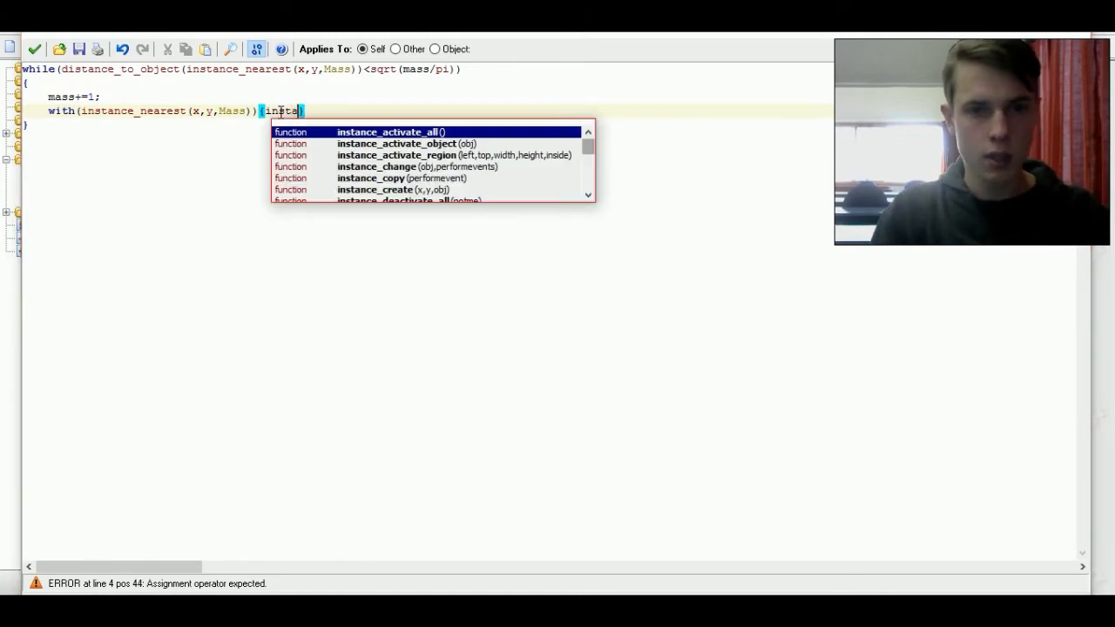
pyautogui.write('instance_destroy')
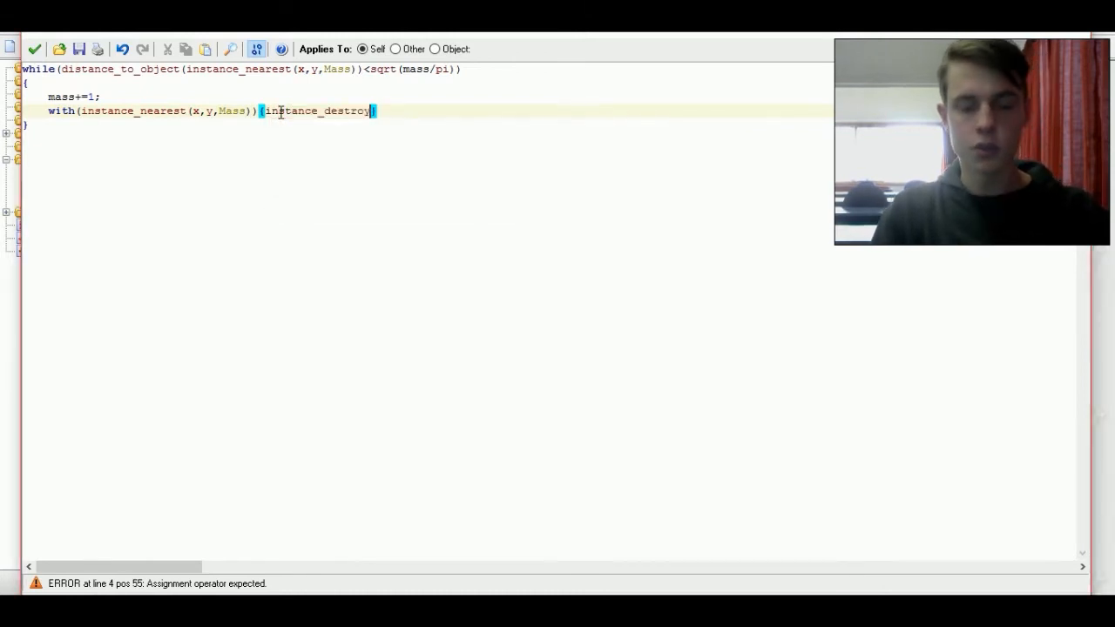
pyautogui.write('()')
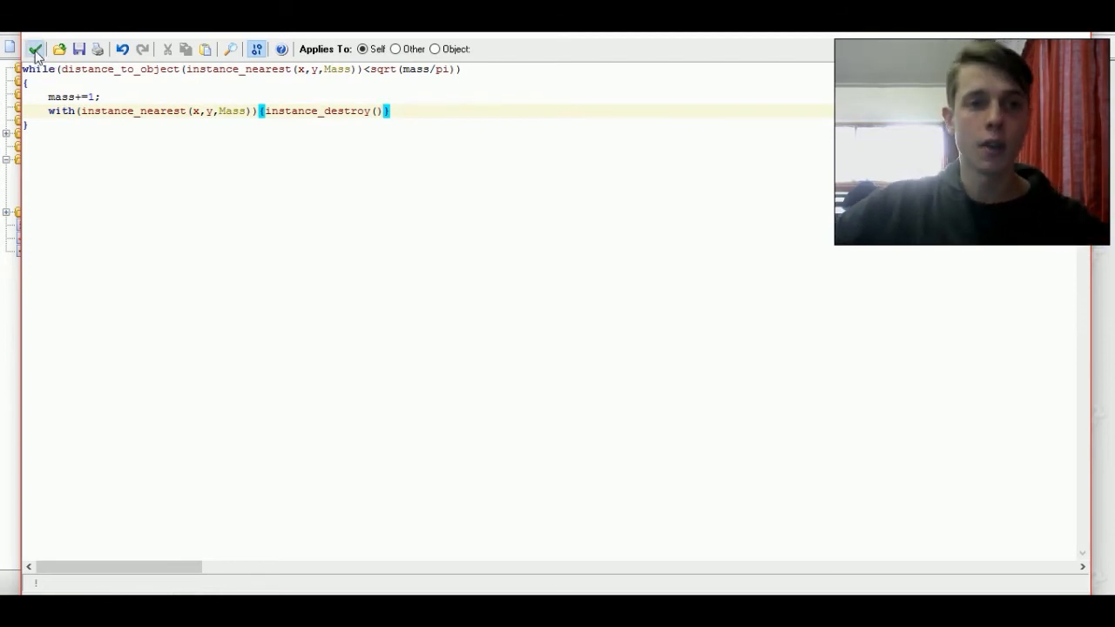
# - Save the eating code and add an End Step event to Player
pyautogui.click(37, 49)
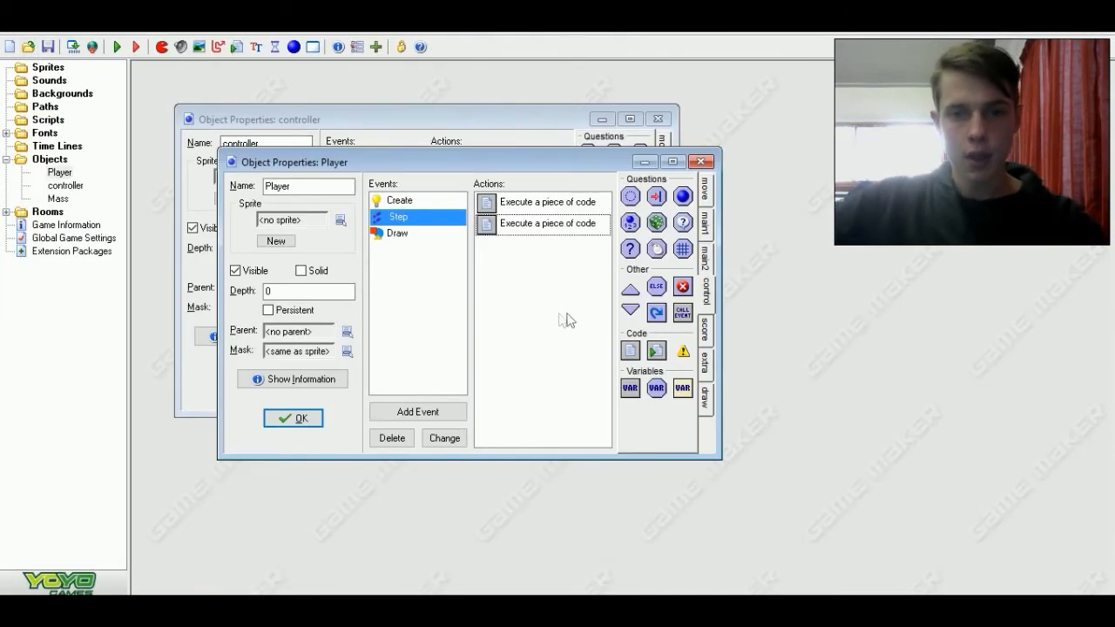
pyautogui.moveTo(620, 338)
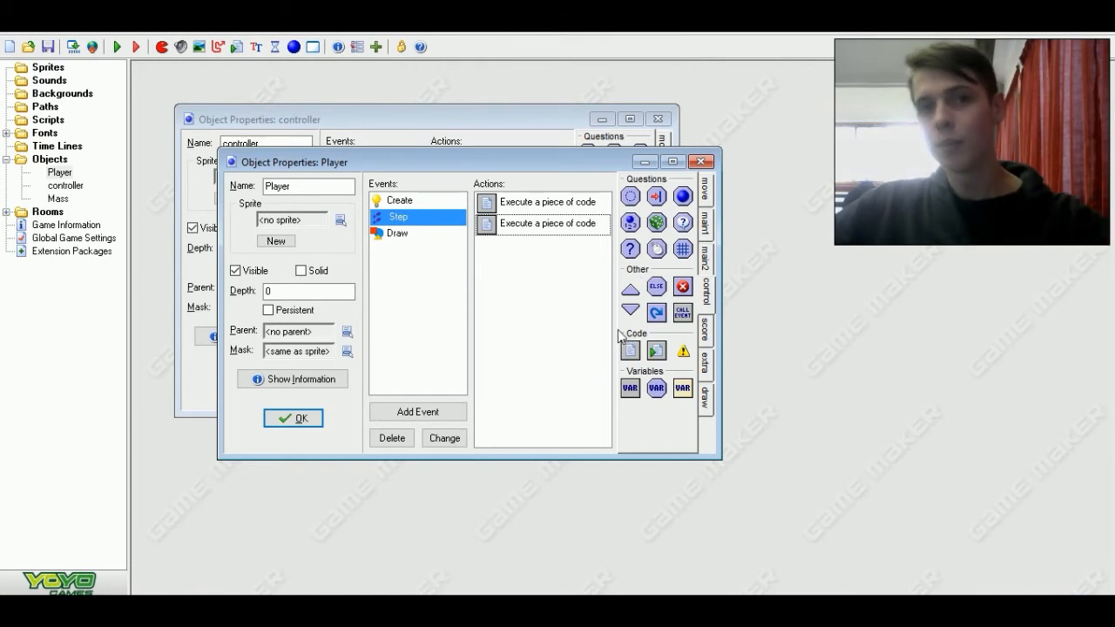
pyautogui.moveTo(550, 303)
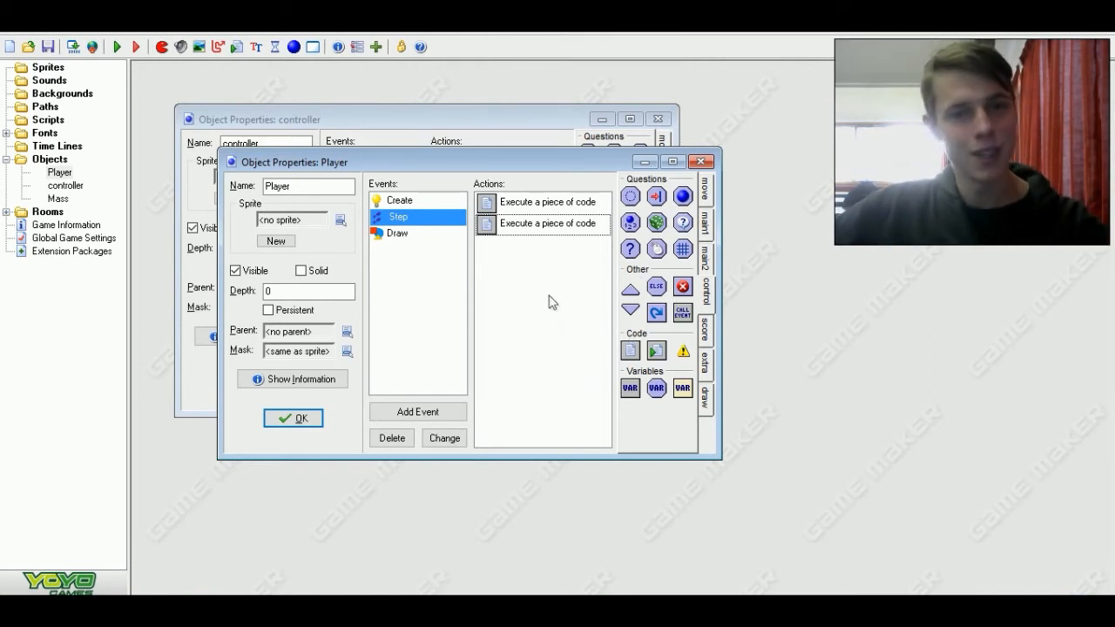
pyautogui.rightClick(397, 216)
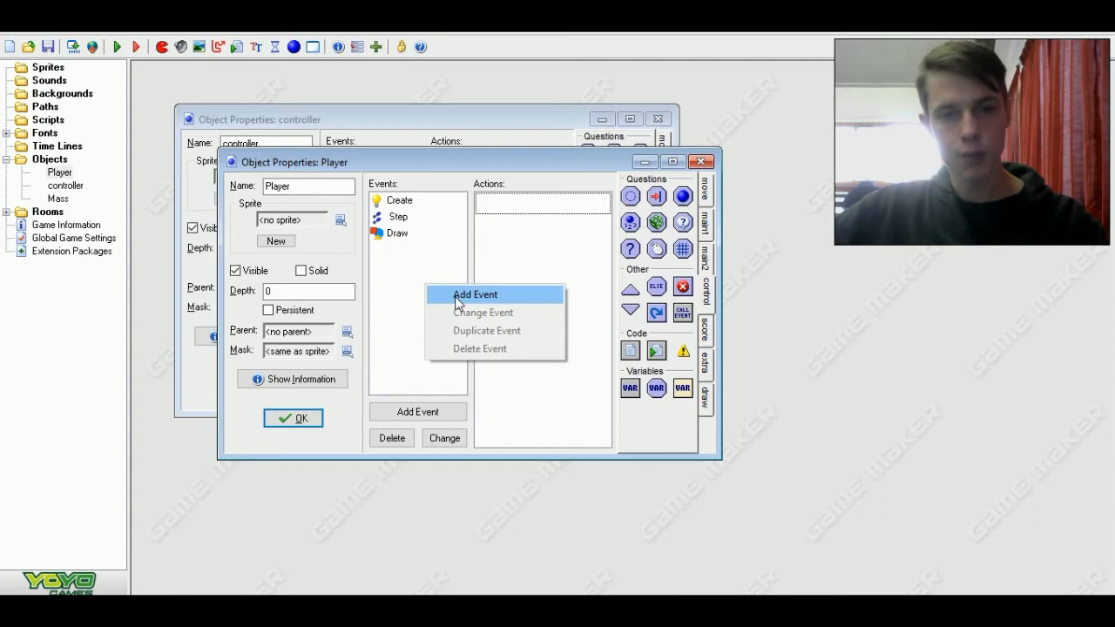
pyautogui.click(473, 292)
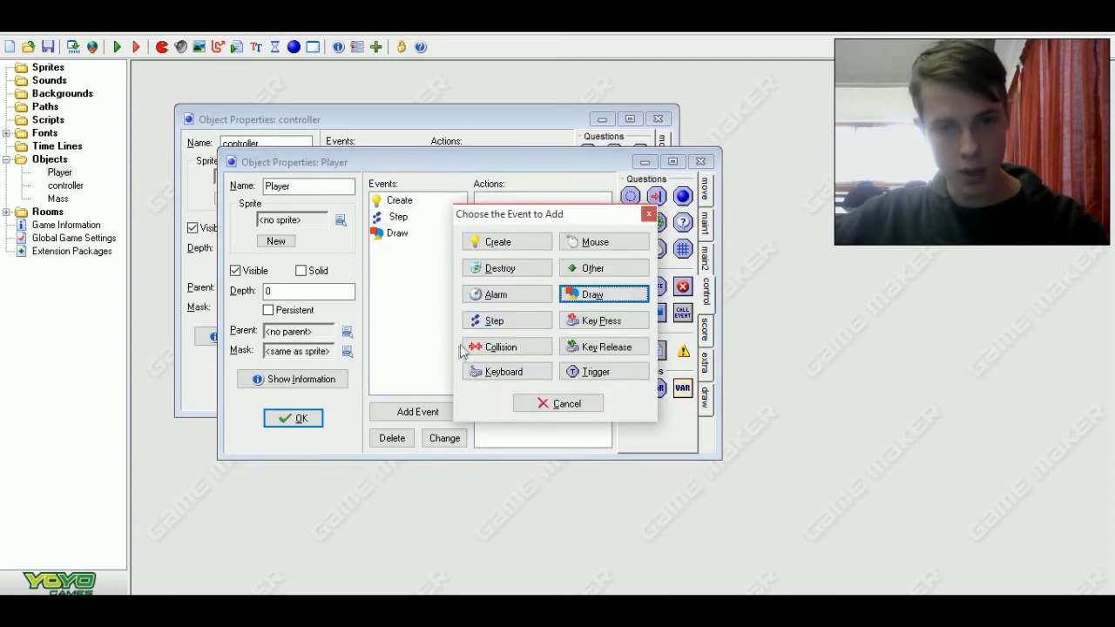
pyautogui.moveTo(516, 347)
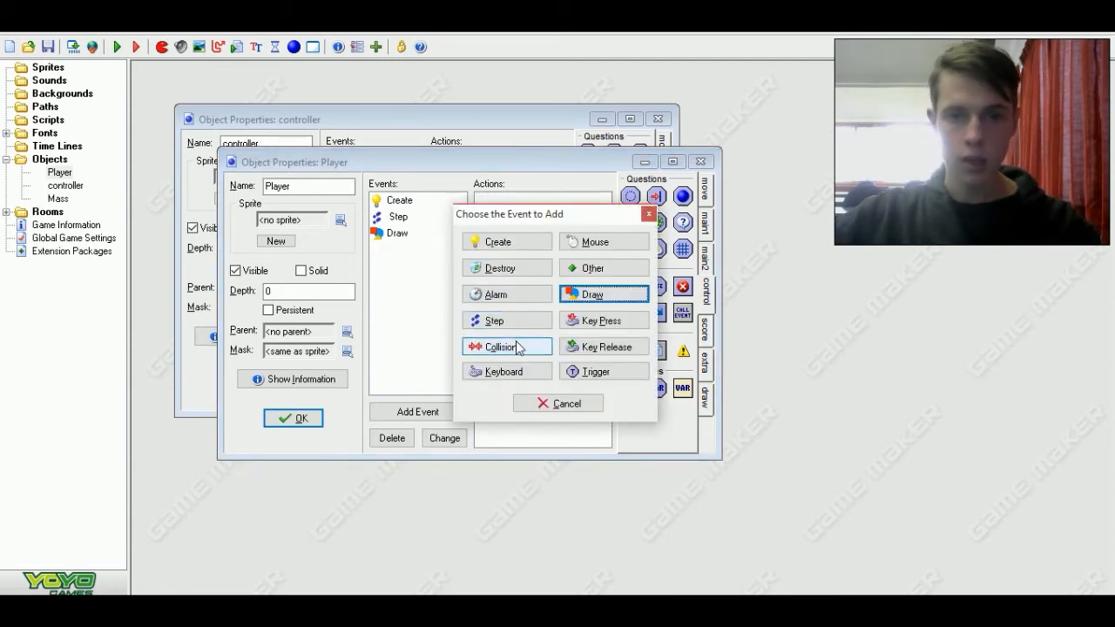
pyautogui.moveTo(523, 331)
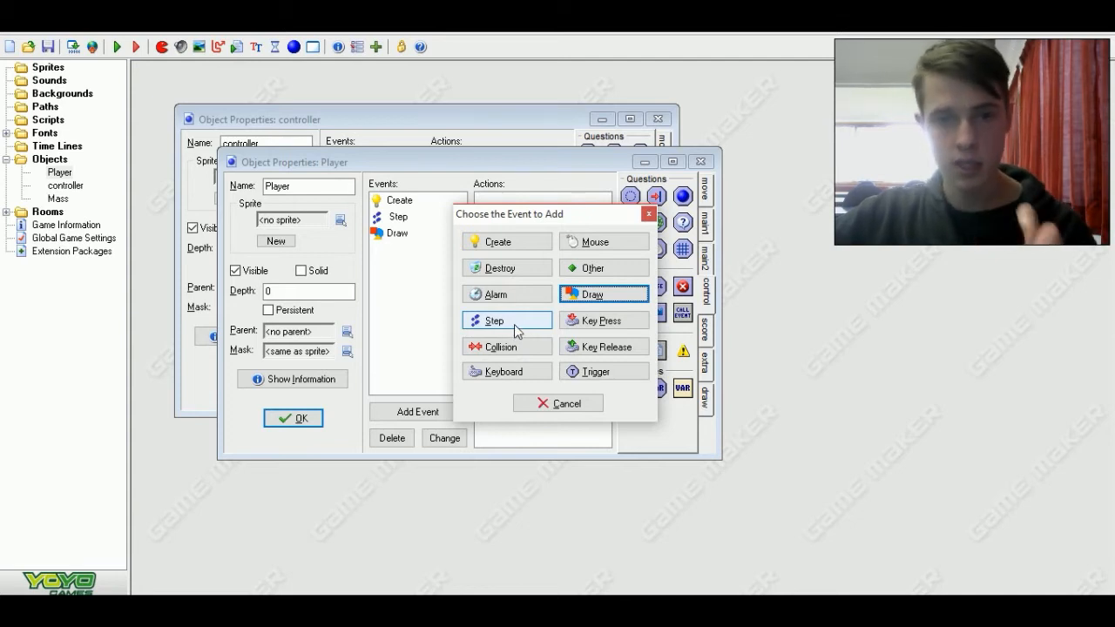
pyautogui.click(491, 320)
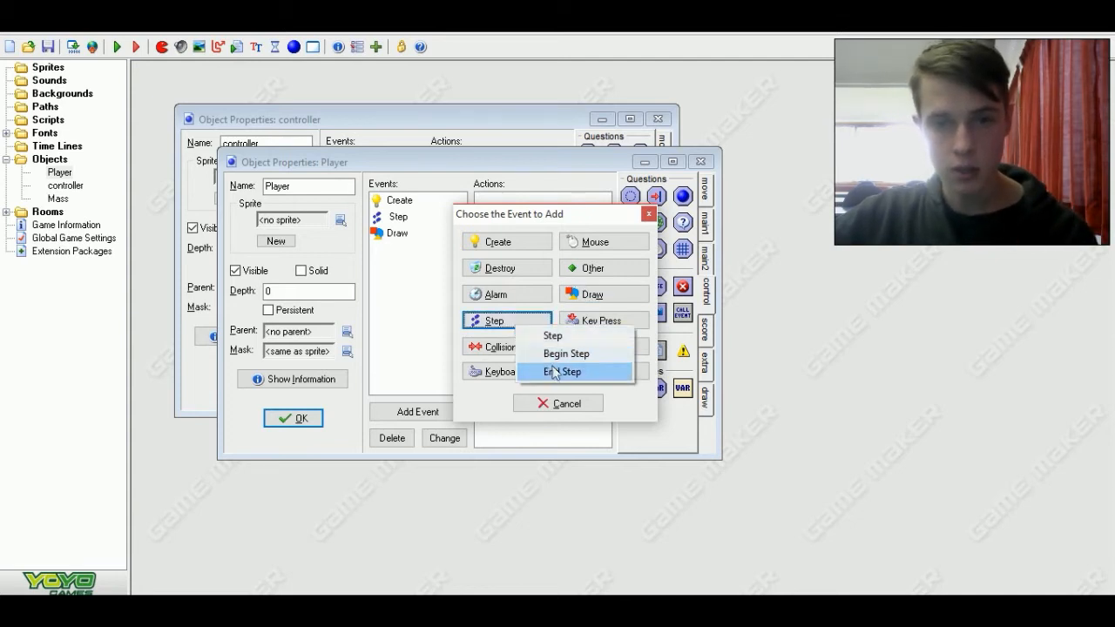
pyautogui.click(568, 371)
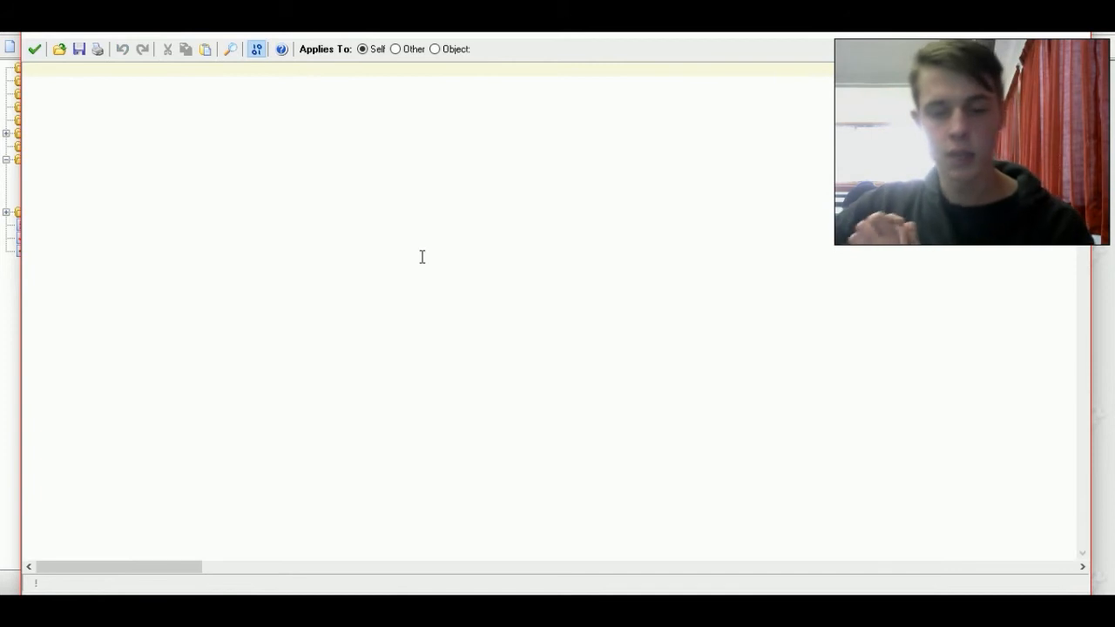
# - Write mass-=mass/1000; in the End Step code
pyautogui.write('mass')
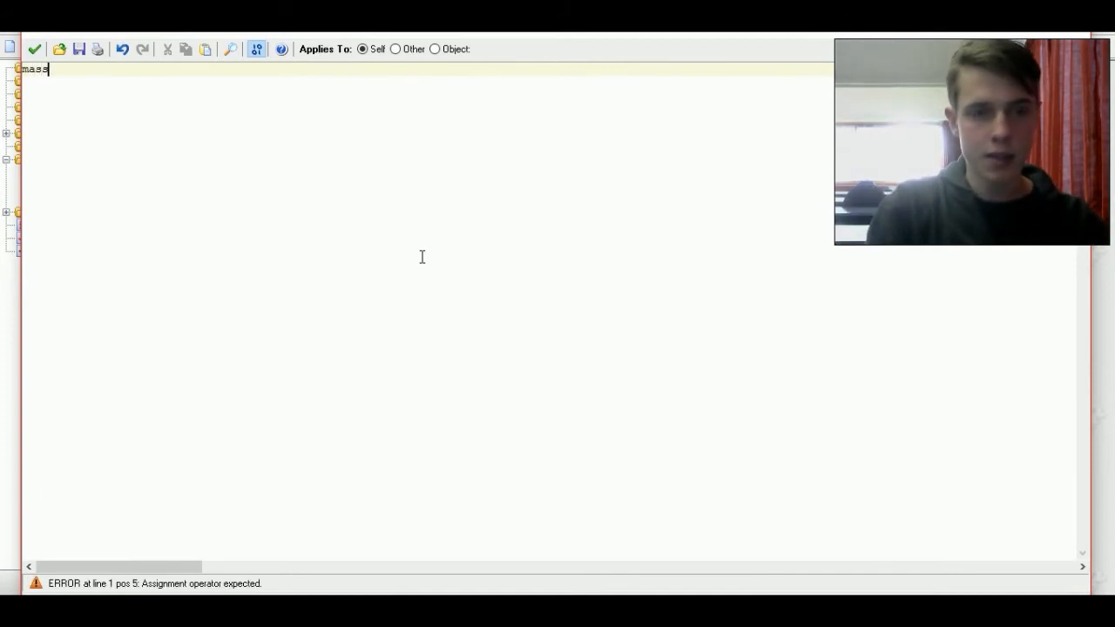
pyautogui.write('-=')
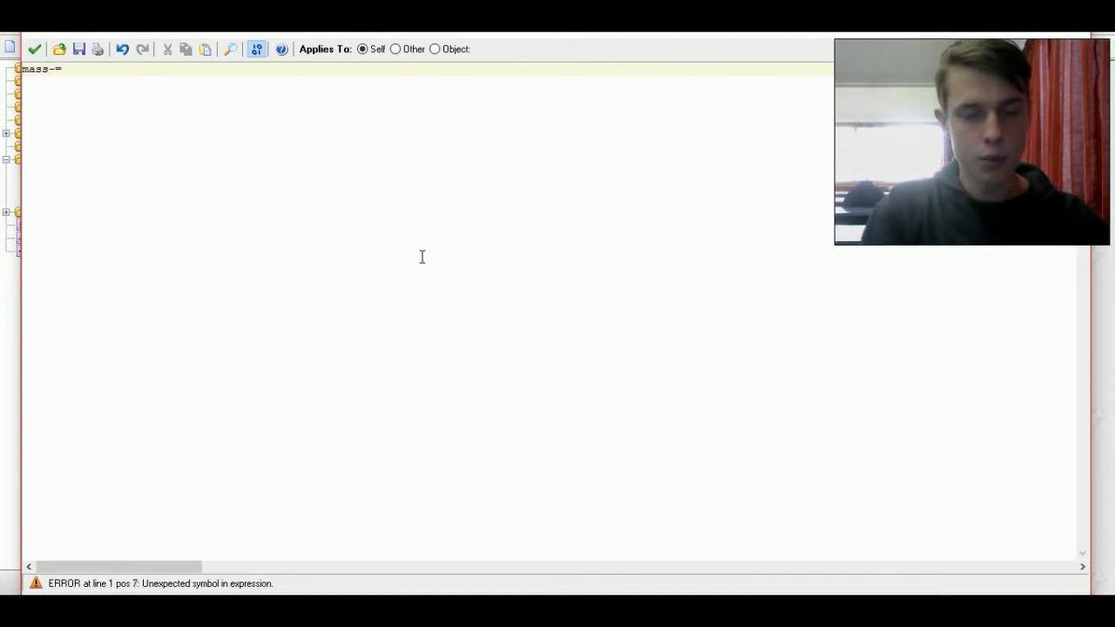
pyautogui.write('mas')
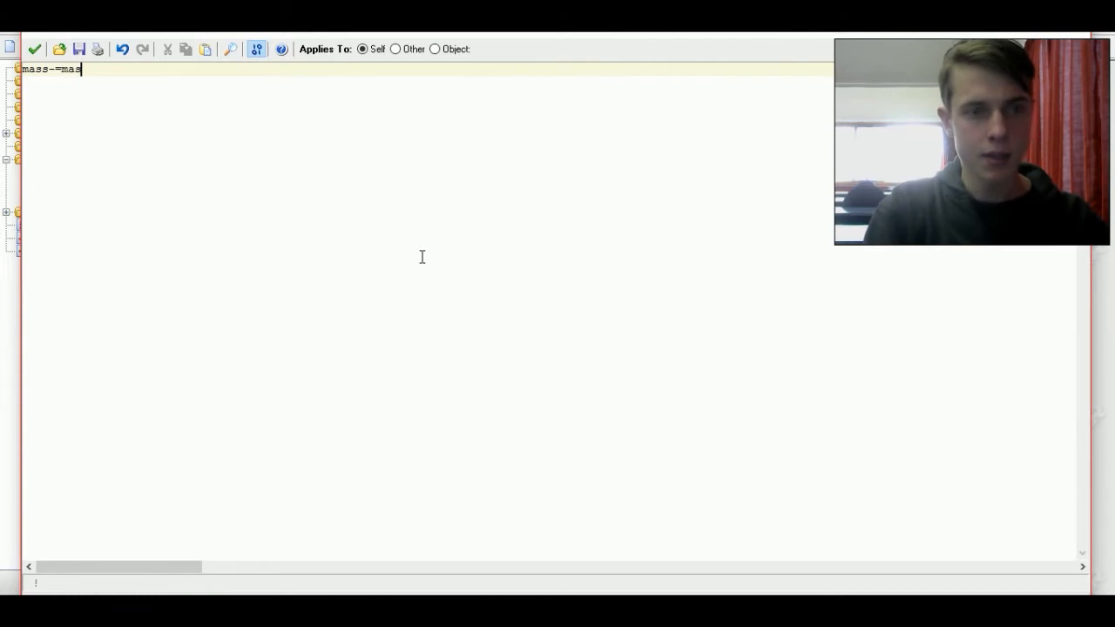
pyautogui.write('s/')
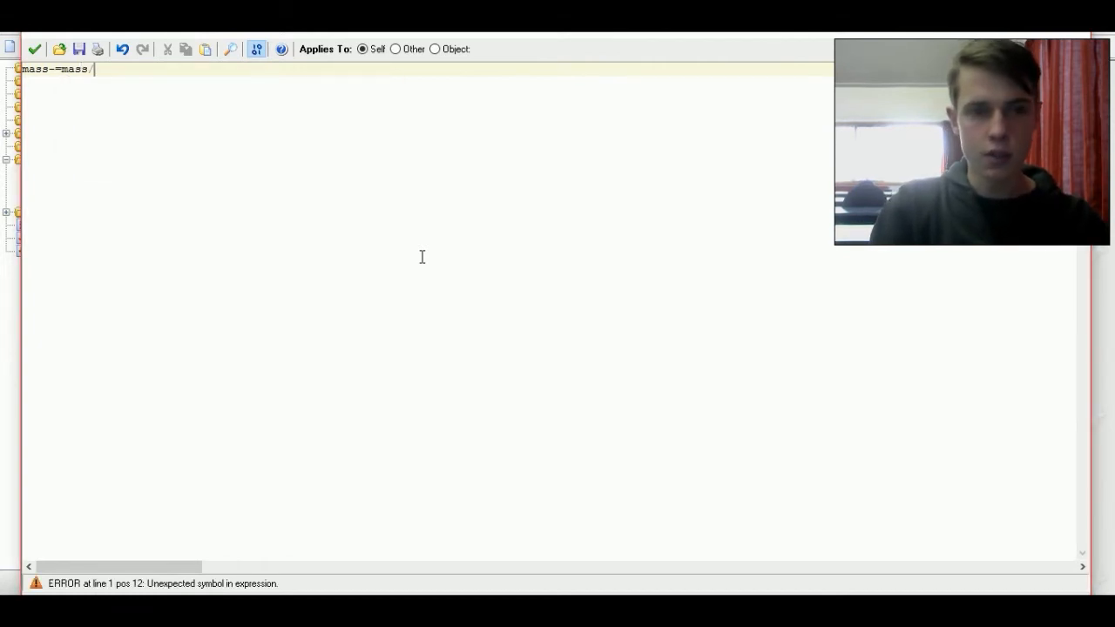
pyautogui.write('1')
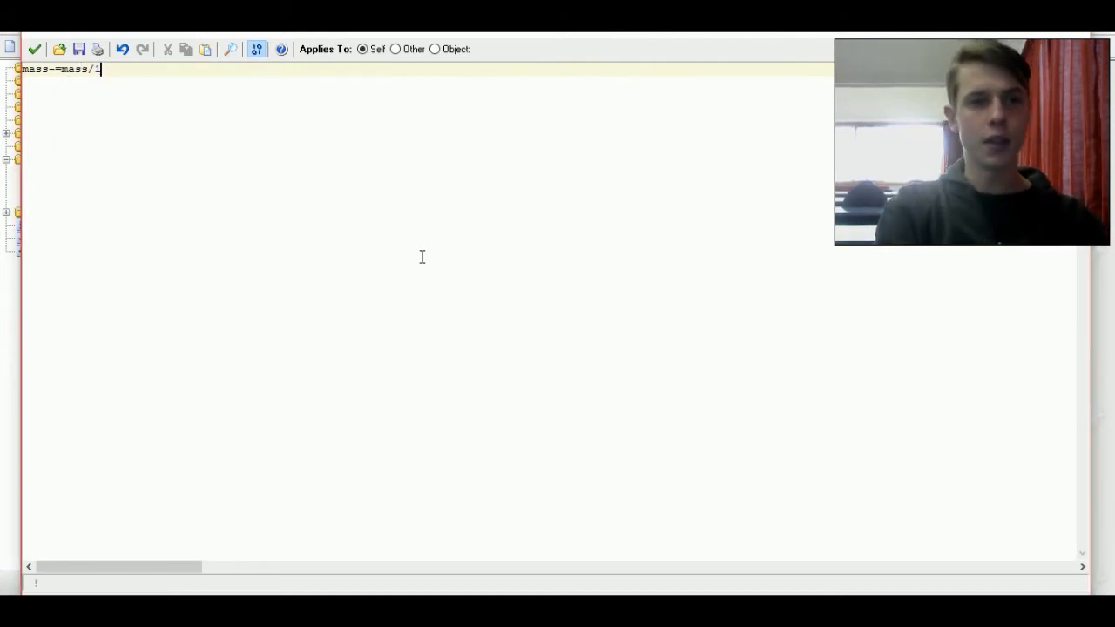
pyautogui.write('000')
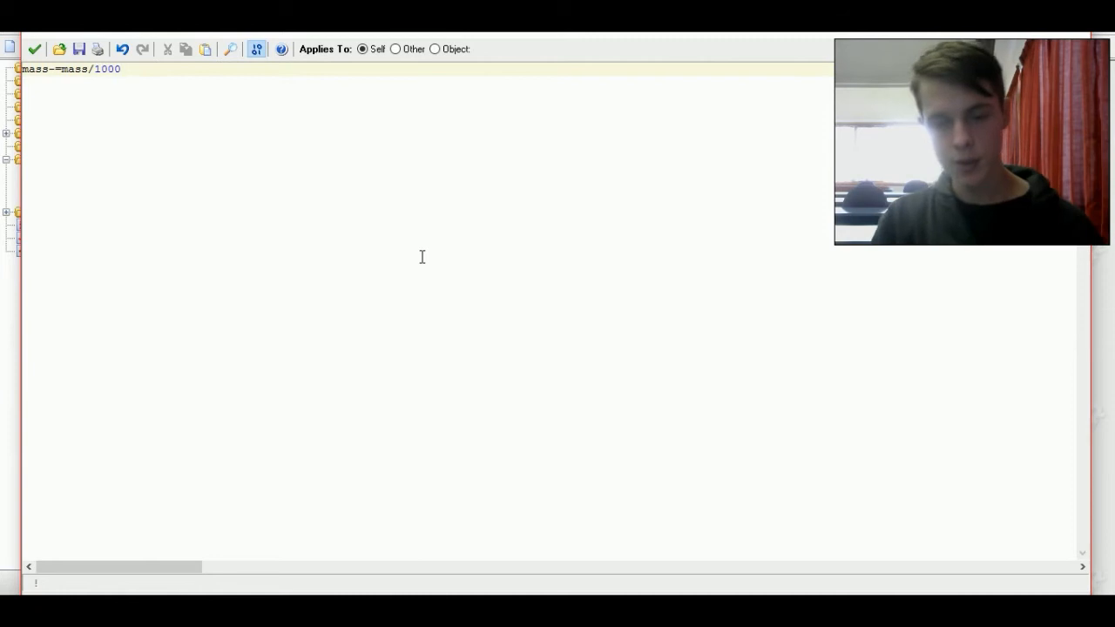
pyautogui.write(';')
pyautogui.write('c')
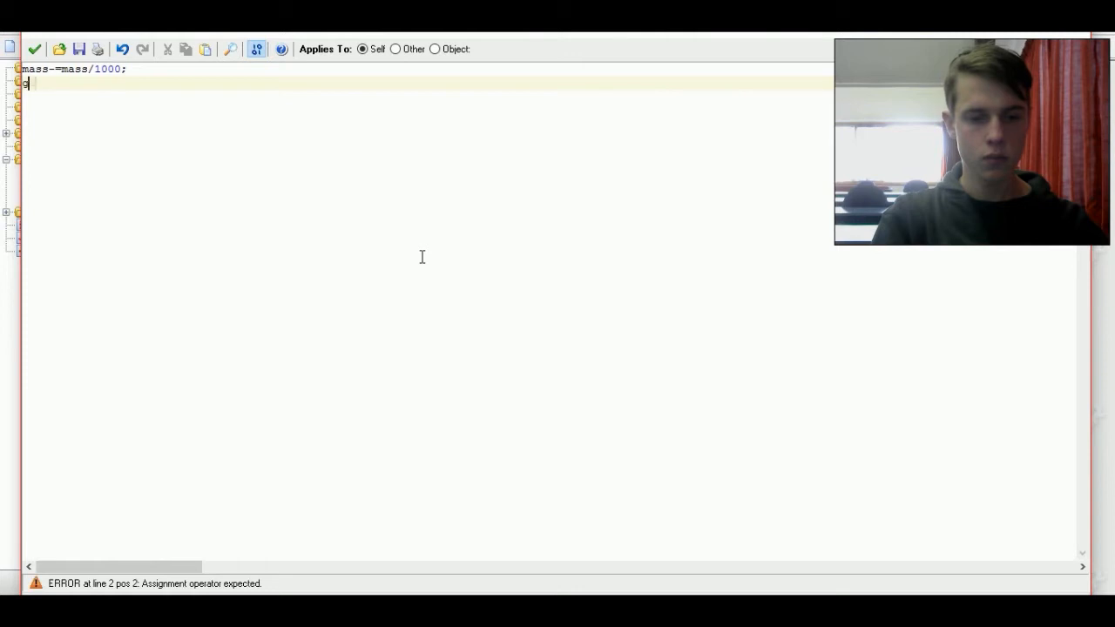
# - Add global.consumedmass+=mass; below it
pyautogui.write('glo')
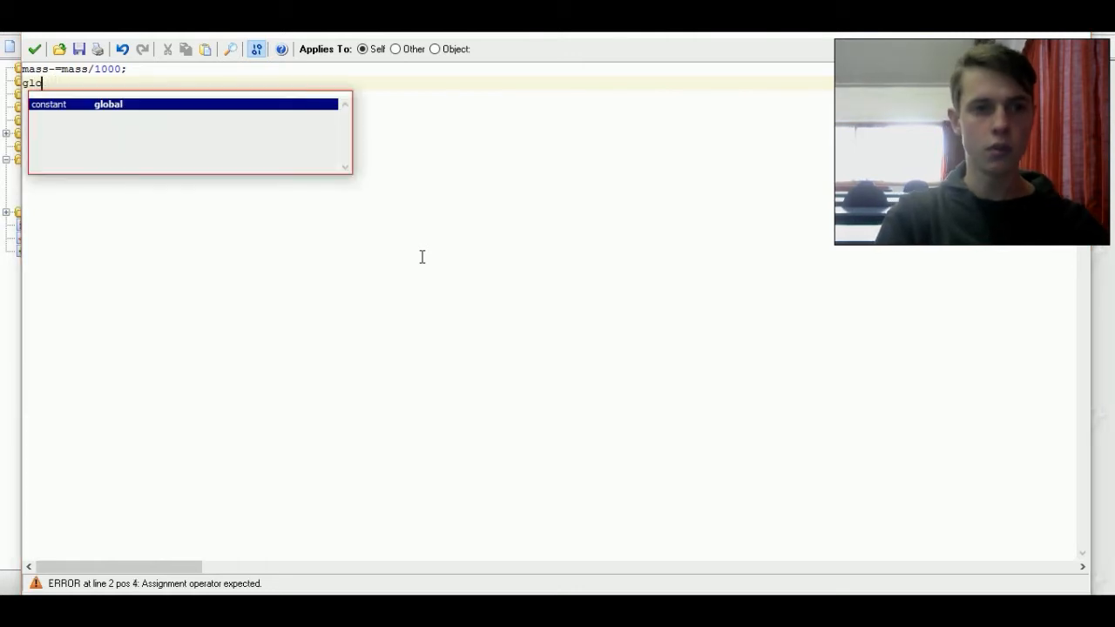
pyautogui.write('global.')
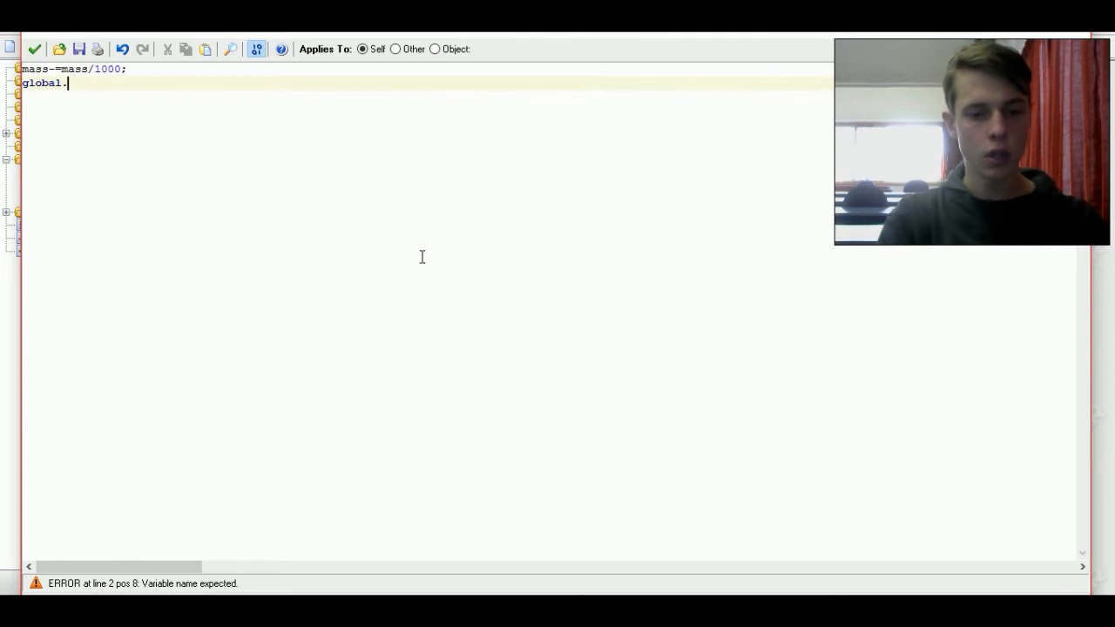
pyautogui.write('cons')
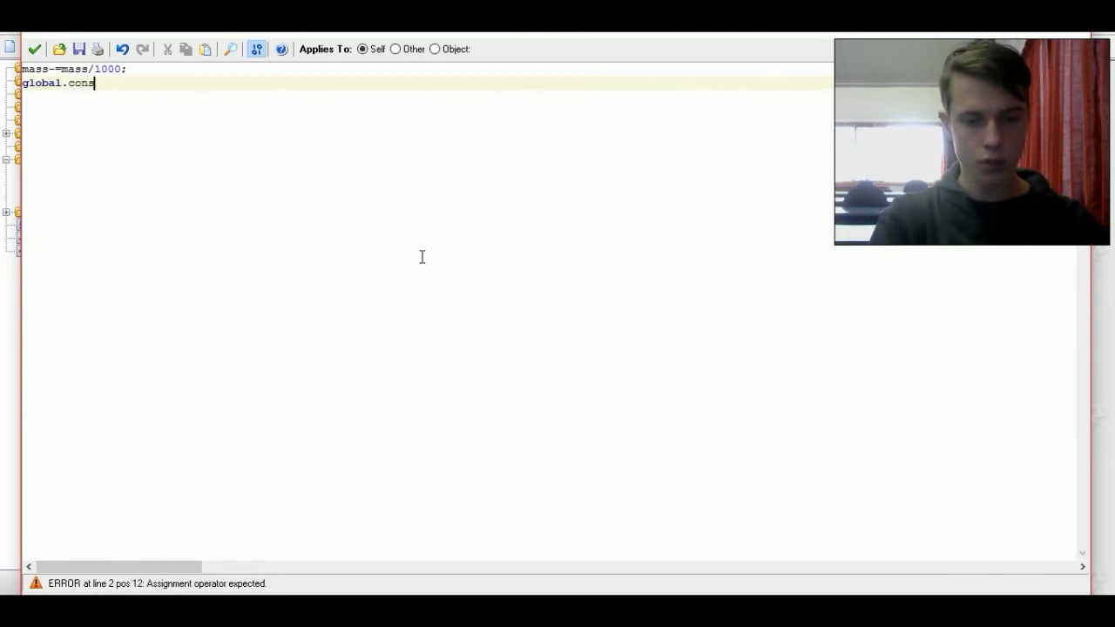
pyautogui.write('u')
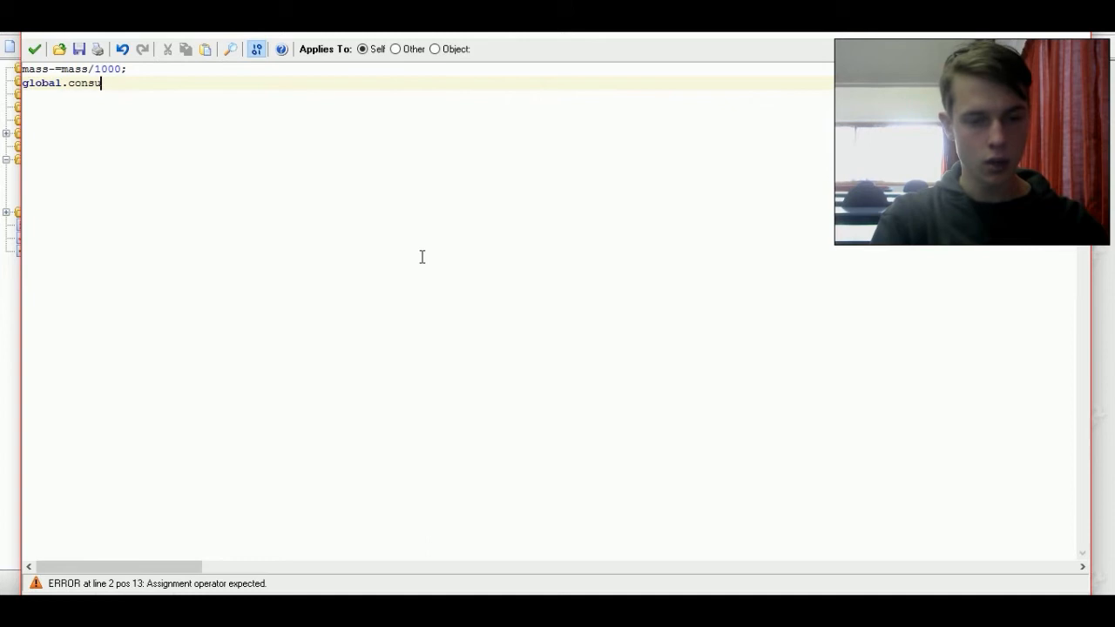
pyautogui.write('medmass')
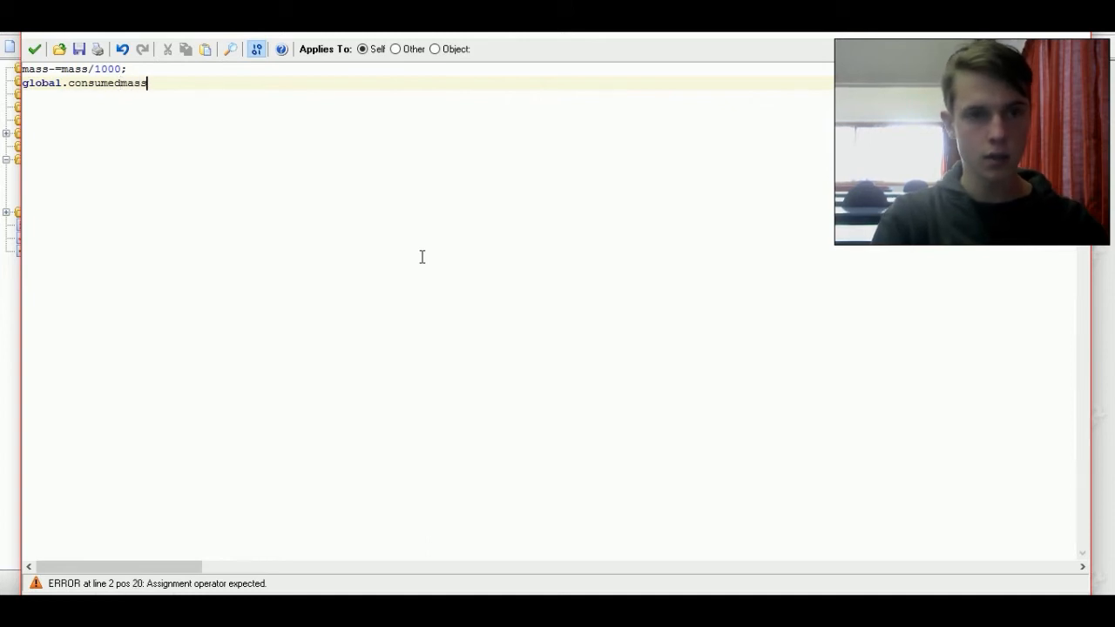
pyautogui.write('=')
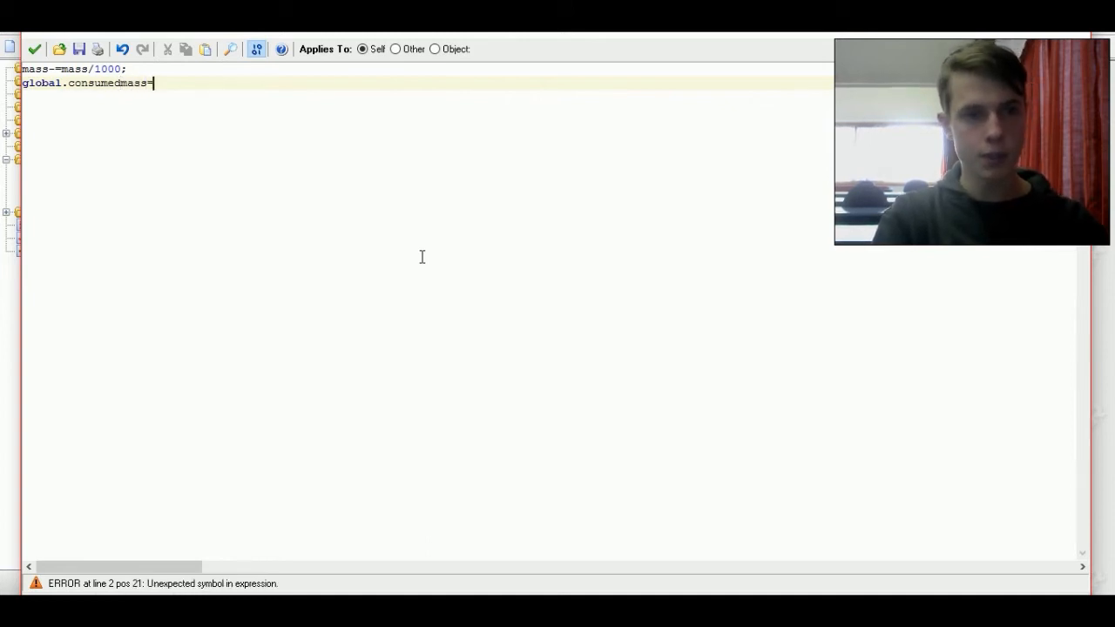
pyautogui.write('+')
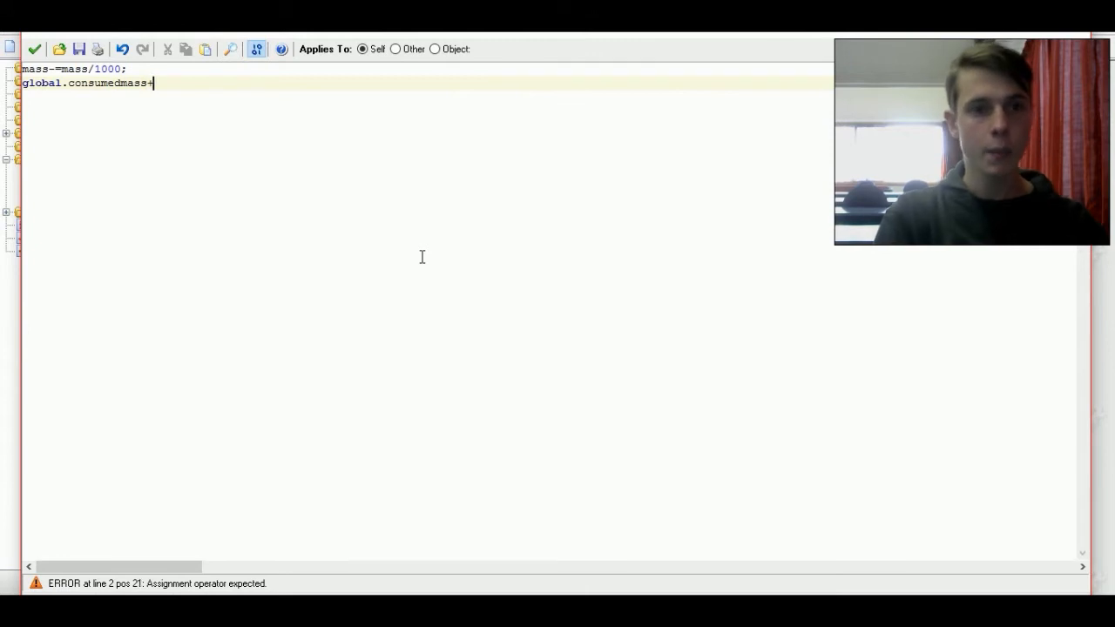
pyautogui.write('=')
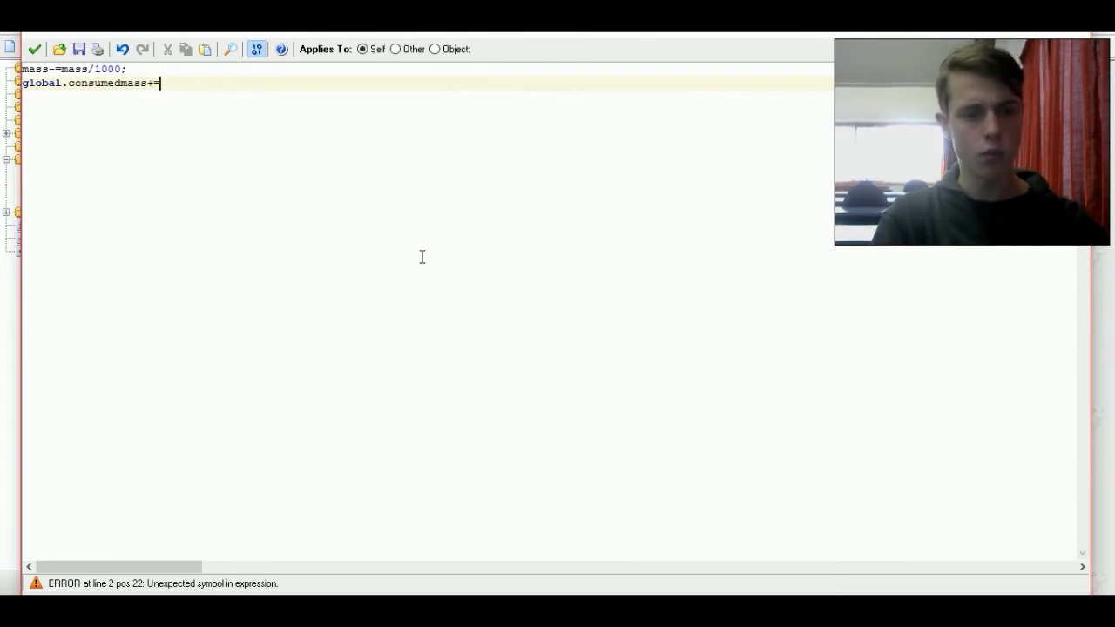
pyautogui.write('mass')
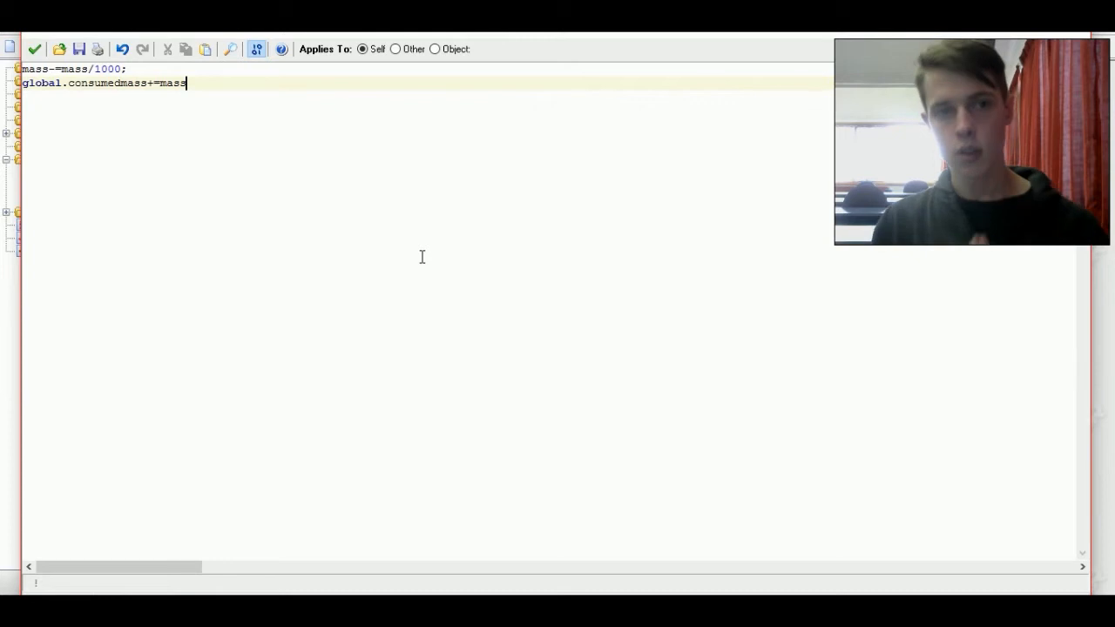
pyautogui.write(';')
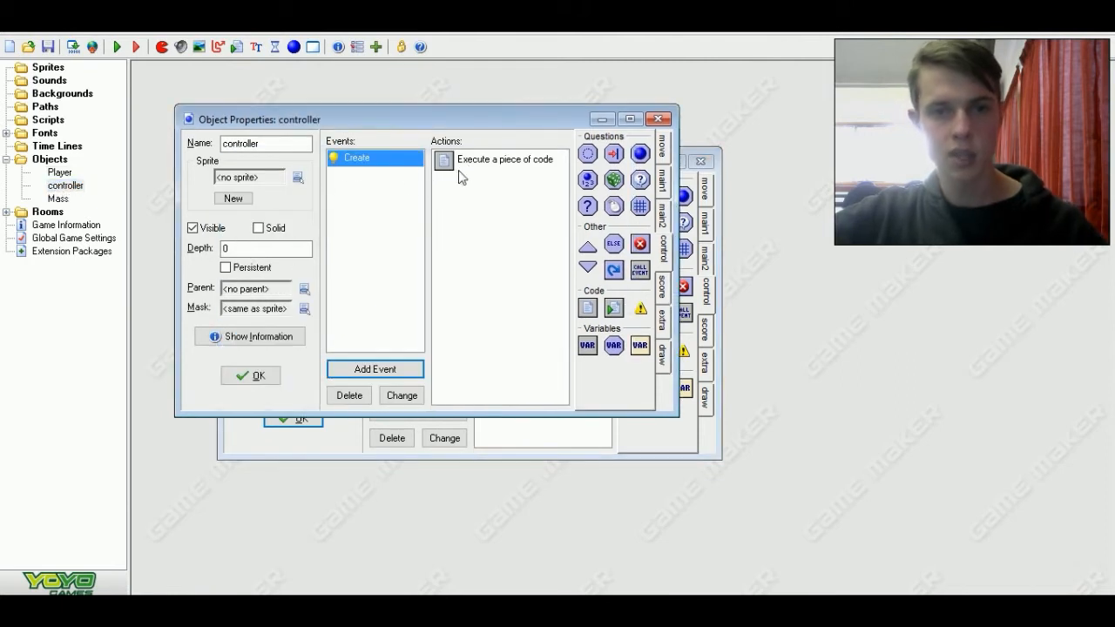
# - Start controller's Create code with while(global.consumedmass<max_mass){}
pyautogui.click(500, 160)
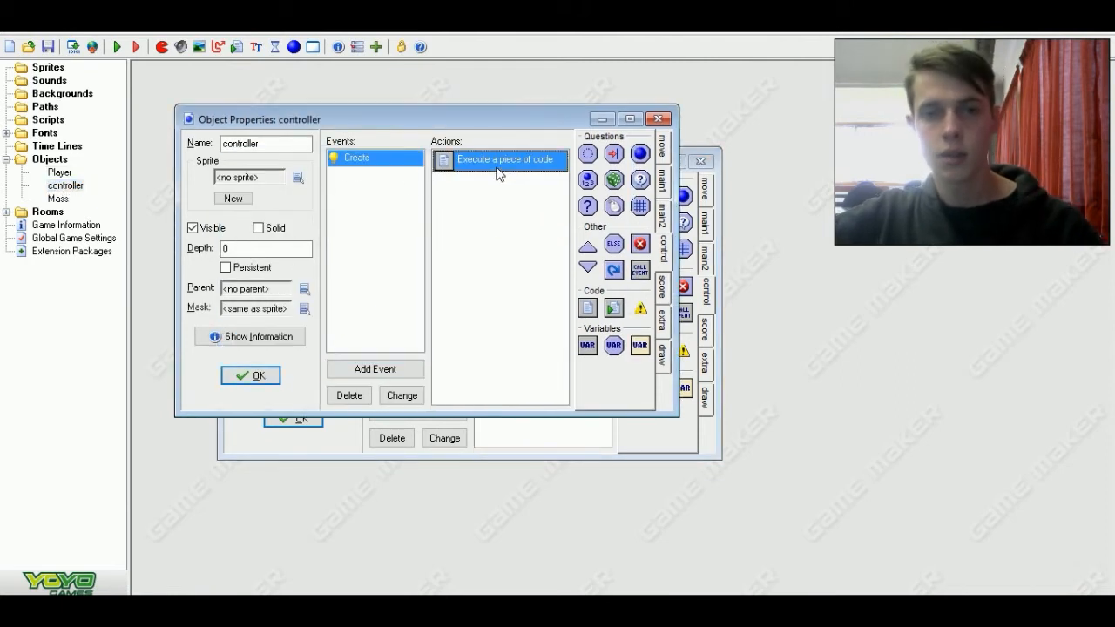
pyautogui.click(374, 369)
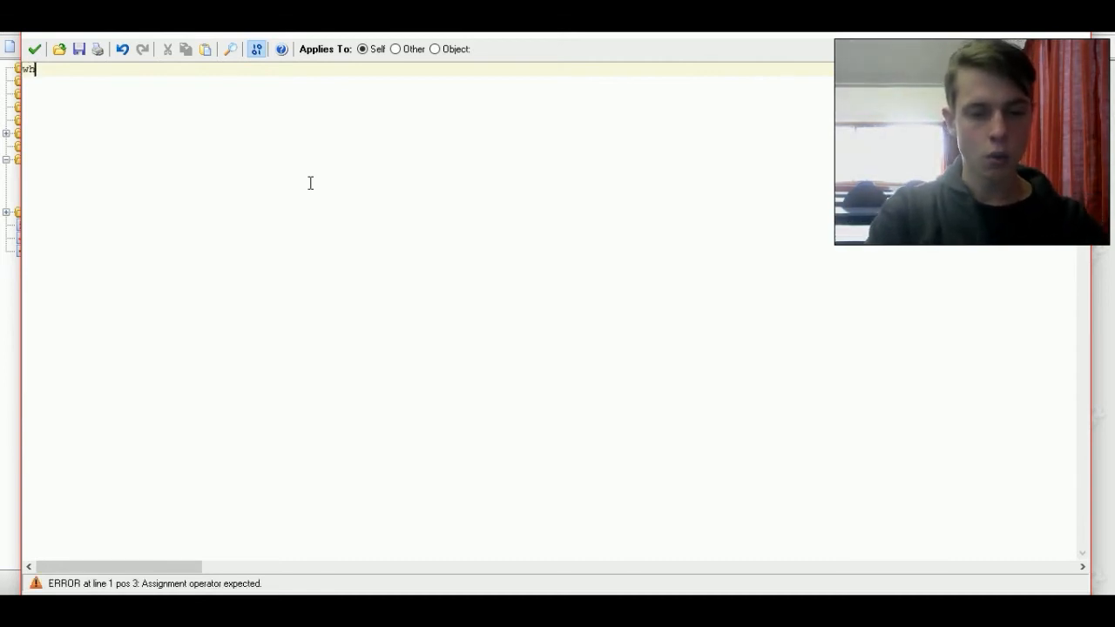
pyautogui.write('while')
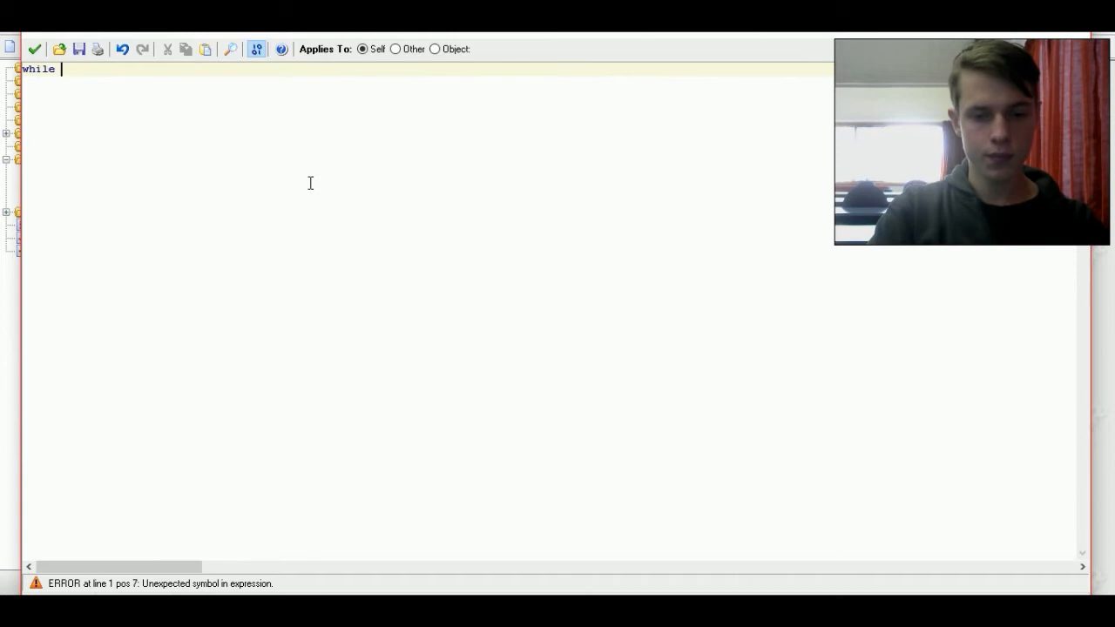
pyautogui.write('(global.')
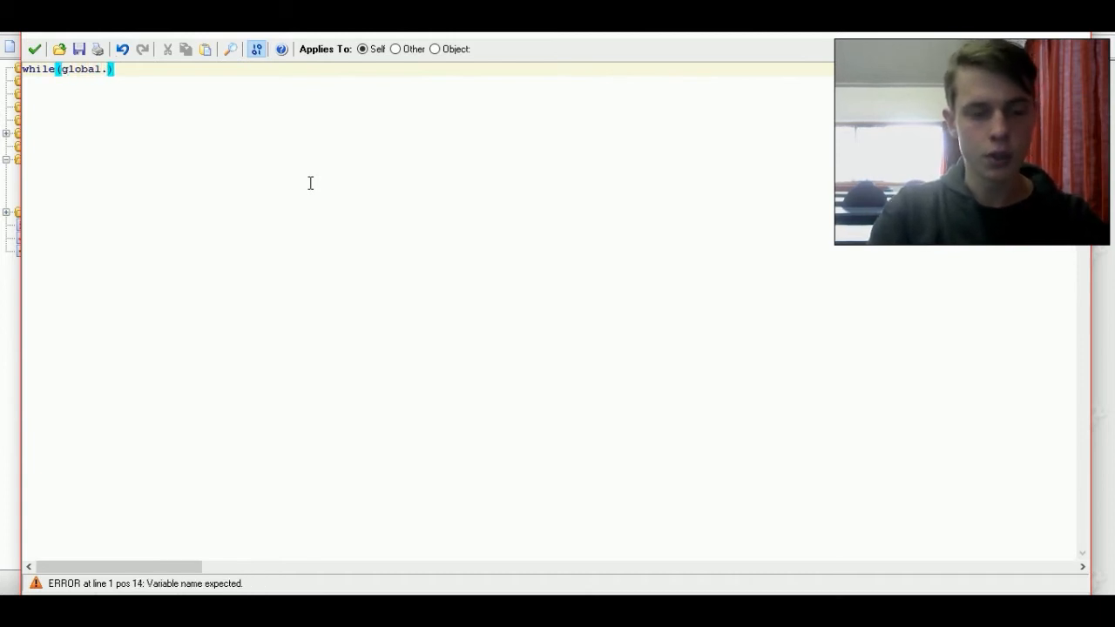
pyautogui.write('com')
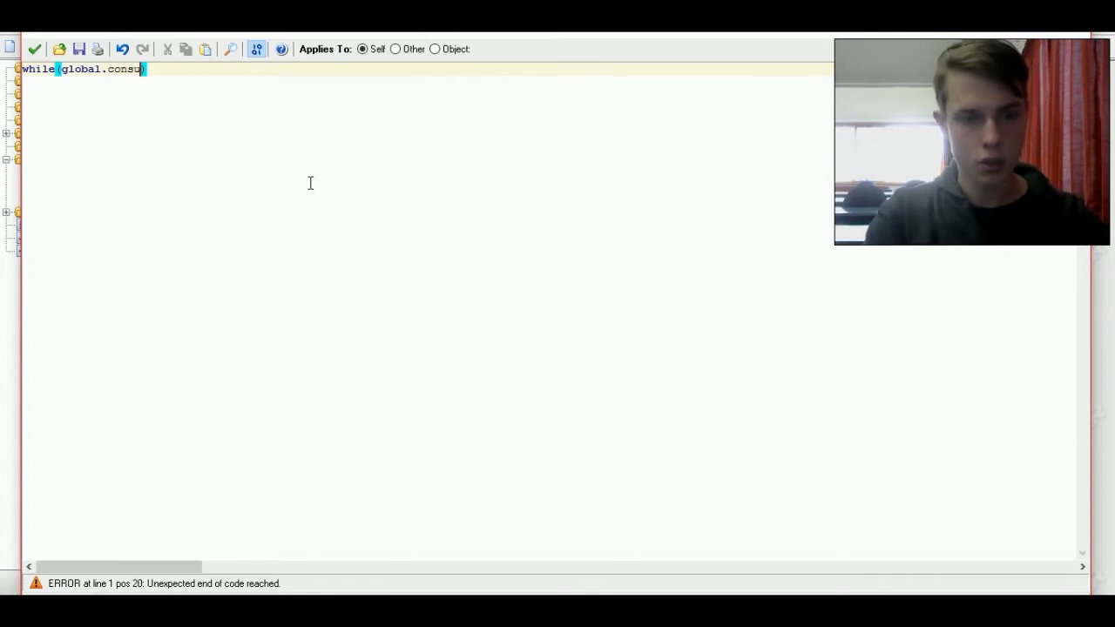
pyautogui.write('med')
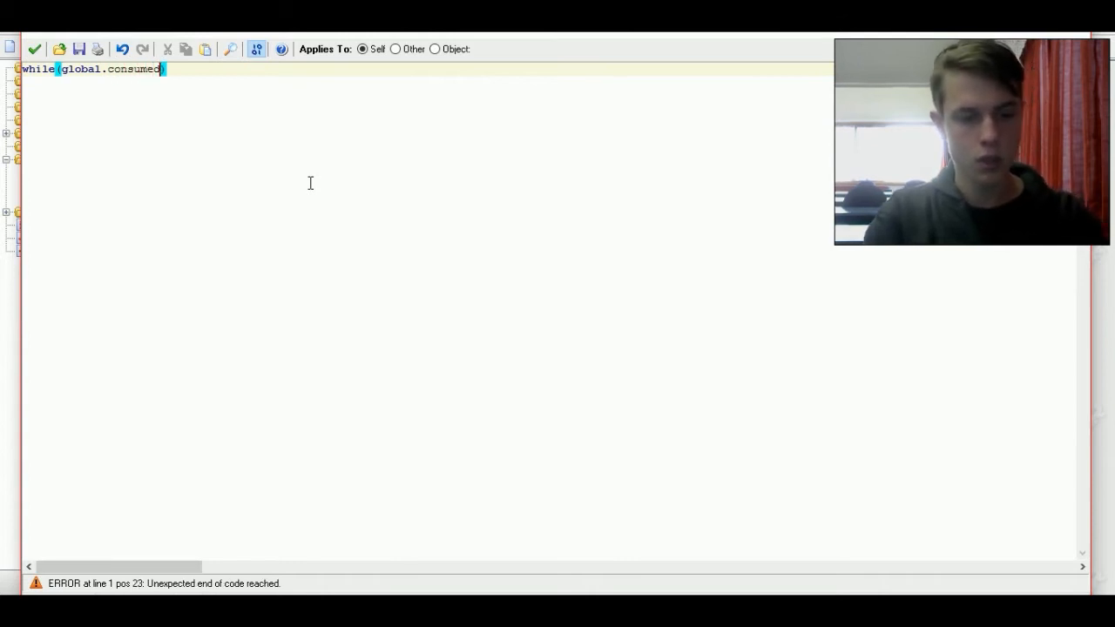
pyautogui.write('mass')
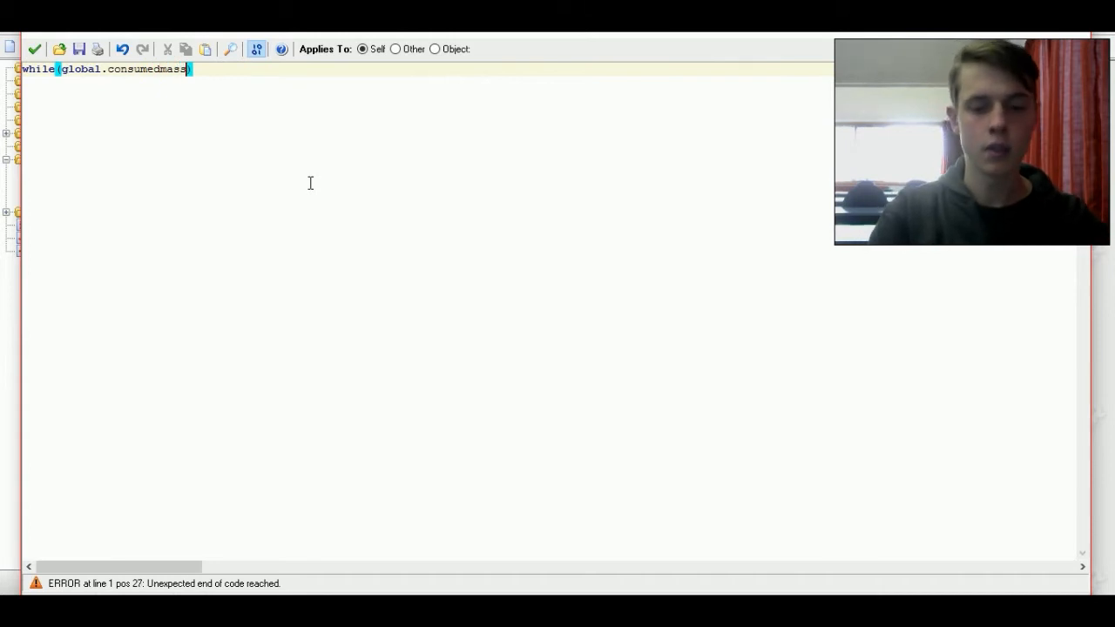
pyautogui.write('<')
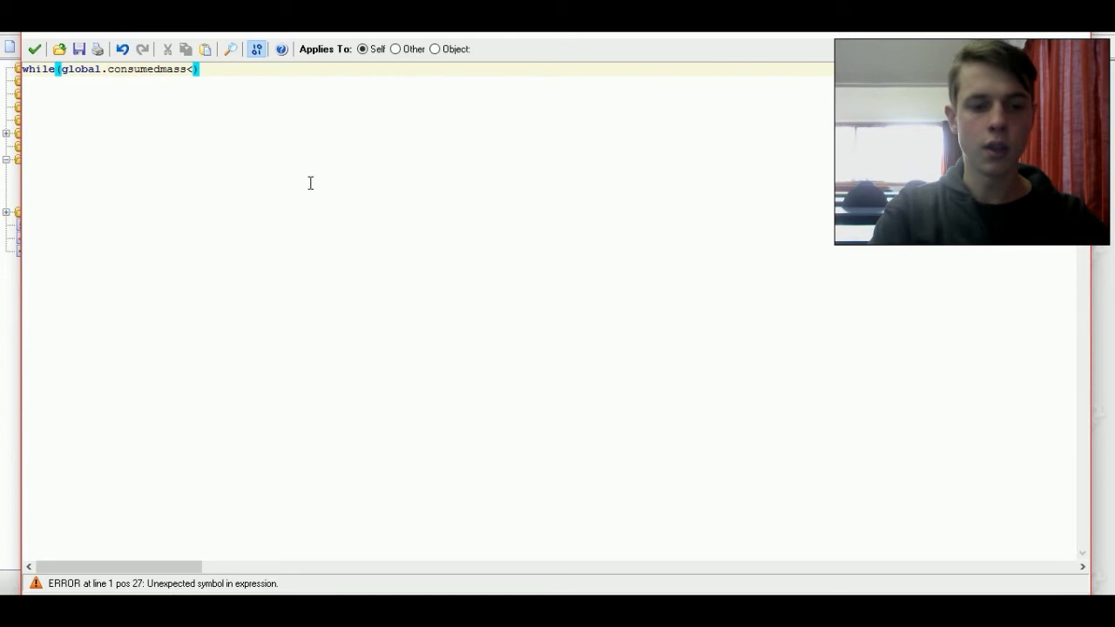
pyautogui.write('max_')
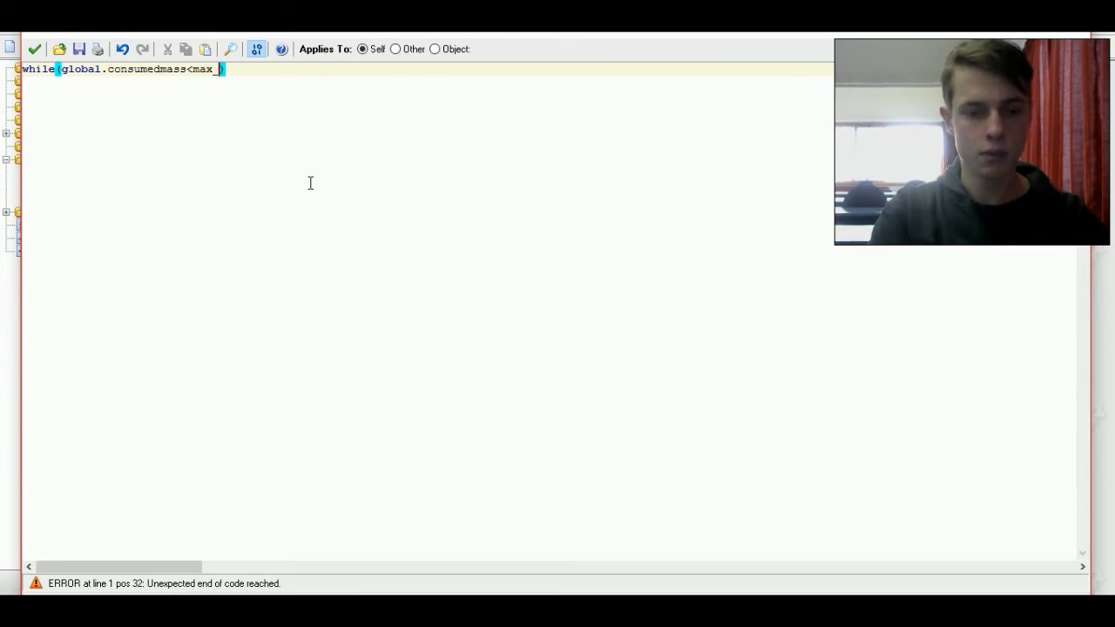
pyautogui.write('mass')
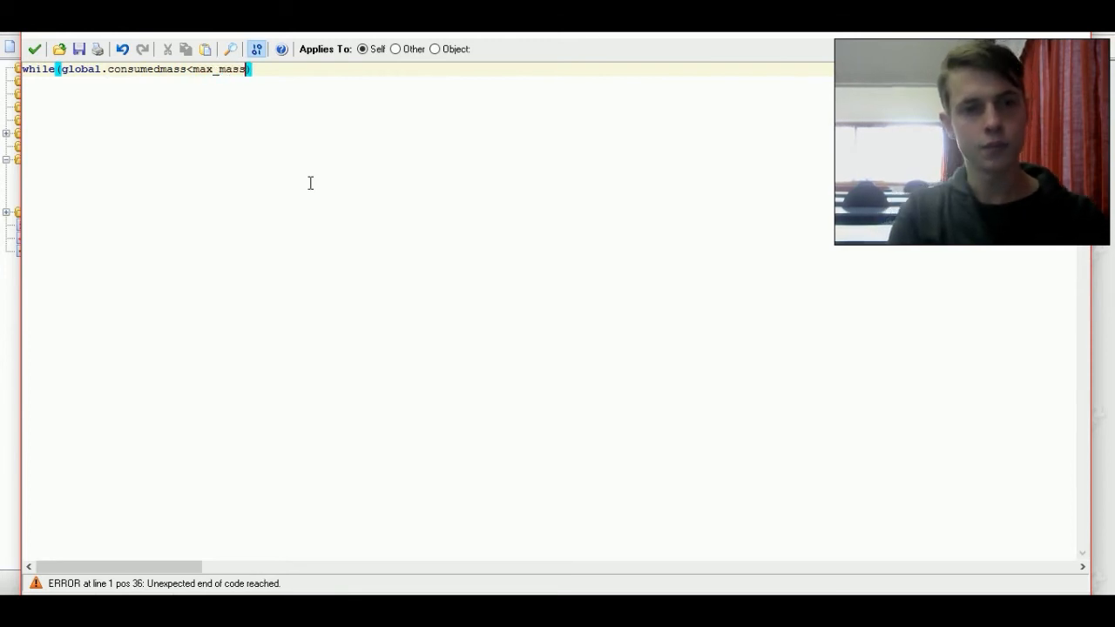
pyautogui.write('){}')
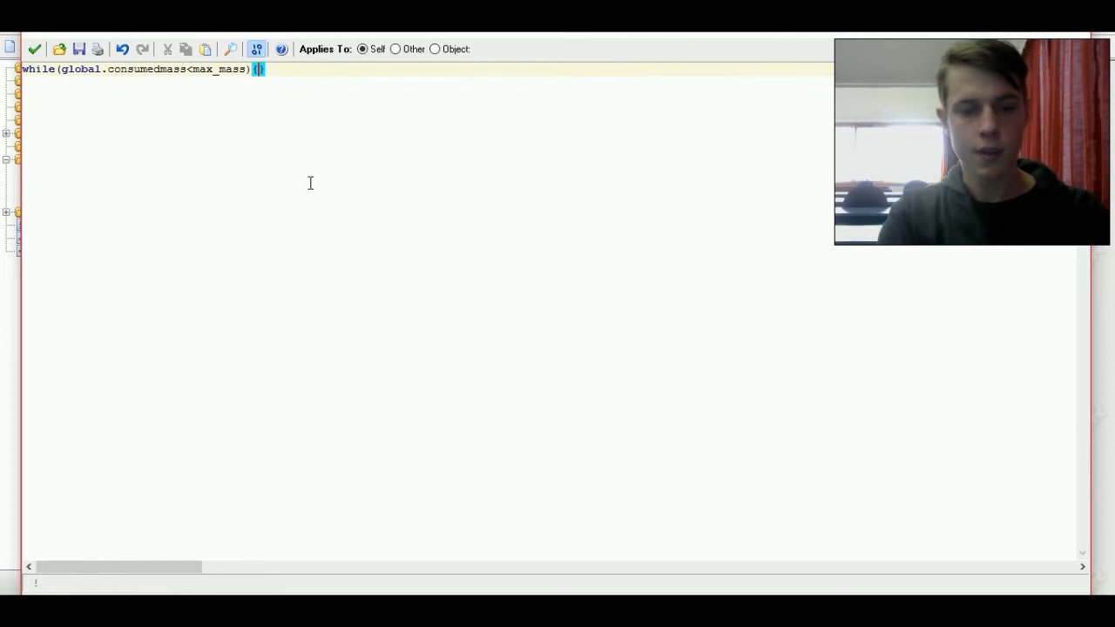
# - Call instance_create with irandom_range(0,room_width) for the x and y arguments
pyautogui.write('instance_create')
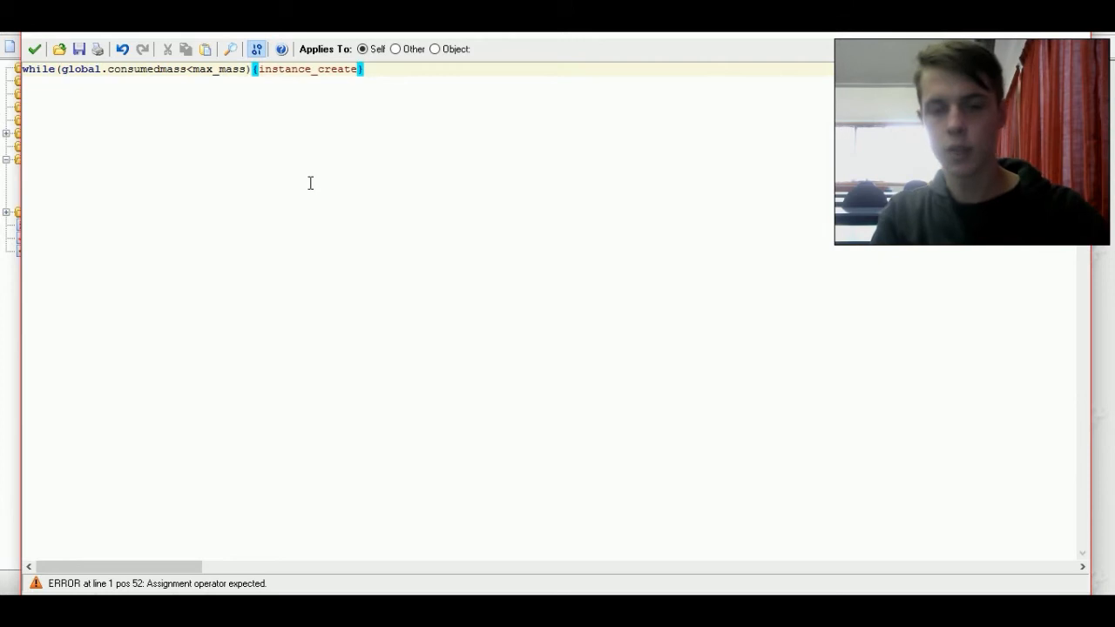
pyautogui.write('(x')
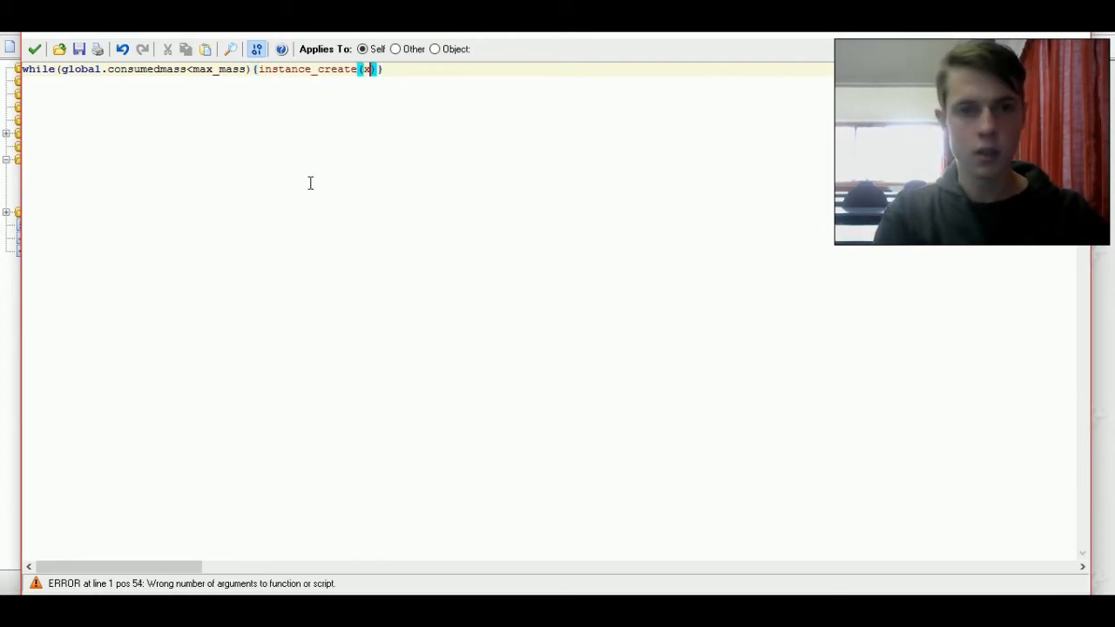
pyautogui.press('Backspace')
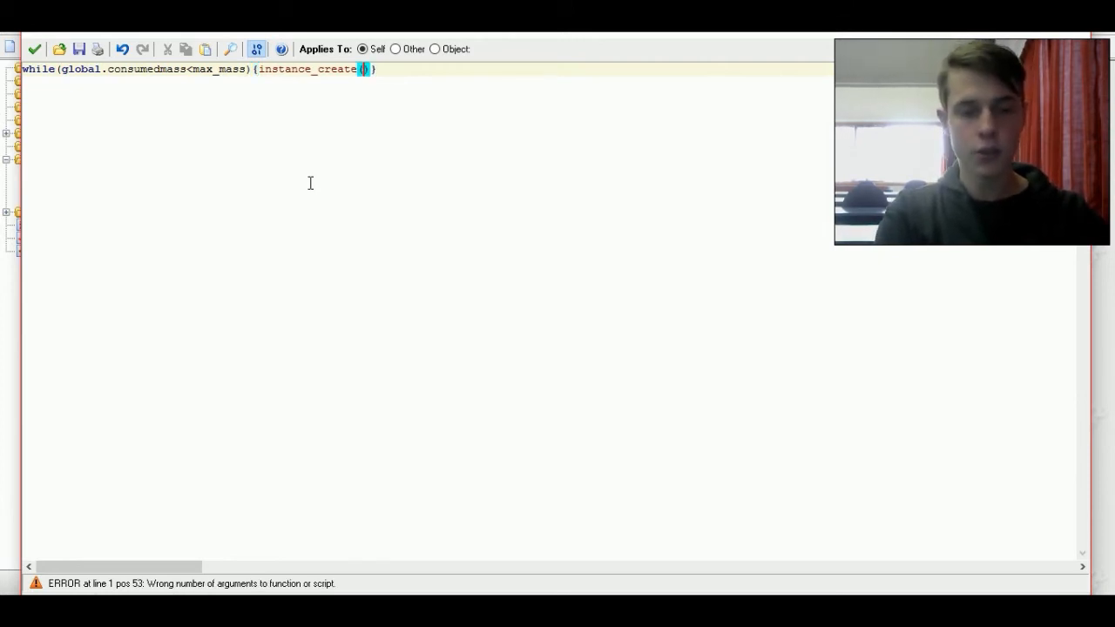
pyautogui.write('irandom')
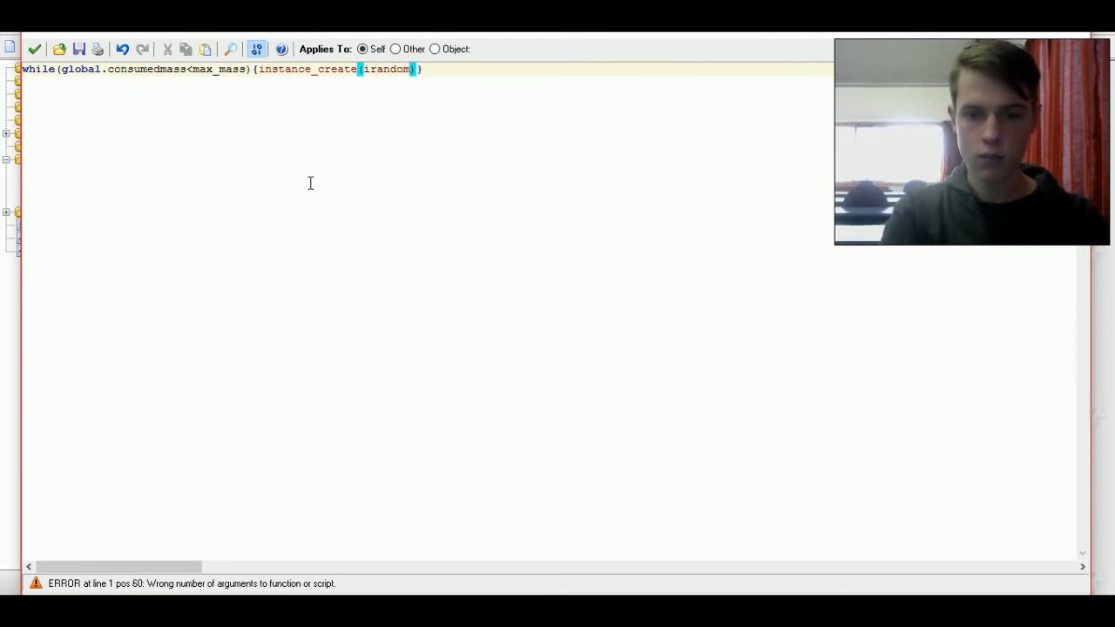
pyautogui.write('_rand')
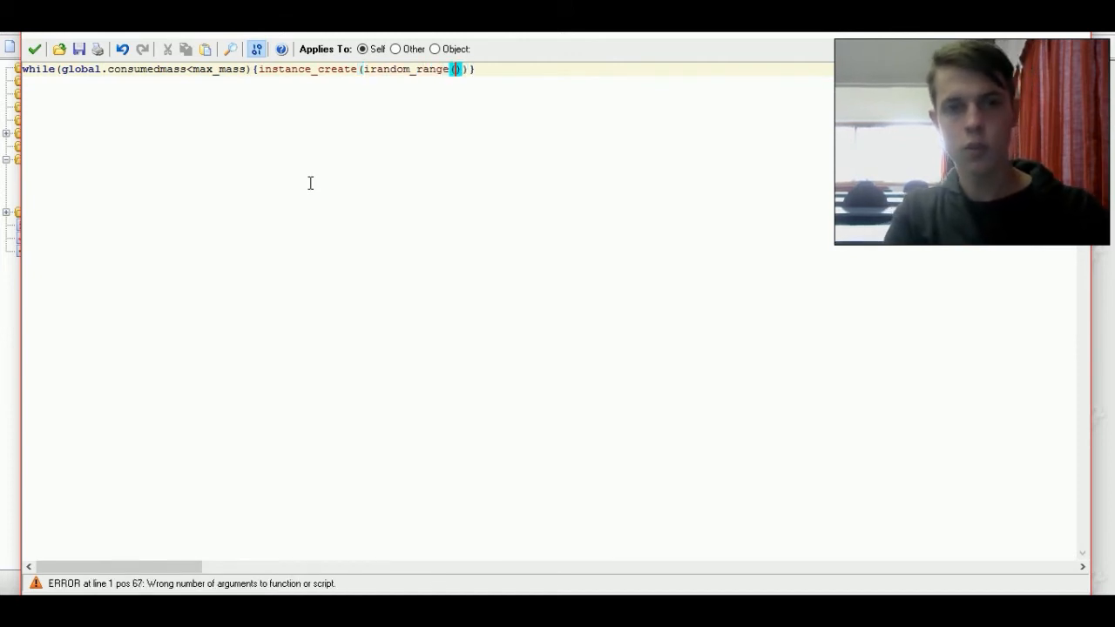
pyautogui.write('0')
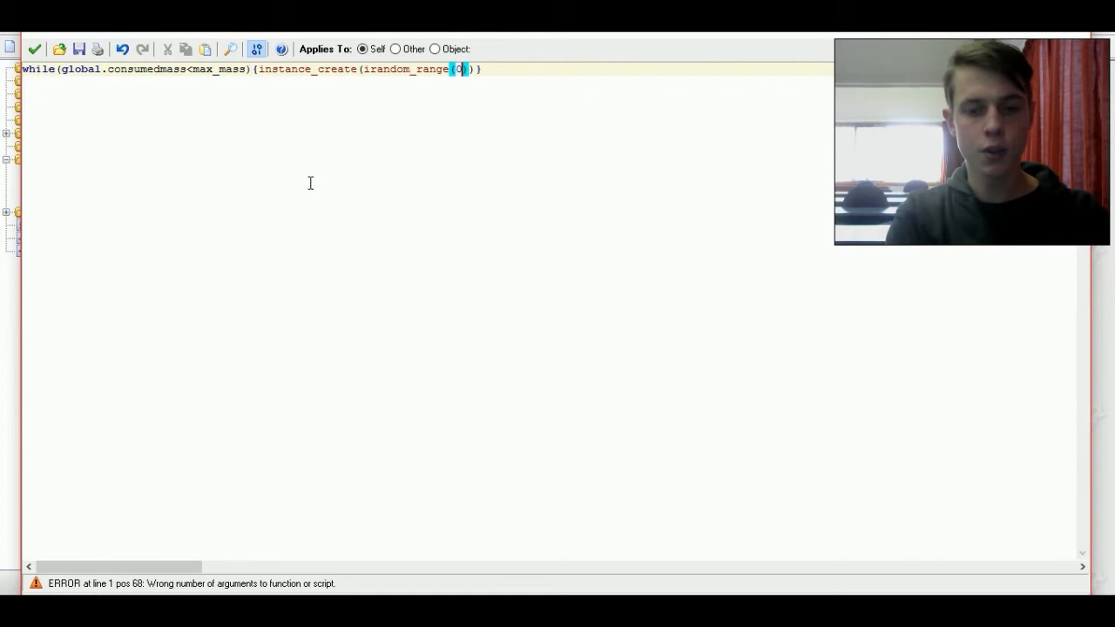
pyautogui.write(',room')
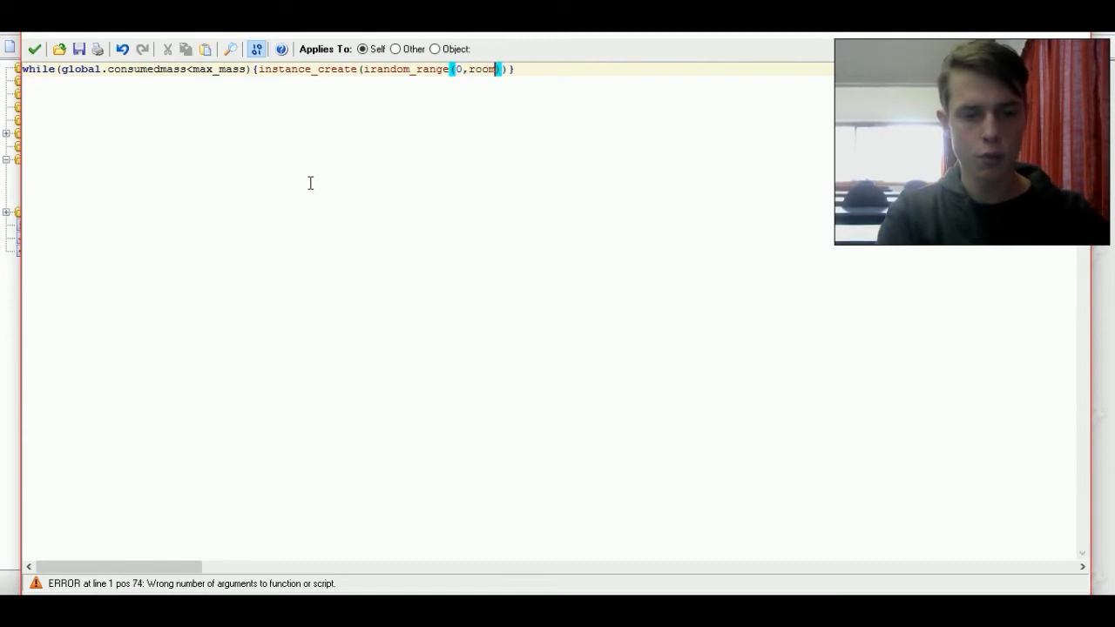
pyautogui.write('_')
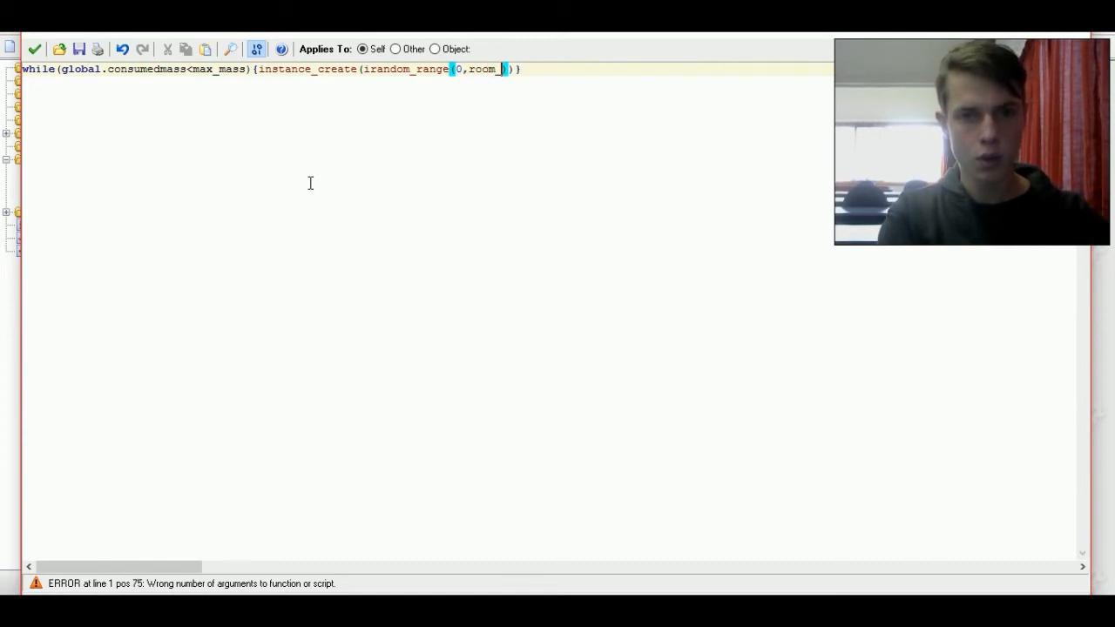
pyautogui.write('room_')
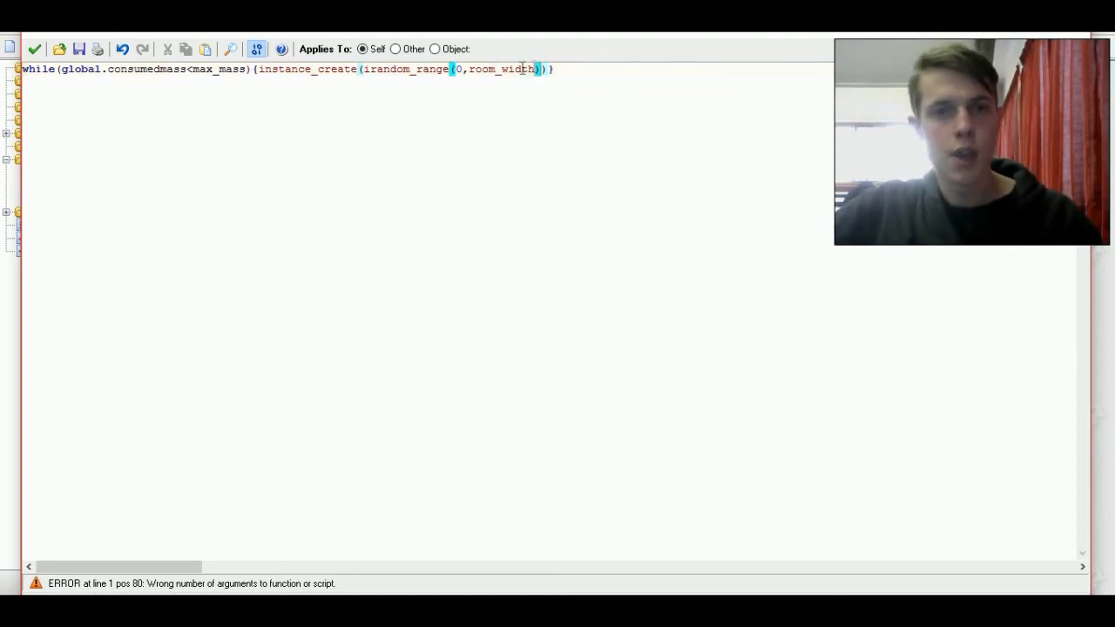
pyautogui.moveTo(260, 69); pyautogui.dragTo(540, 70)
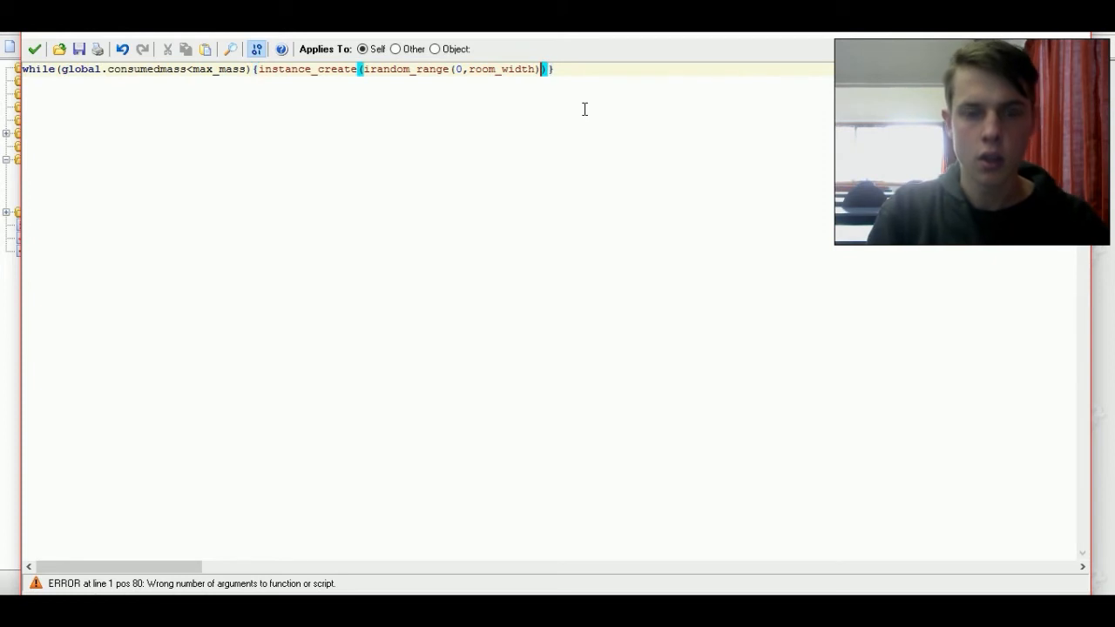
pyautogui.write(',instance_create(irandom_range(0,room_width)')
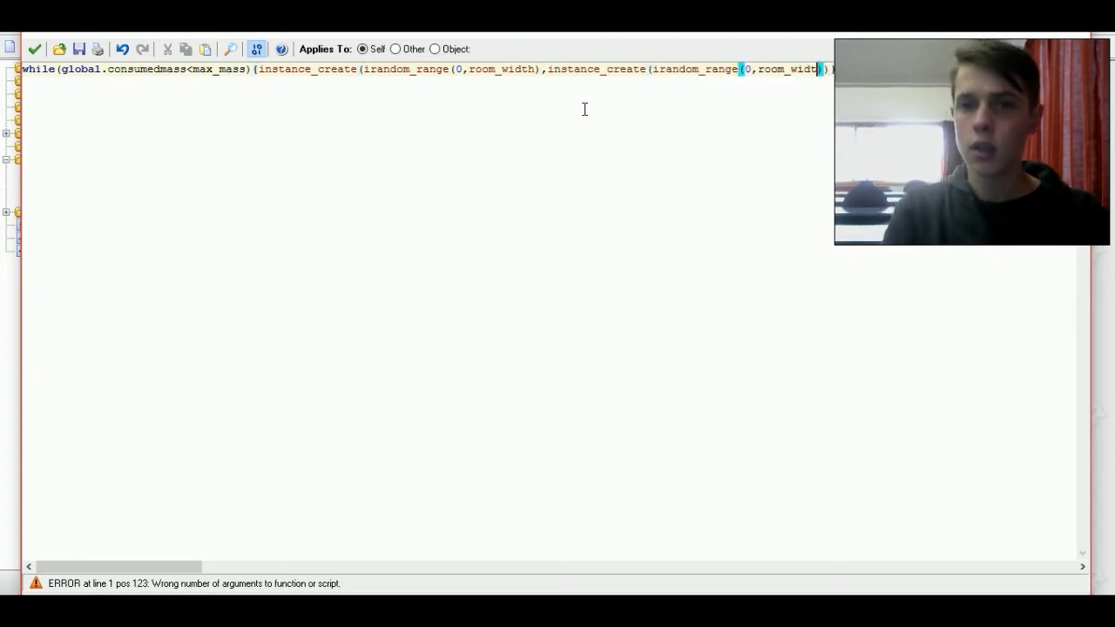
pyautogui.press('BackSpace')
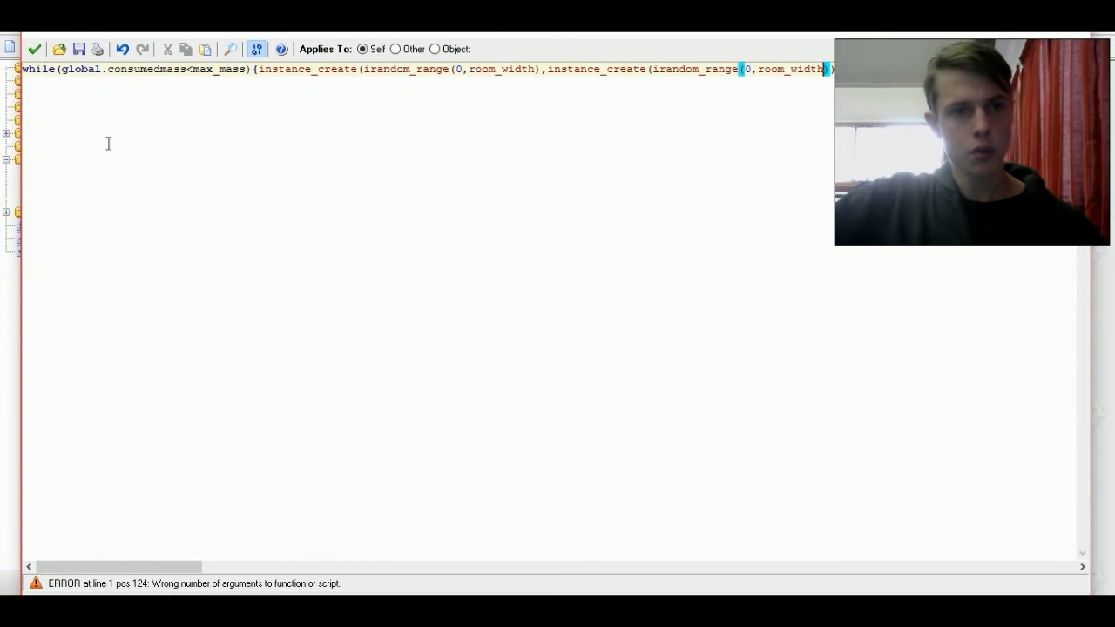
pyautogui.moveTo(184, 105)
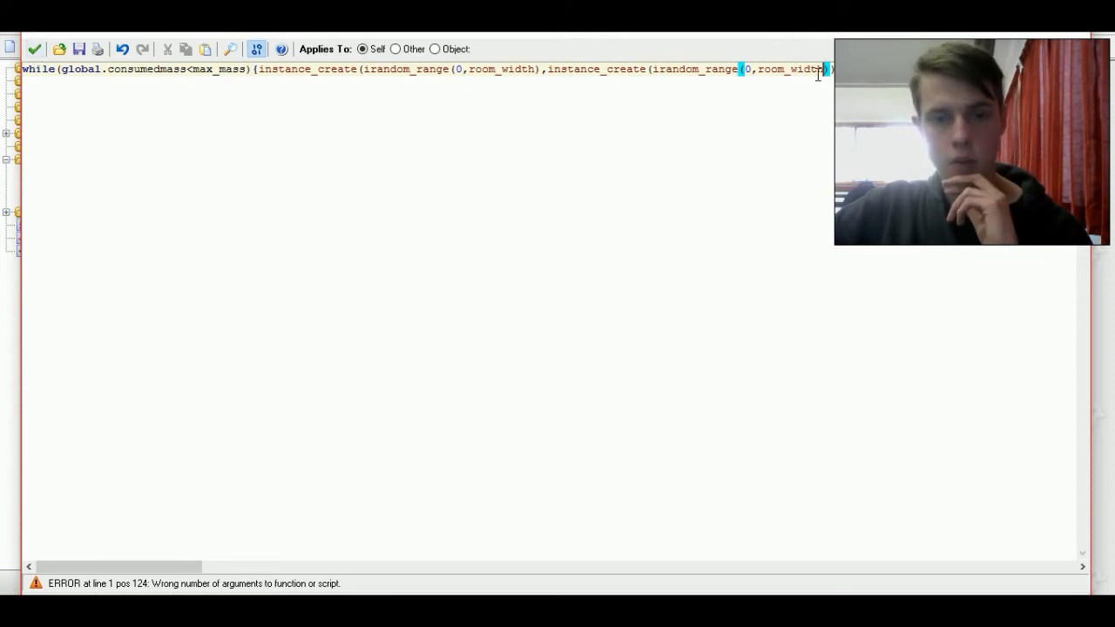
pyautogui.moveTo(802, 82)
pyautogui.write(',Mass')
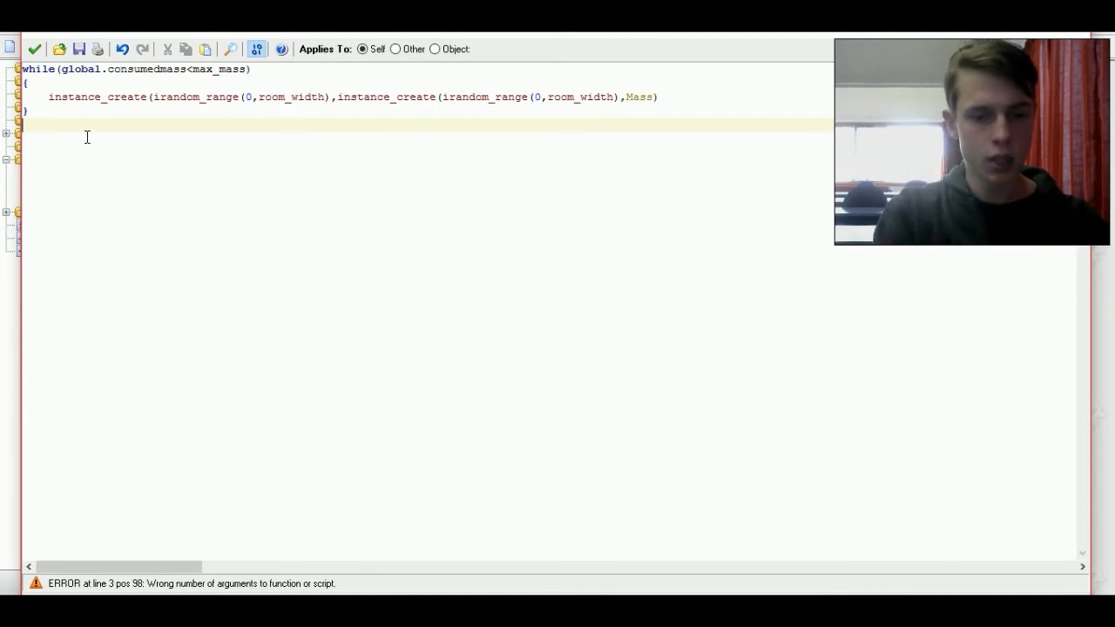
# - Reset global.consumedmass=0 after the spawning loop
pyautogui.write('global.')
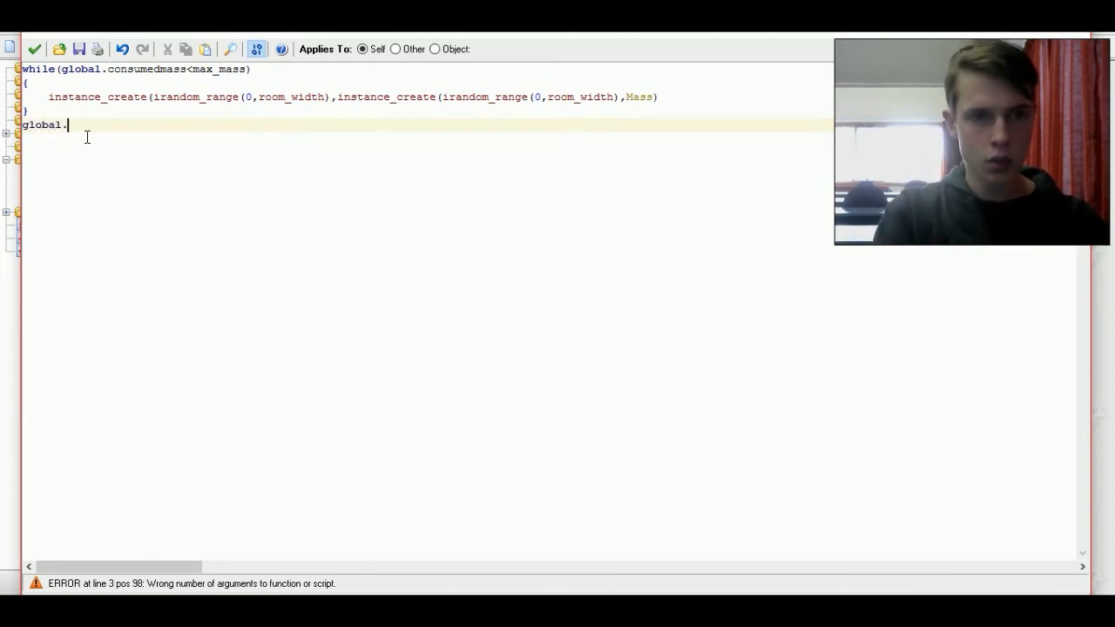
pyautogui.write('cons')
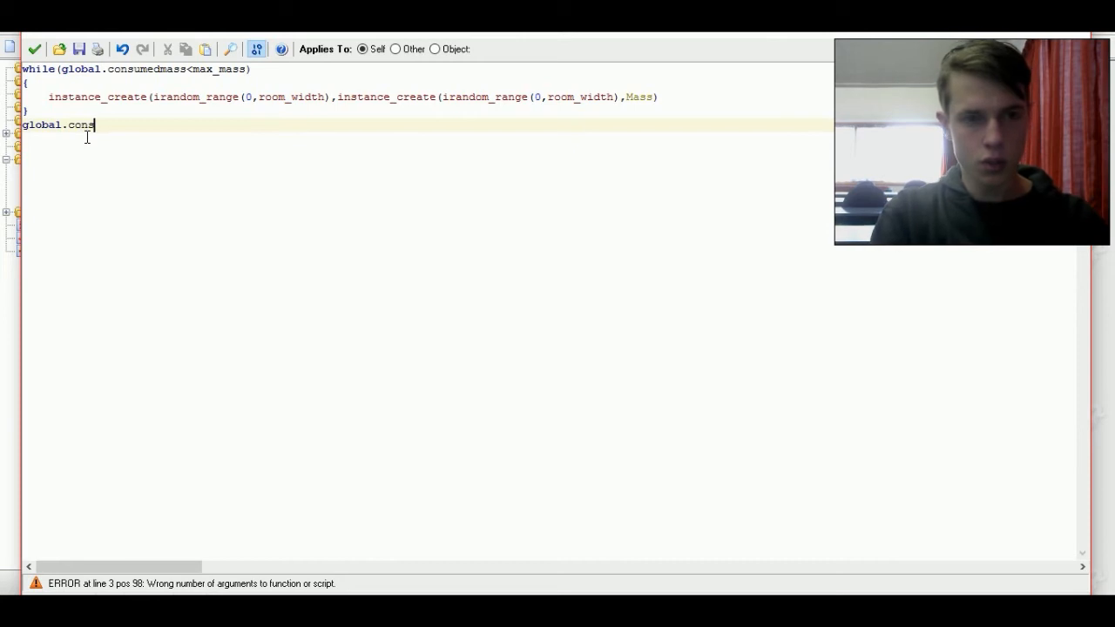
pyautogui.write('umed')
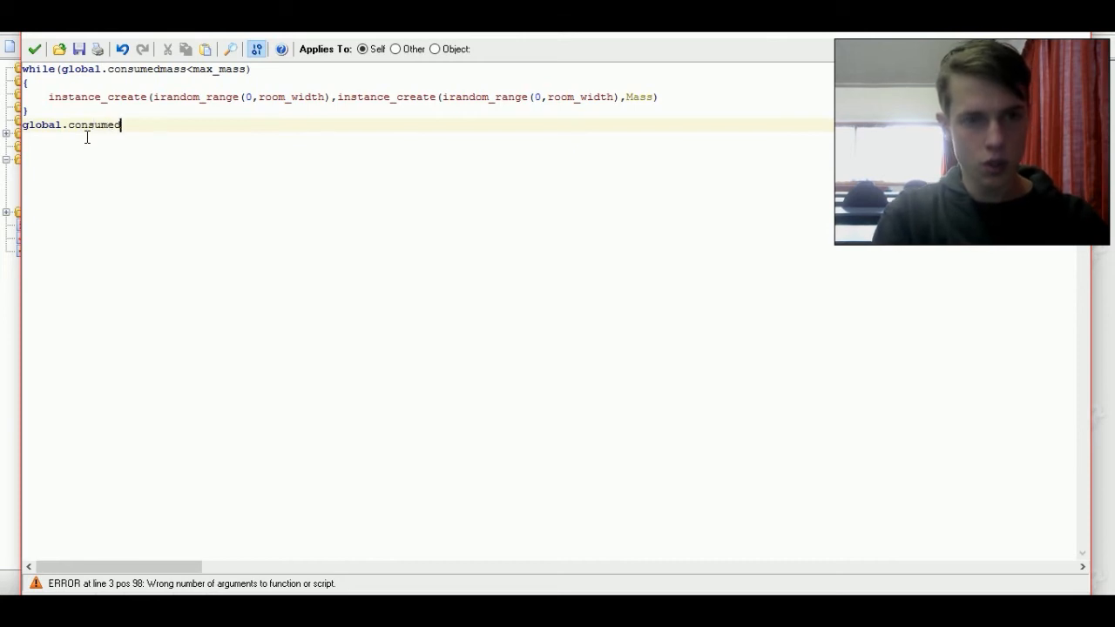
pyautogui.write('mass')
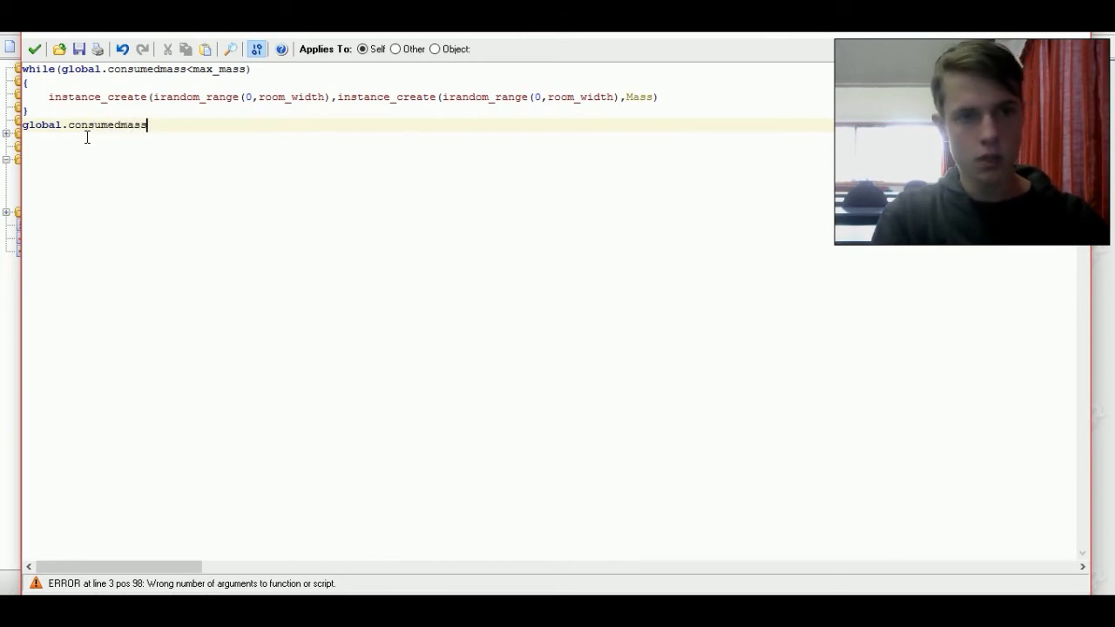
pyautogui.write('=')
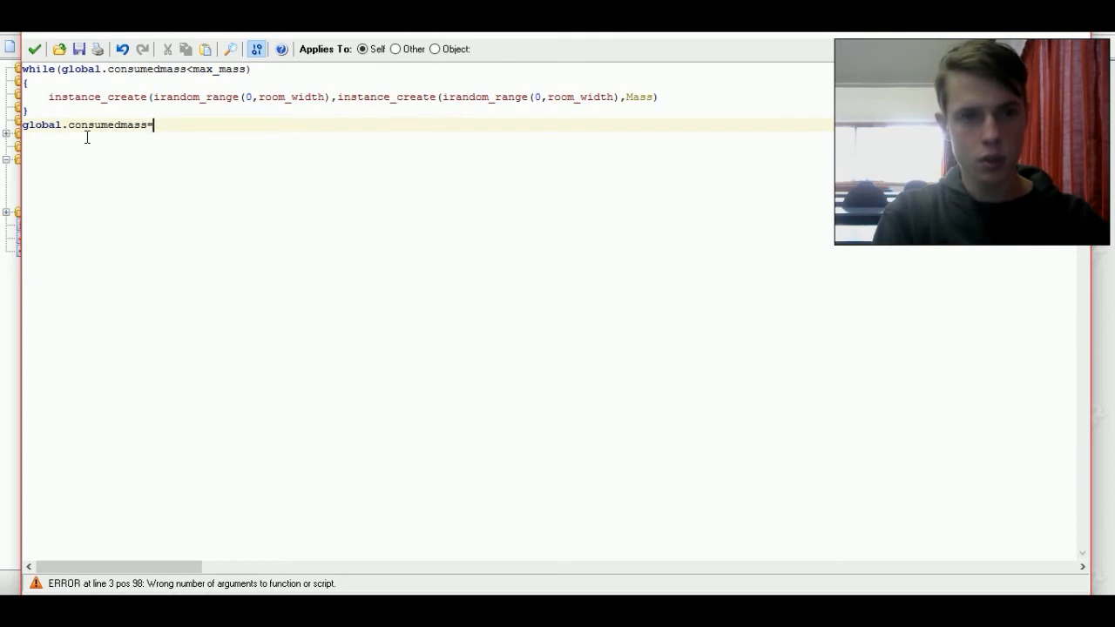
pyautogui.write('0')
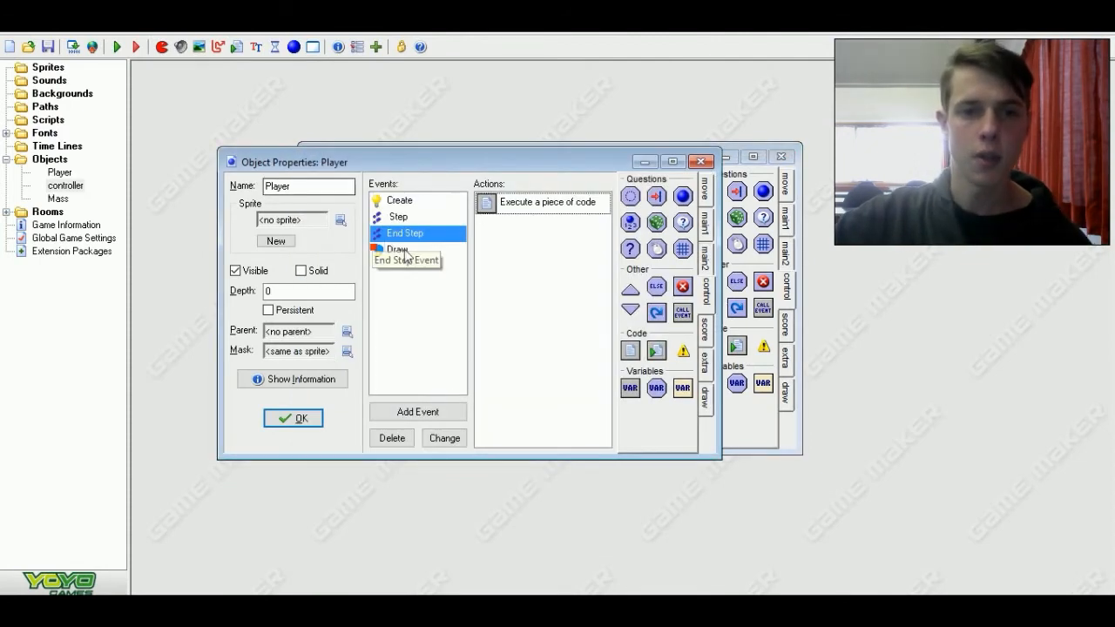
# - Add a draw_text line in Player's Draw code showing round(mass) below the name
pyautogui.doubleClick(540, 202)
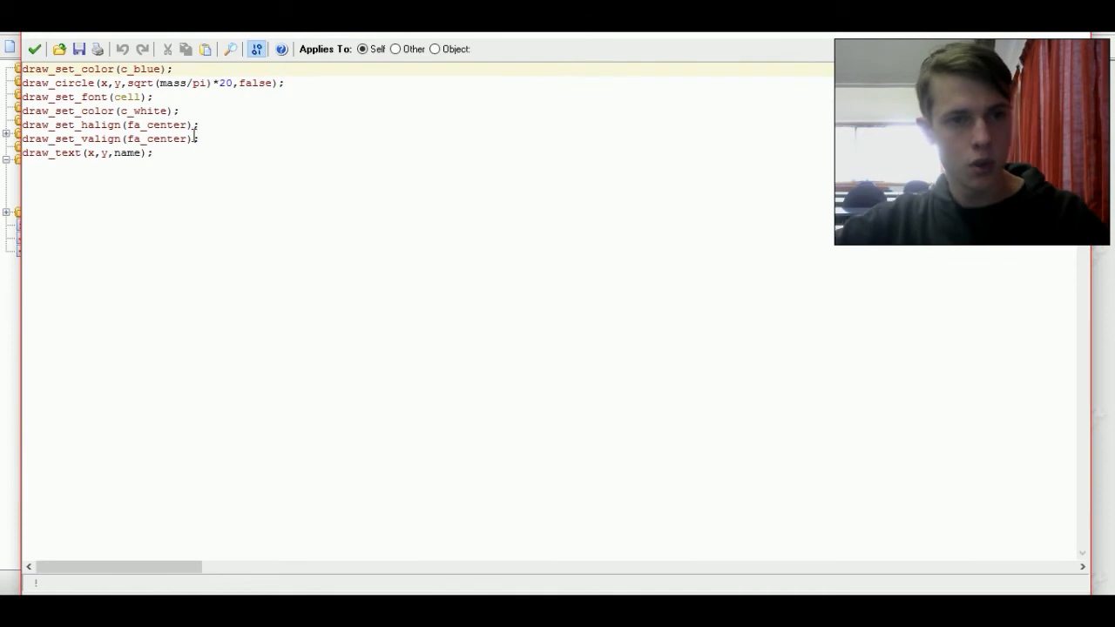
pyautogui.tripleClick(87, 154)
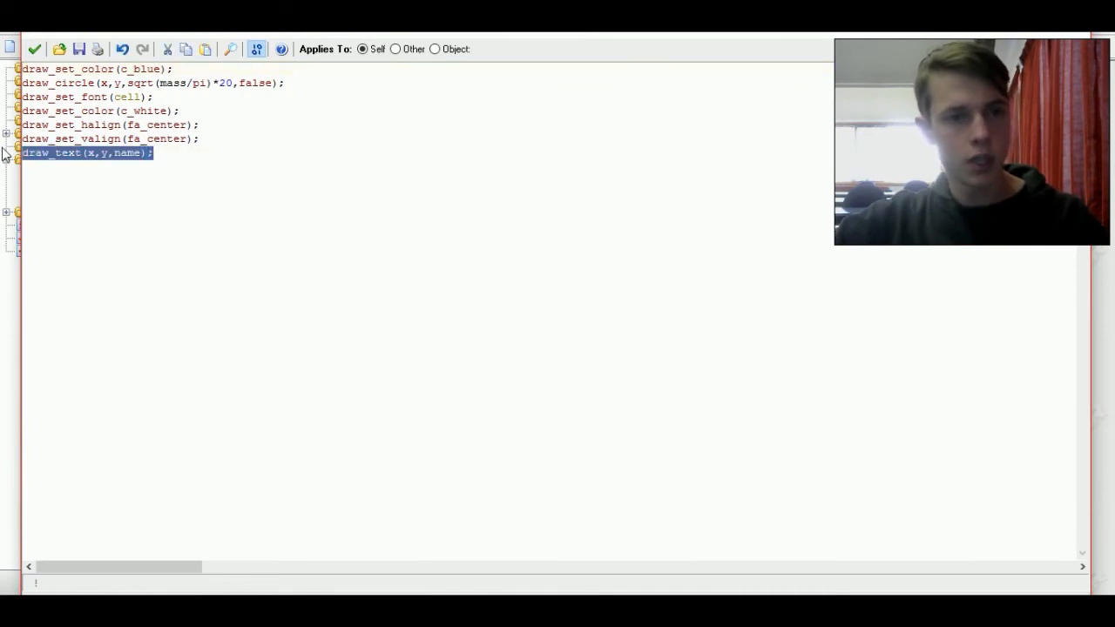
pyautogui.click(155, 155)
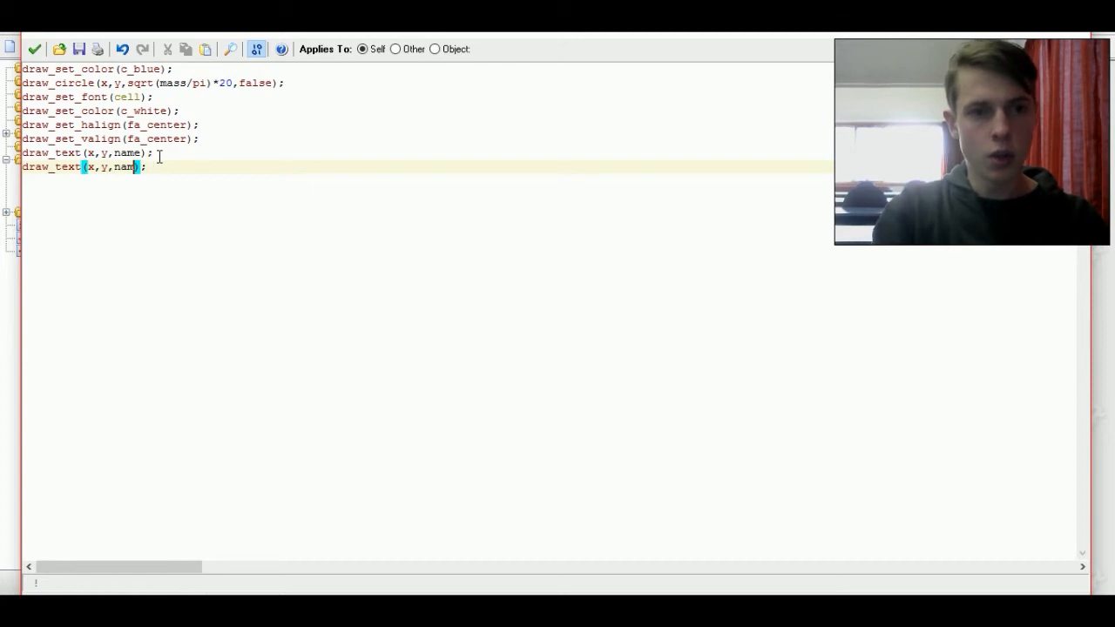
pyautogui.write('mass')
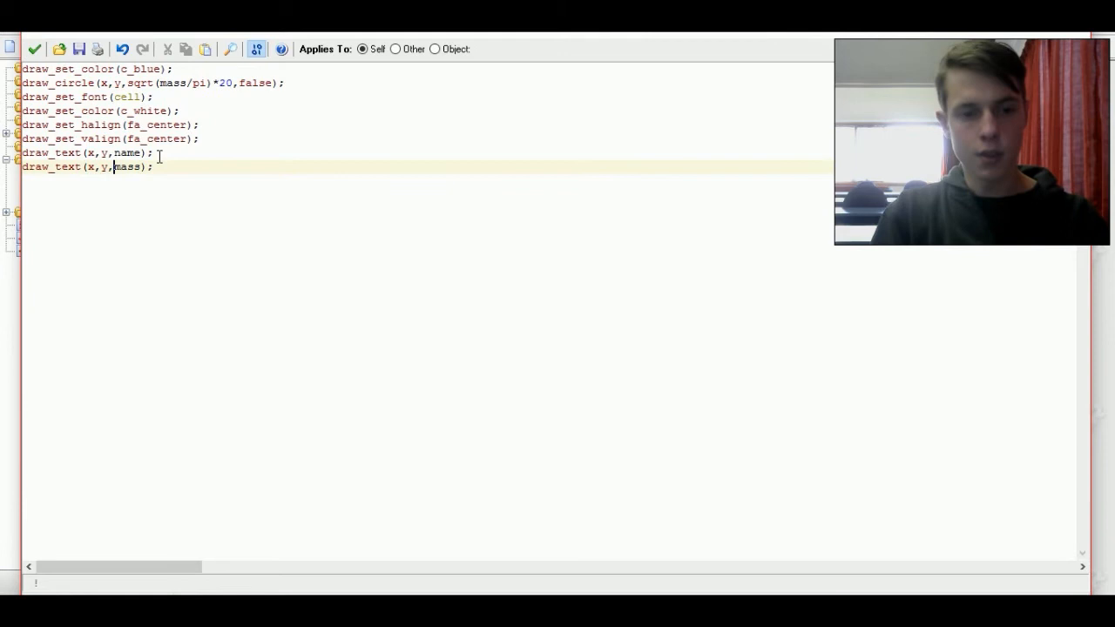
pyautogui.write('round(')
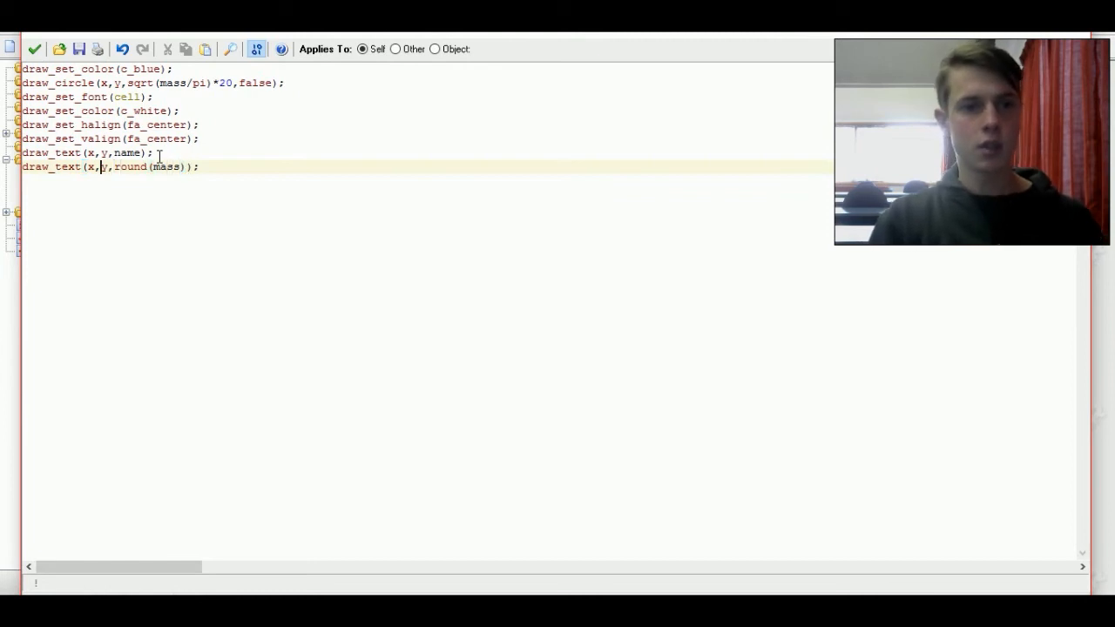
# - Reduce the mass text's vertical offset from y+20 to a smaller value and close the code
pyautogui.write('+')
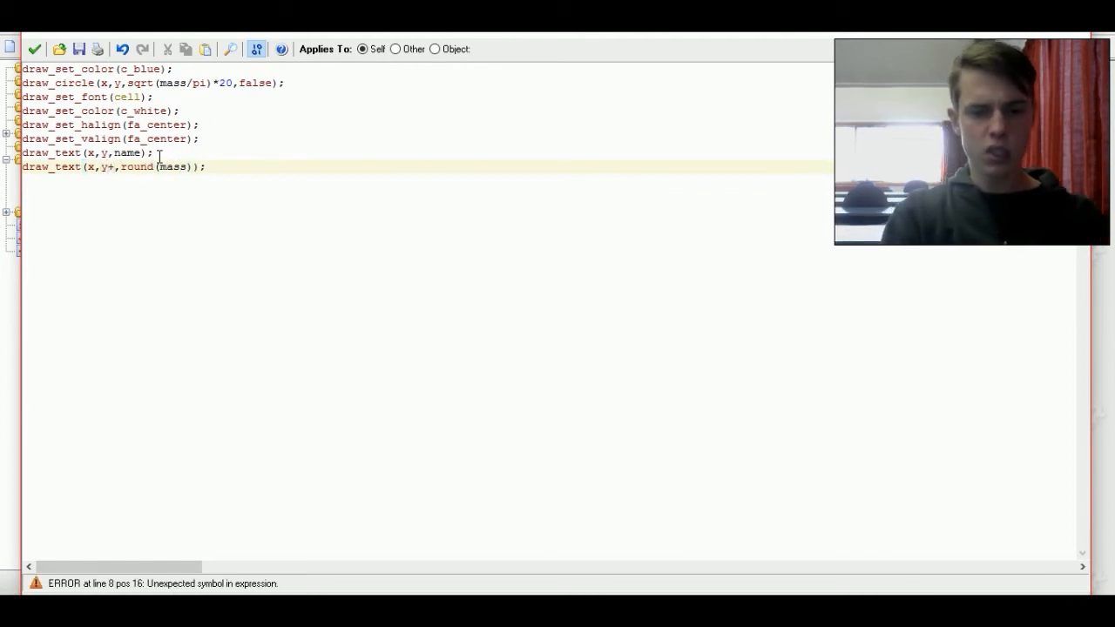
pyautogui.write('20')
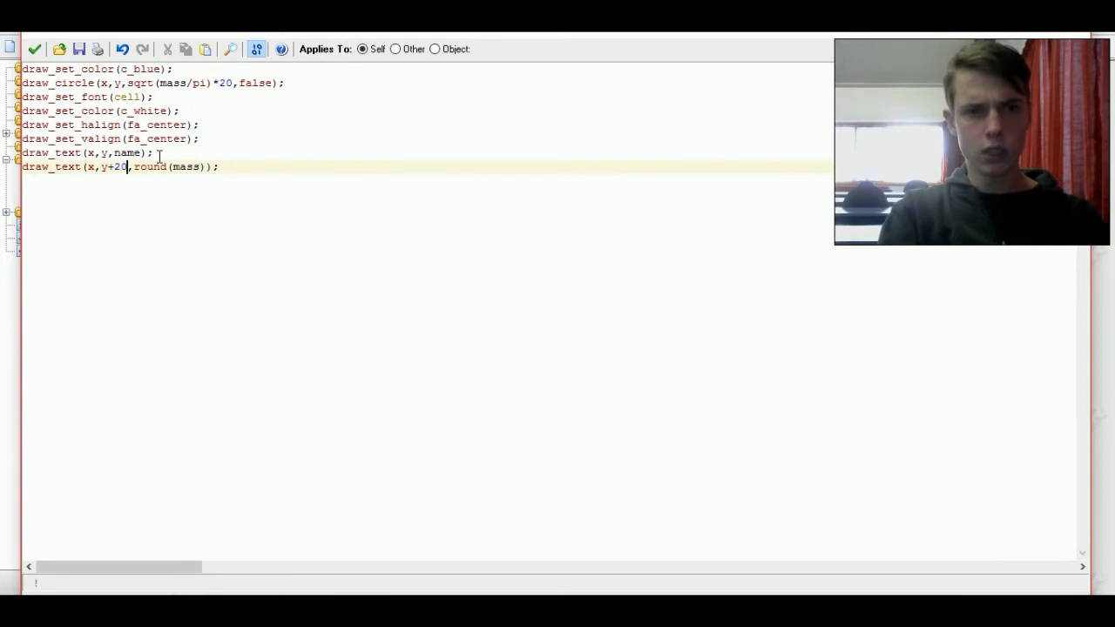
pyautogui.press('Backspace')
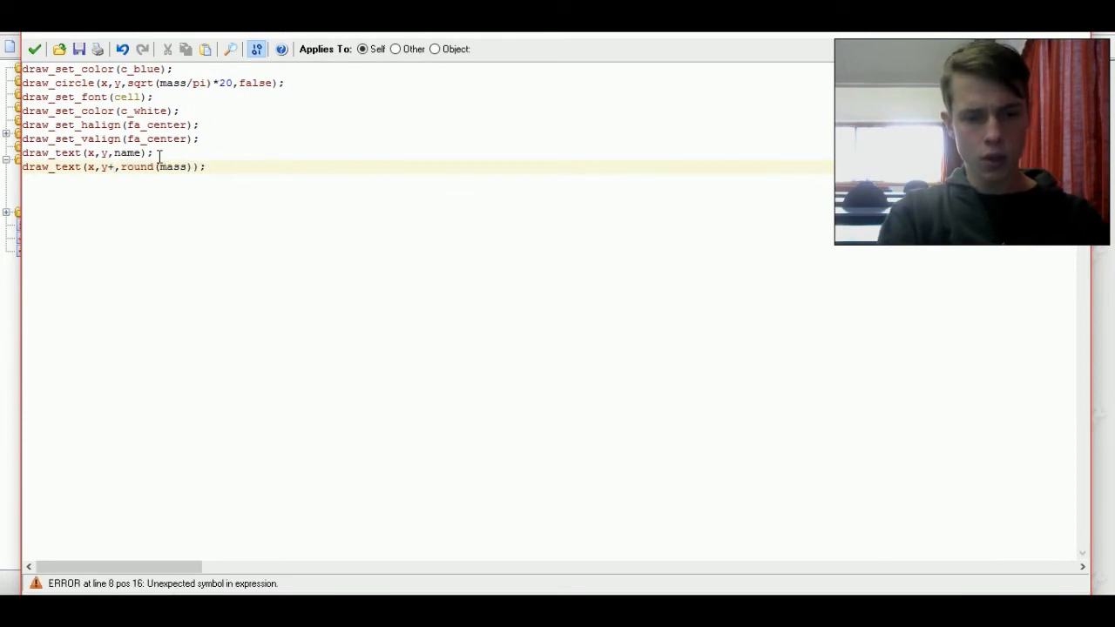
pyautogui.write('12')
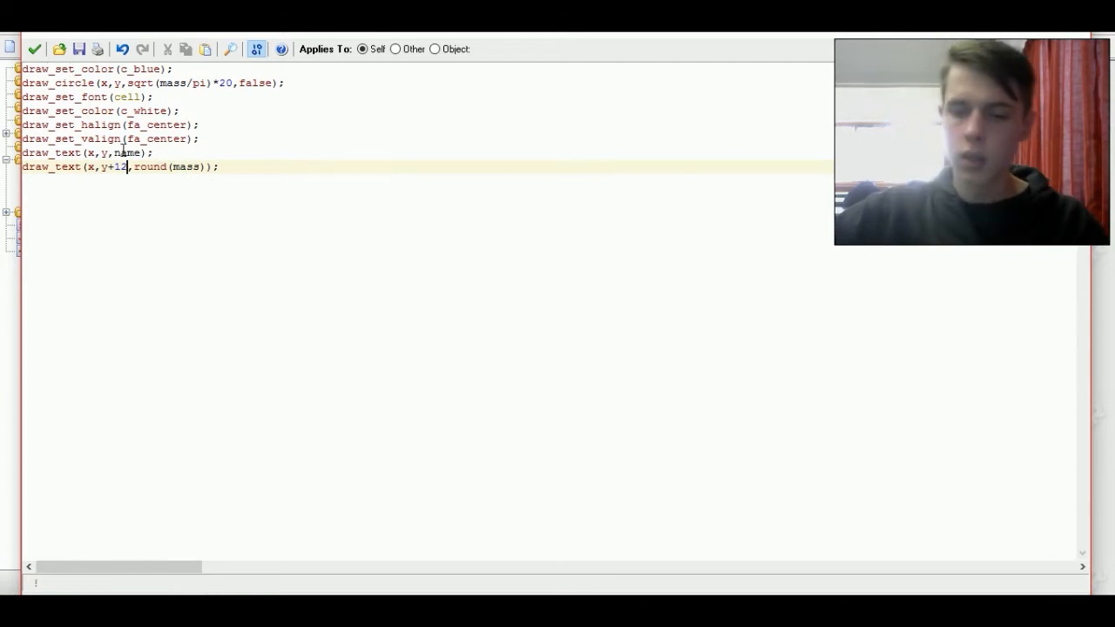
pyautogui.write('5')
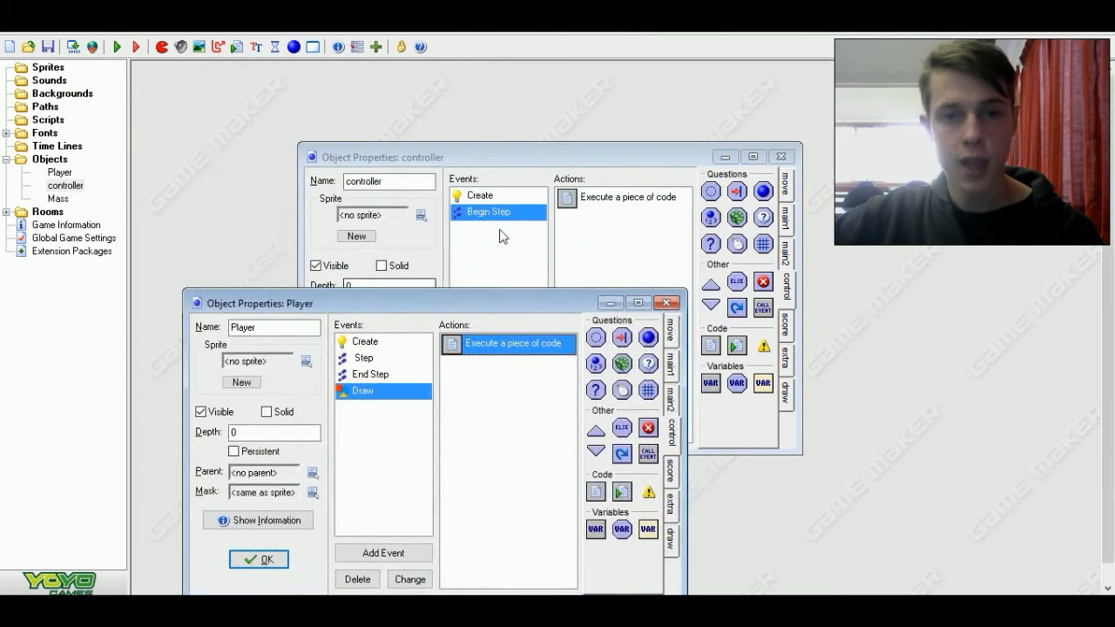
pyautogui.moveTo(456, 240)
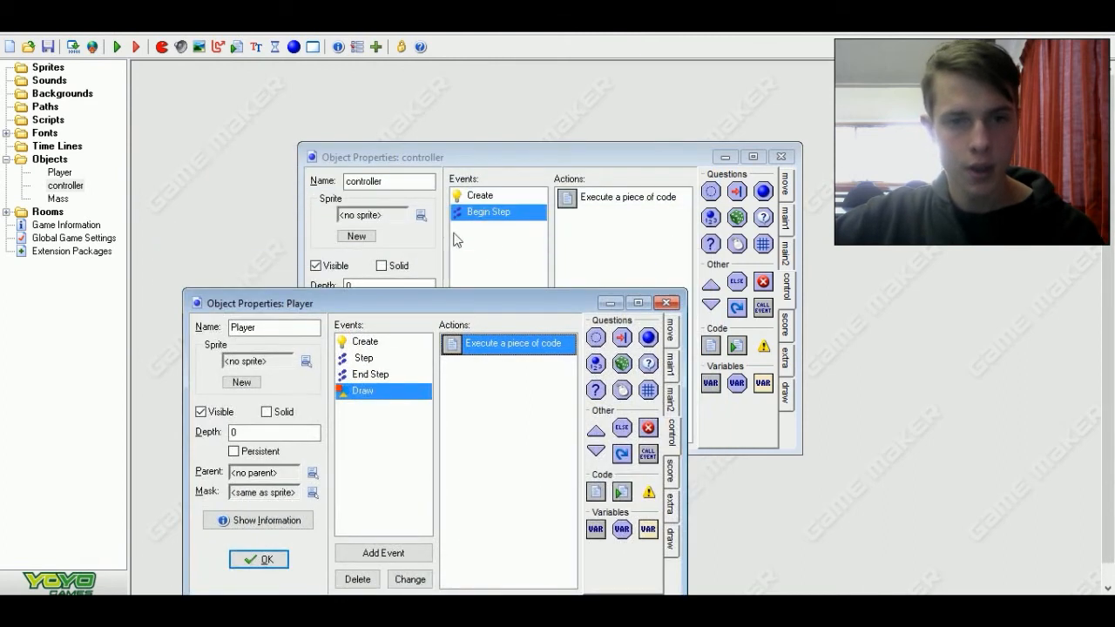
# - In the controller's Create code, initialise global.consumedmass=10 beneath max_mass=50
pyautogui.doubleClick(509, 343)
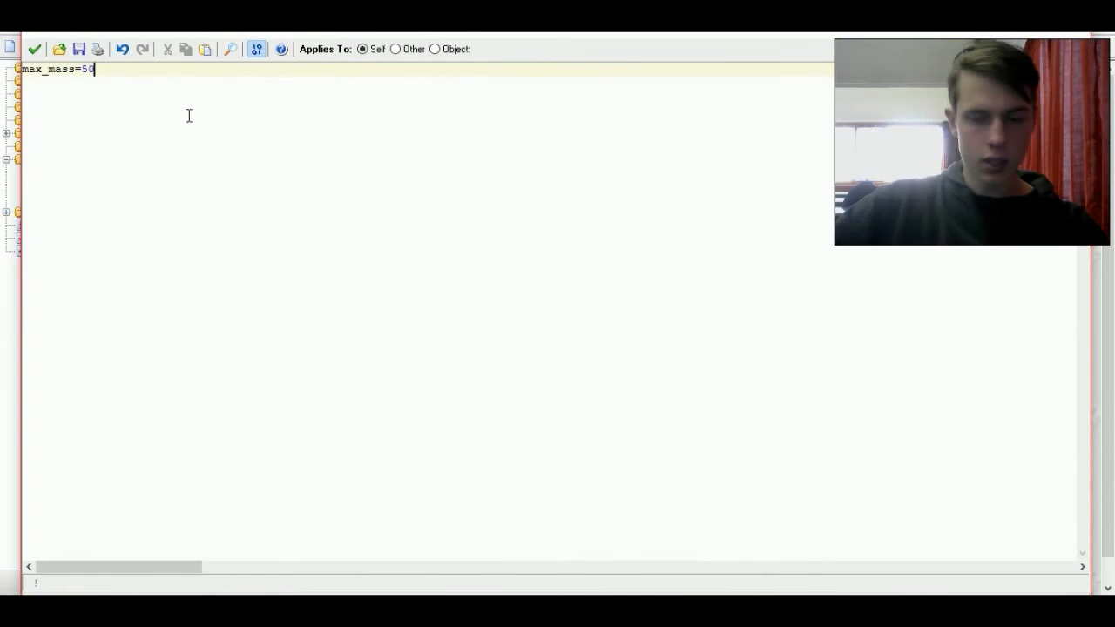
pyautogui.write('globe')
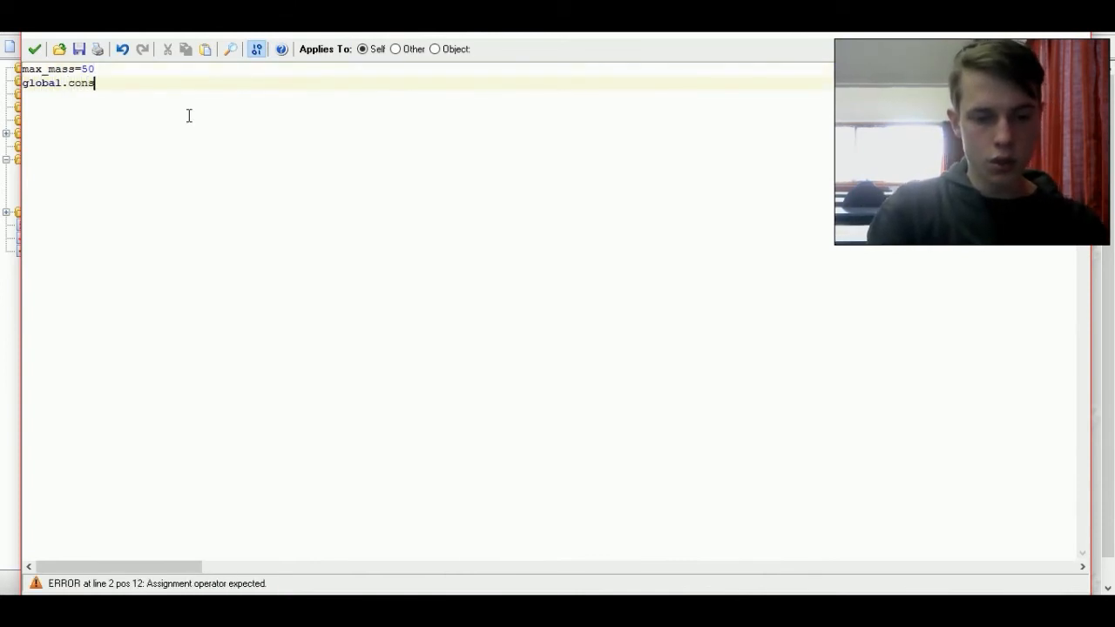
pyautogui.write('umedmas')
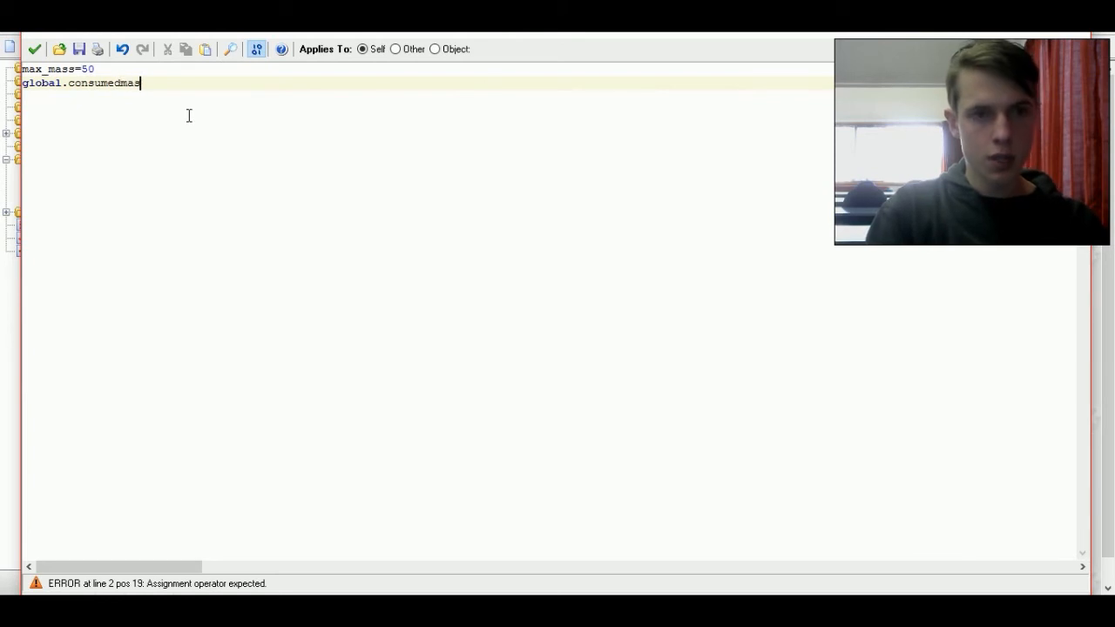
pyautogui.write('s=5')
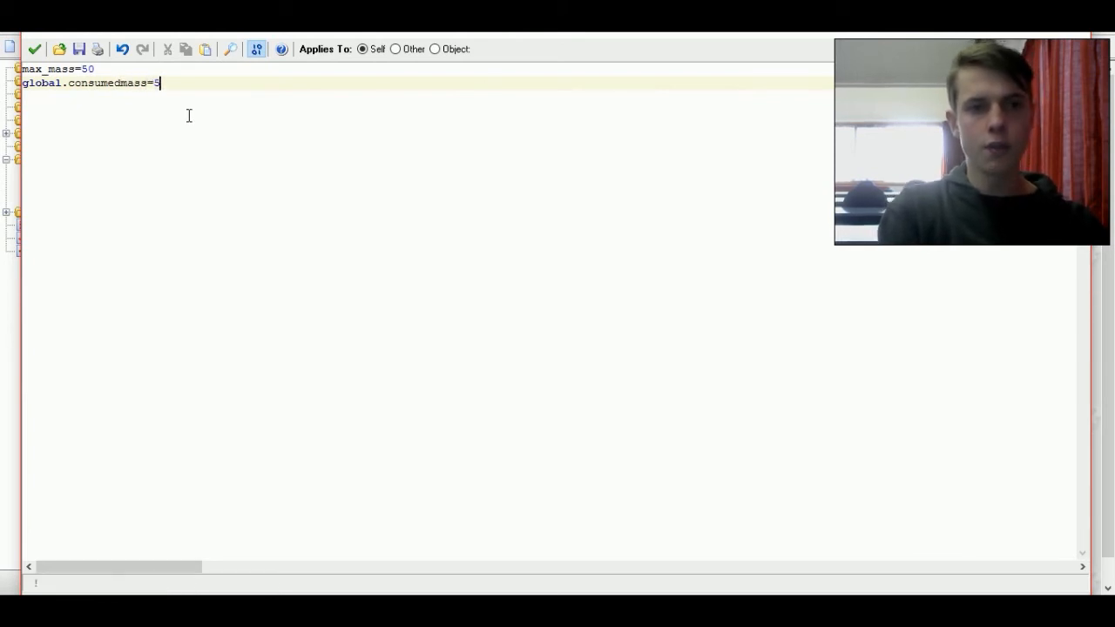
pyautogui.press('Backspace')
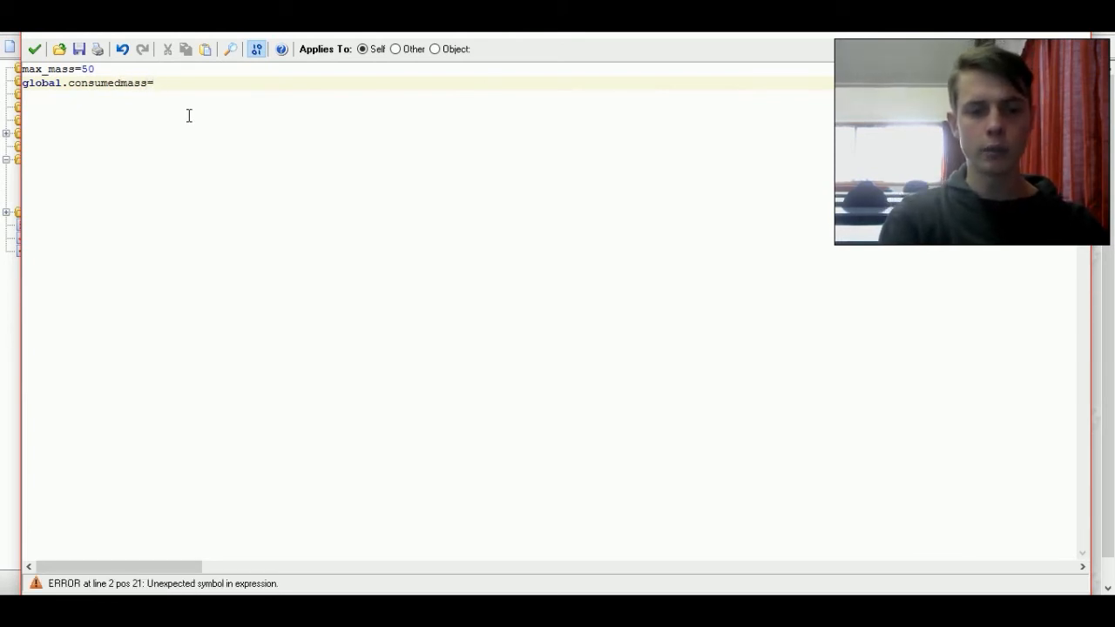
pyautogui.write('10')
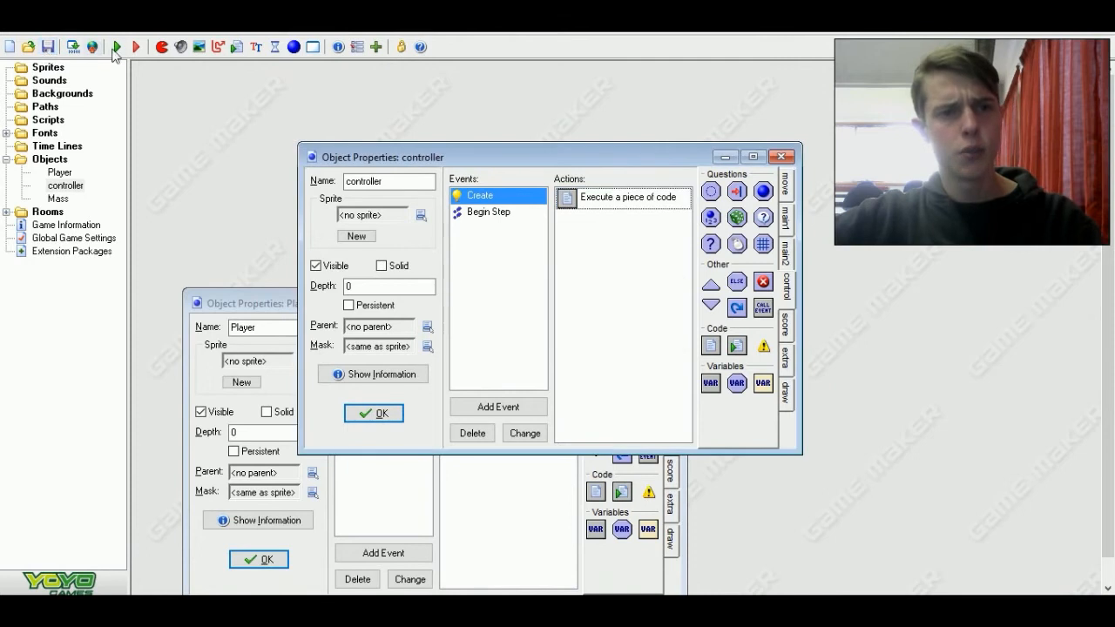
# - Fix the stray nested instance_create call in the controller's Begin Step loop, then place controller in room0 and save
pyautogui.click(488, 212)
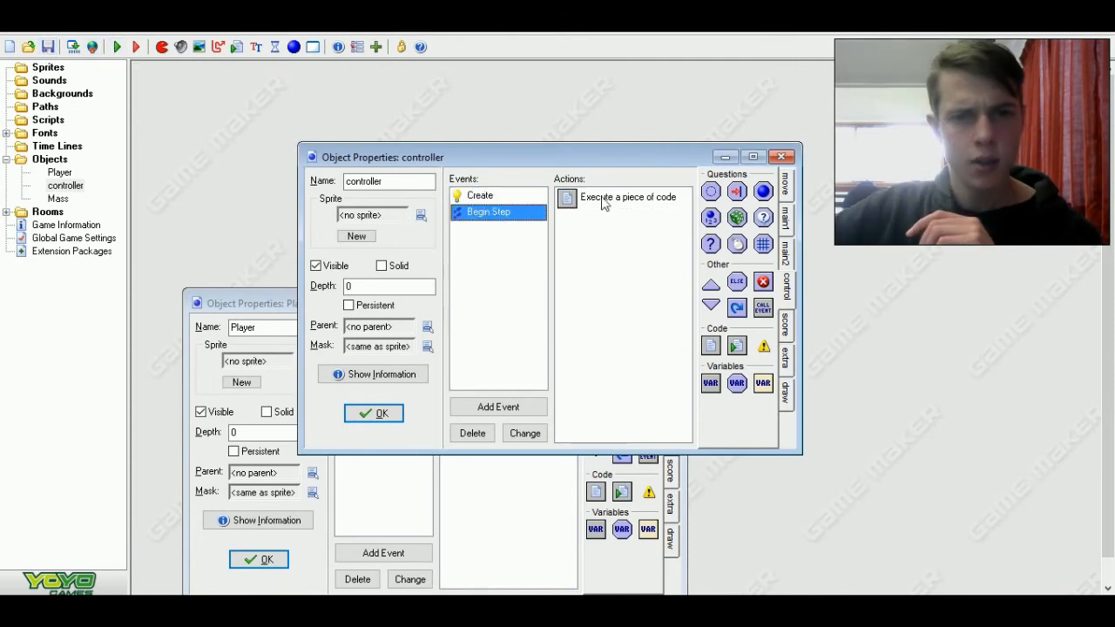
pyautogui.doubleClick(614, 197)
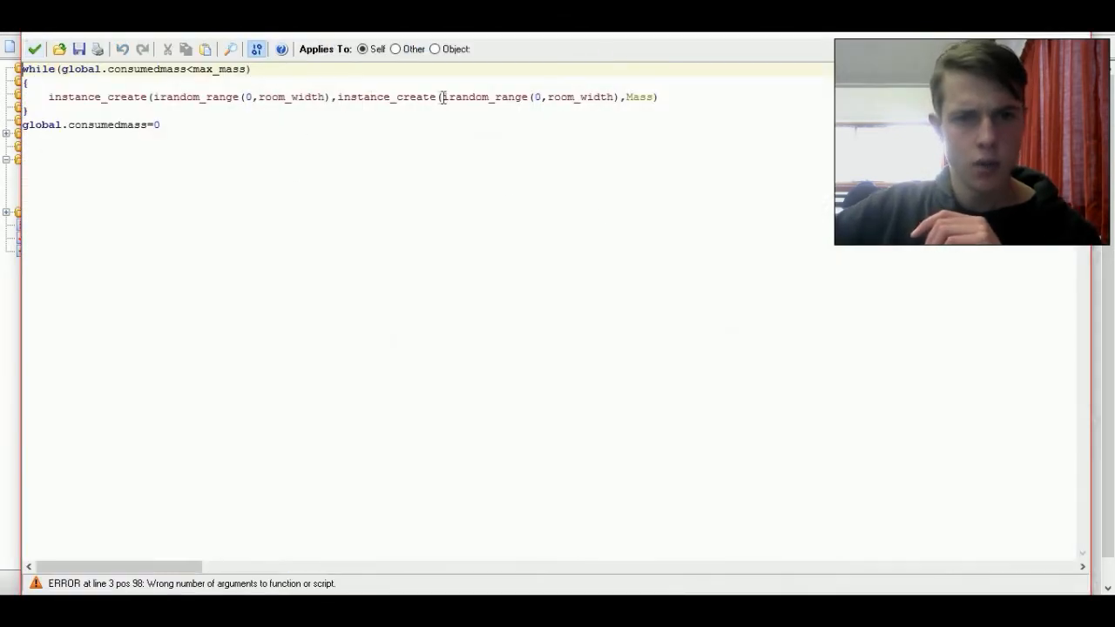
pyautogui.doubleClick(420, 97)
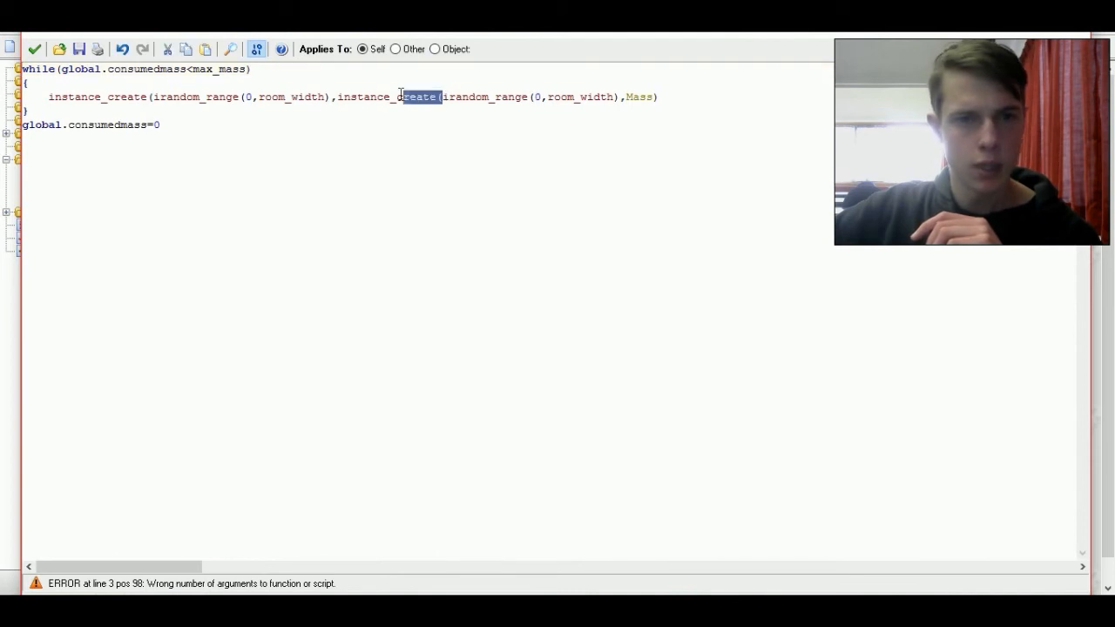
pyautogui.doubleClick(415, 97)
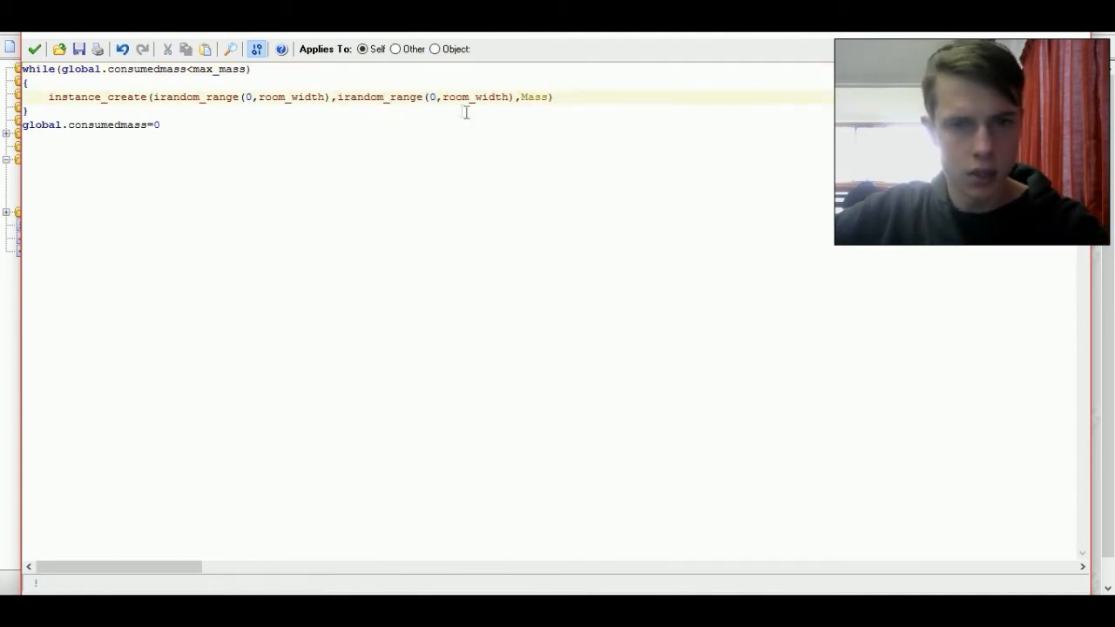
pyautogui.moveTo(501, 116)
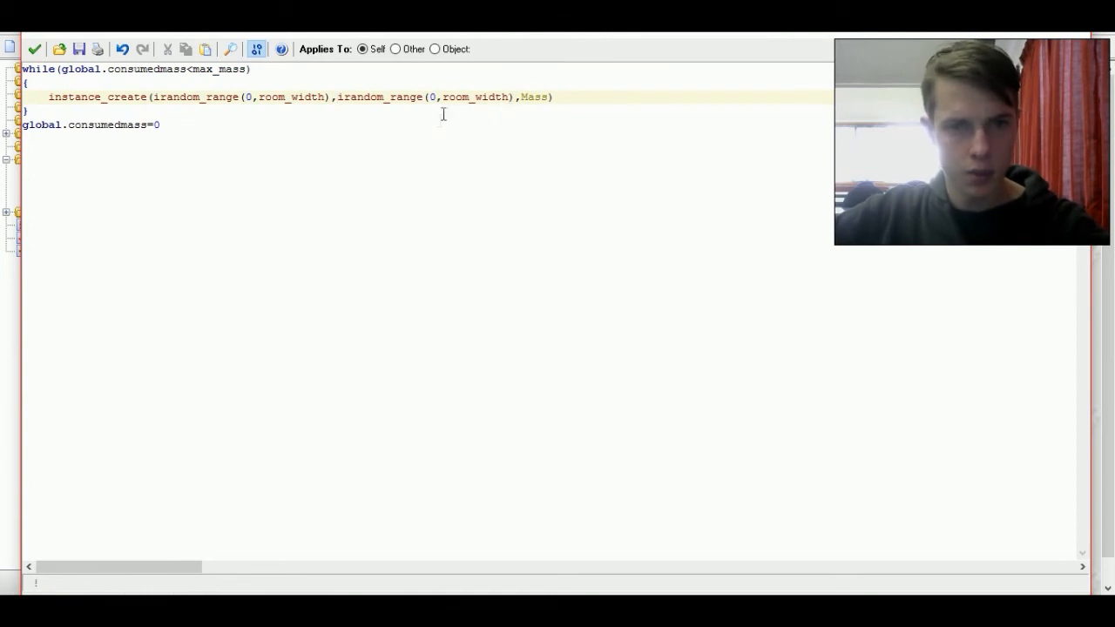
pyautogui.doubleClick(495, 98)
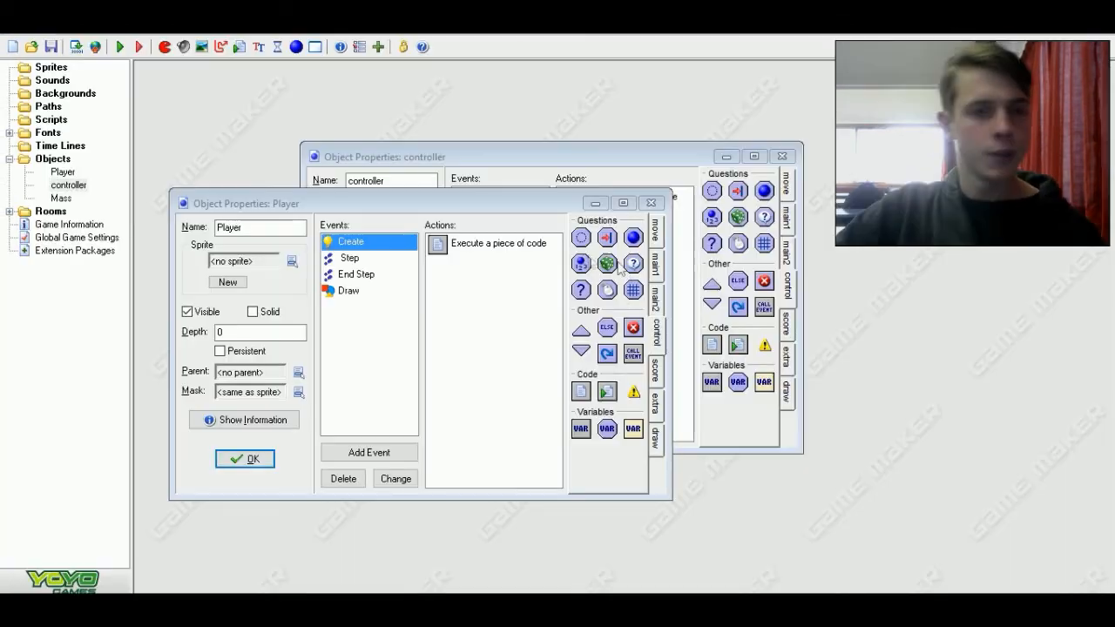
pyautogui.moveTo(446, 205)
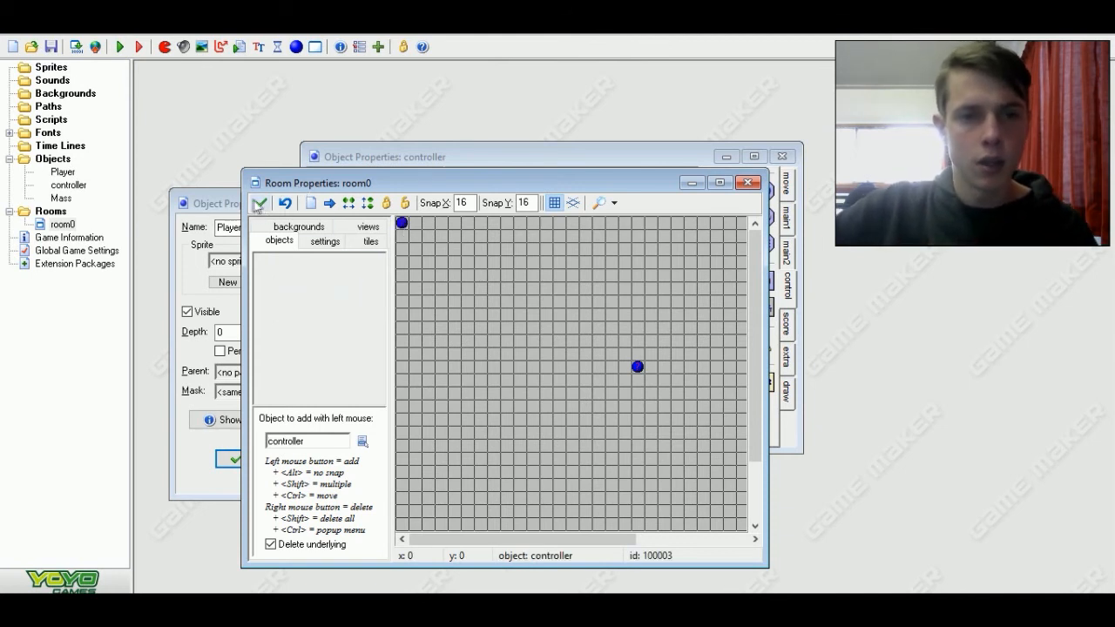
pyautogui.moveTo(261, 202)
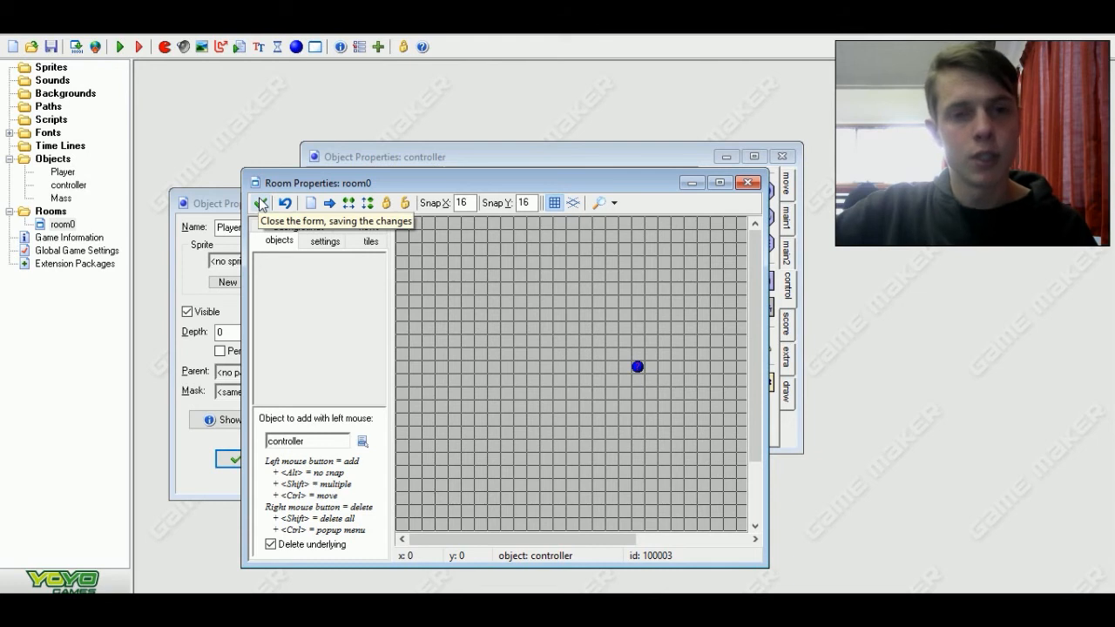
pyautogui.click(263, 202)
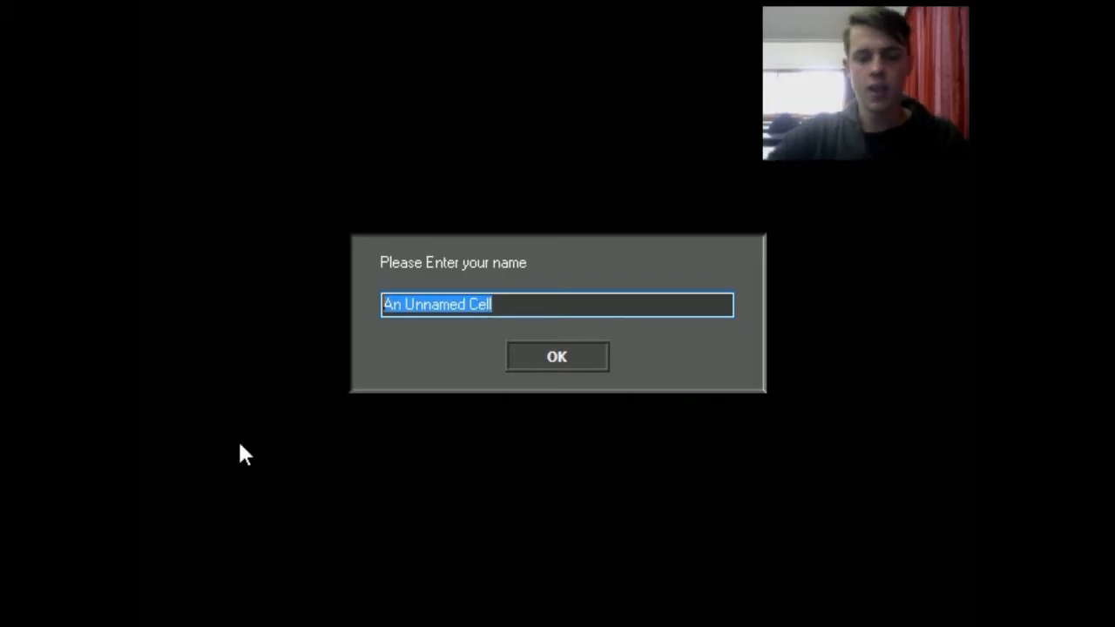
# - Run the game entering the name Planar at the prompt, then return to the controller
pyautogui.write('Plan')
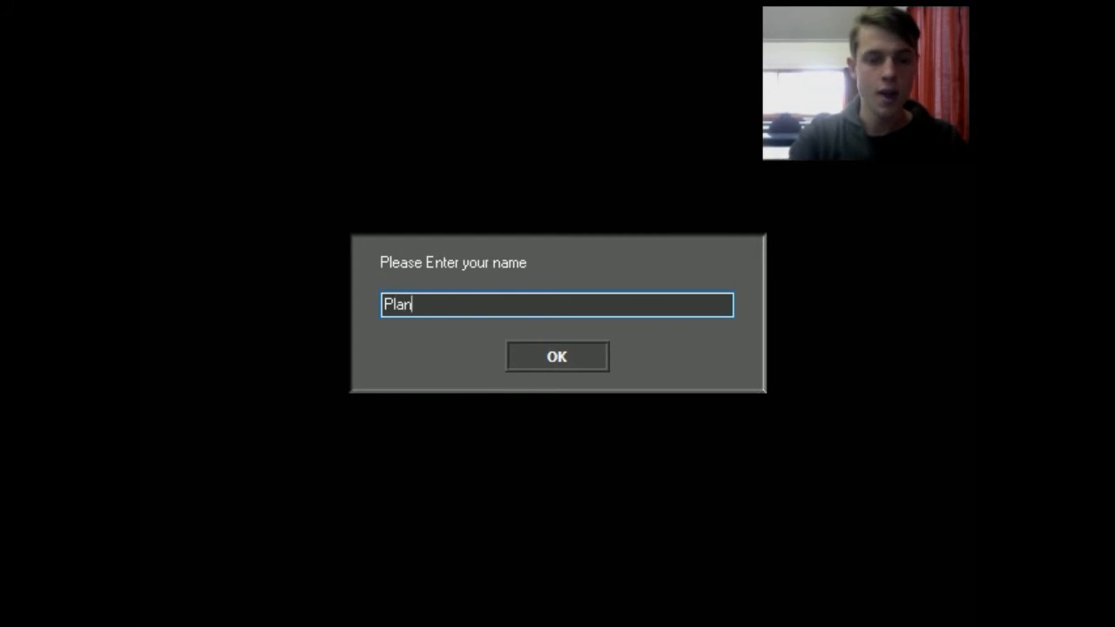
pyautogui.write('ar')
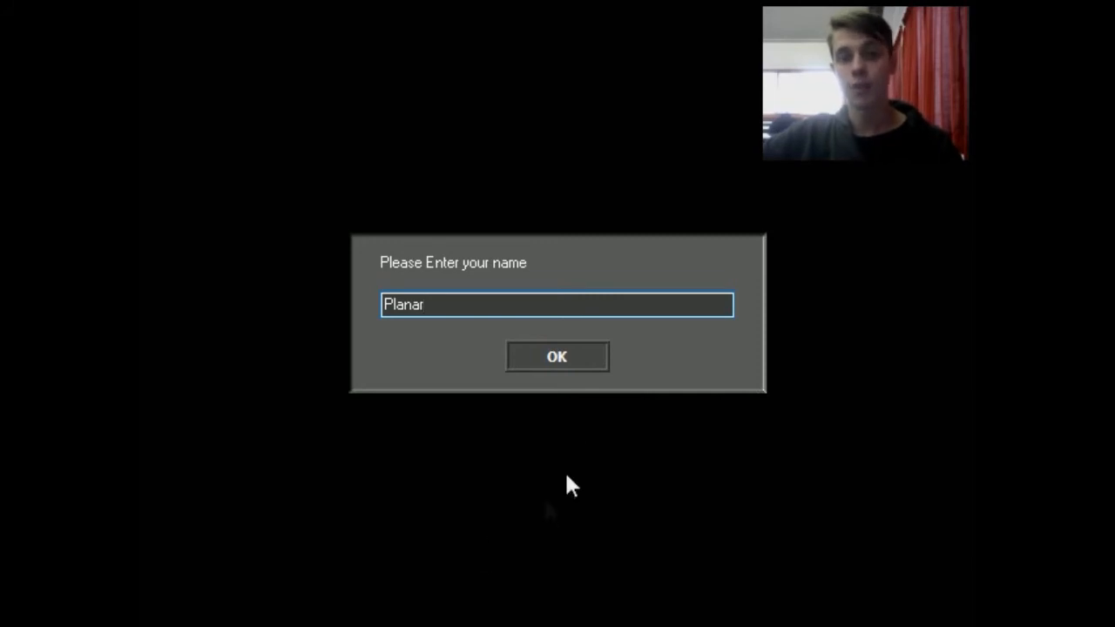
pyautogui.click(558, 355)
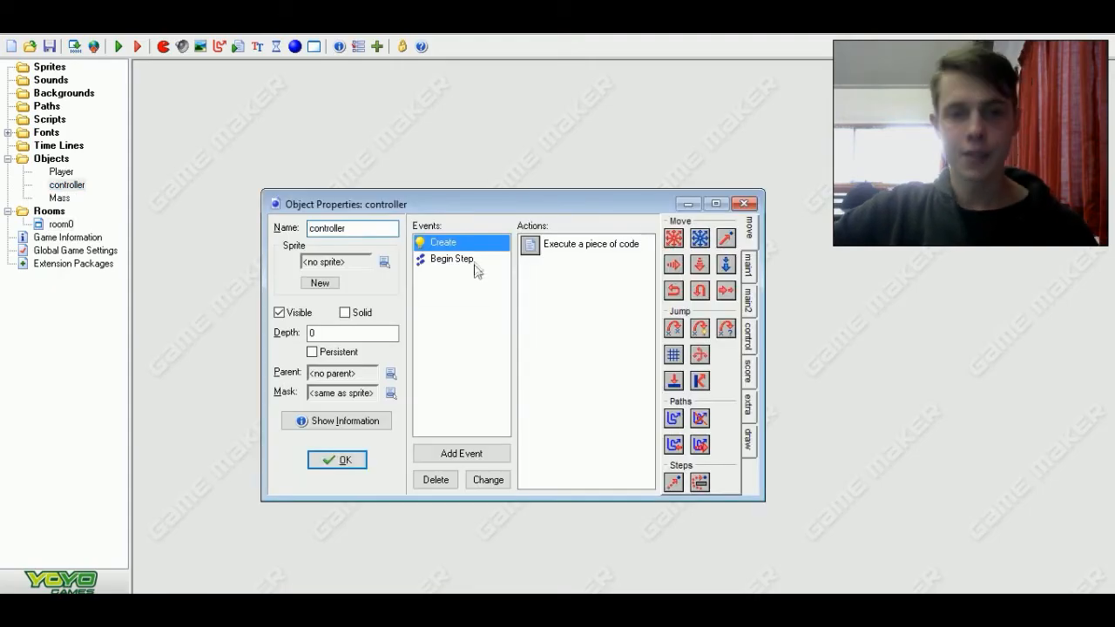
# - Add global.consumedmass+=1; inside the controller's spawning while loop and rerun the game
pyautogui.doubleClick(587, 244)
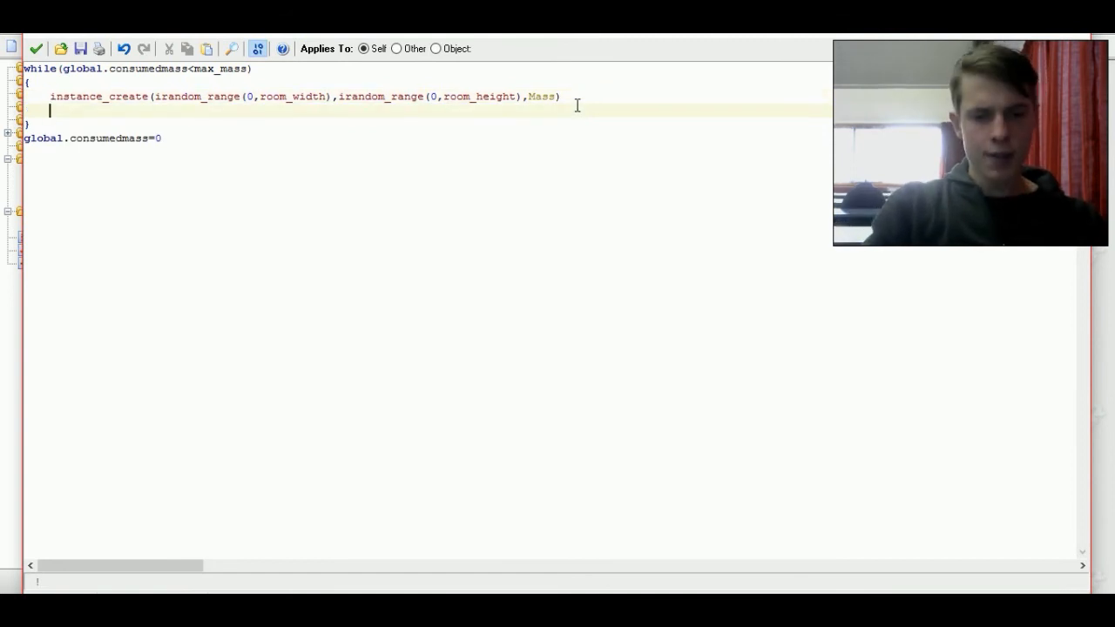
pyautogui.write('c')
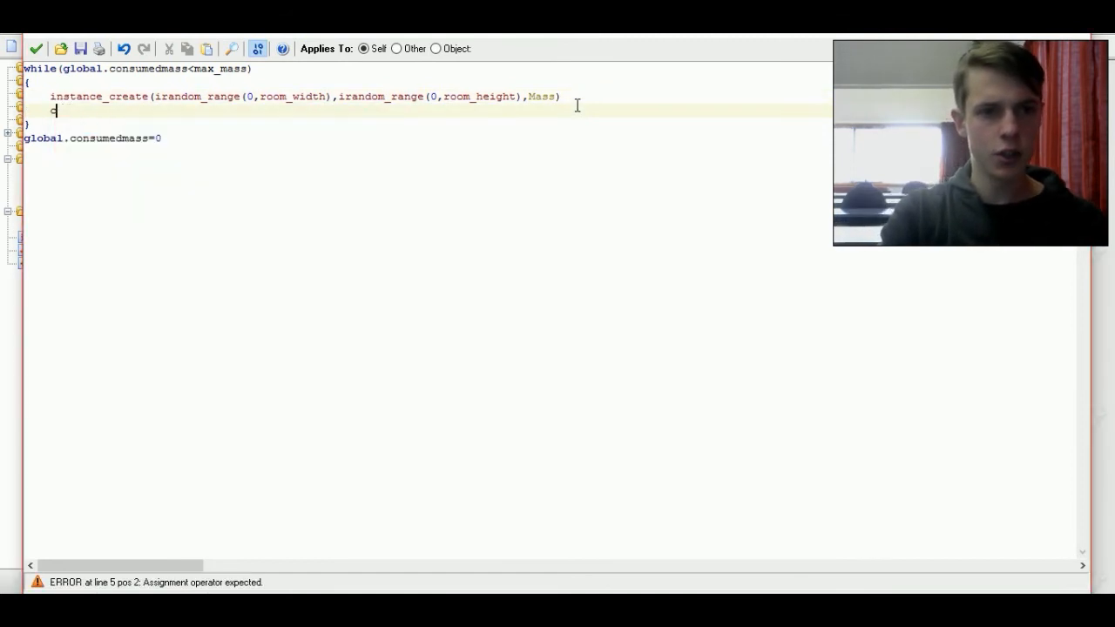
pyautogui.write('global.')
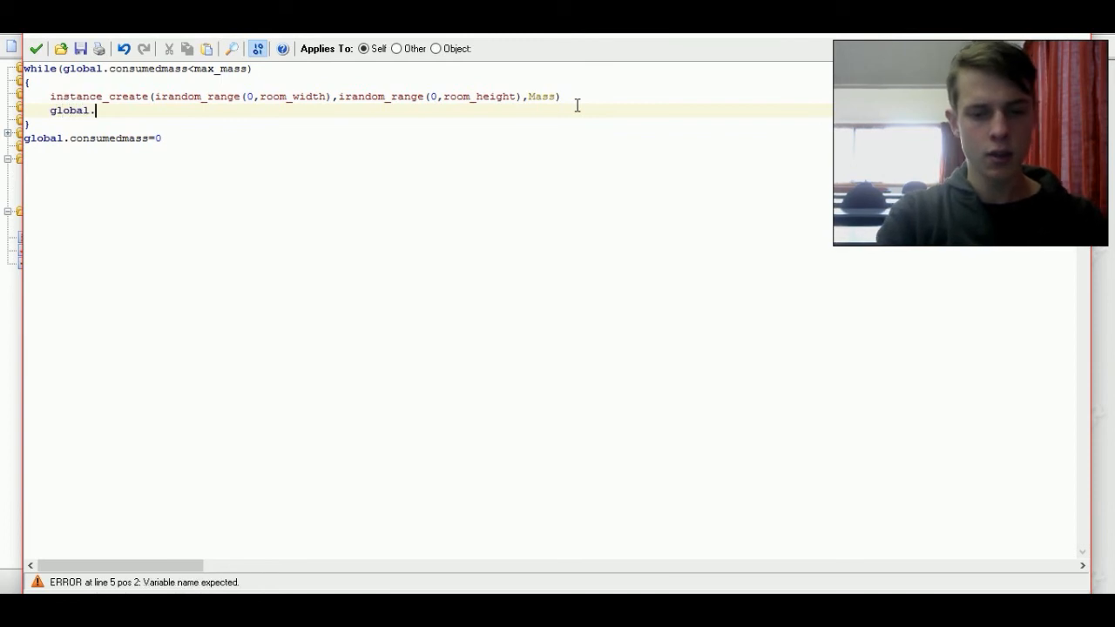
pyautogui.write('consumedmass')
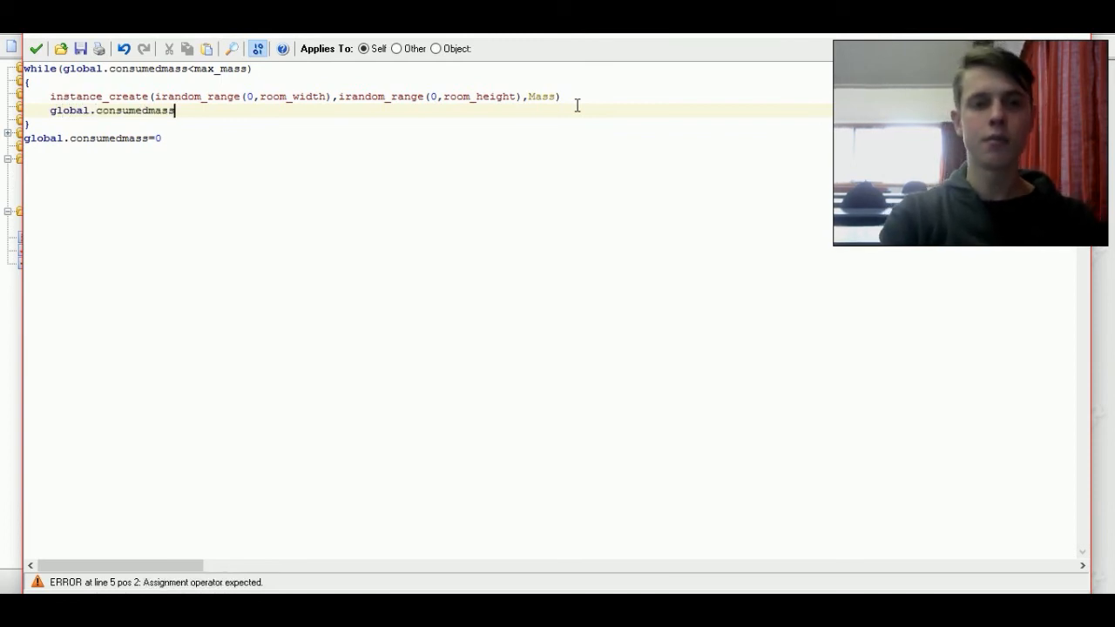
pyautogui.write('+=1')
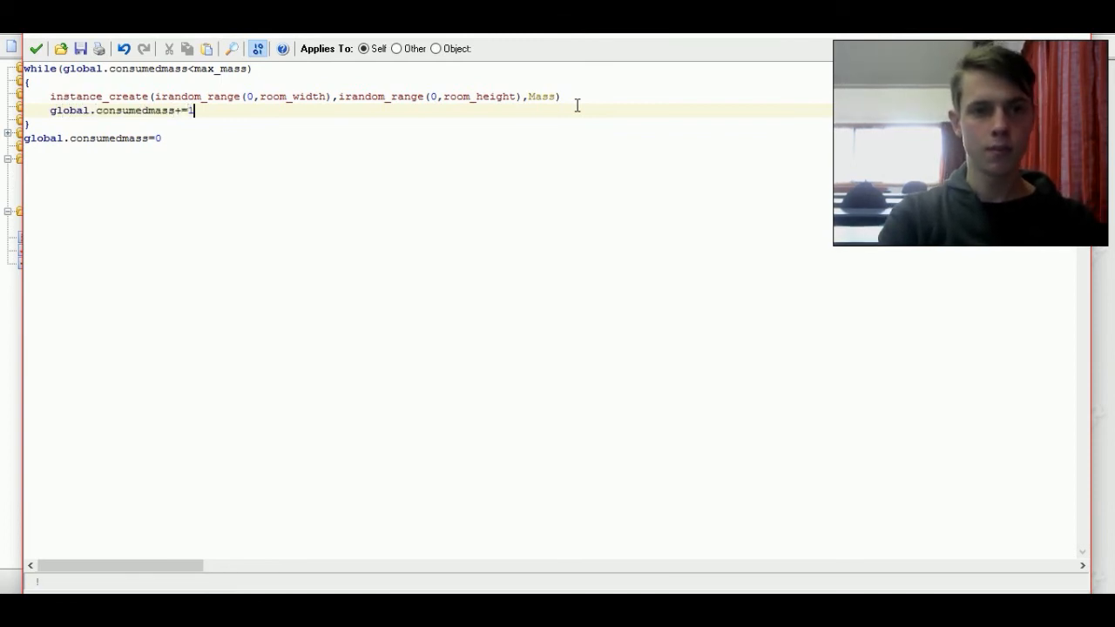
pyautogui.write(';')
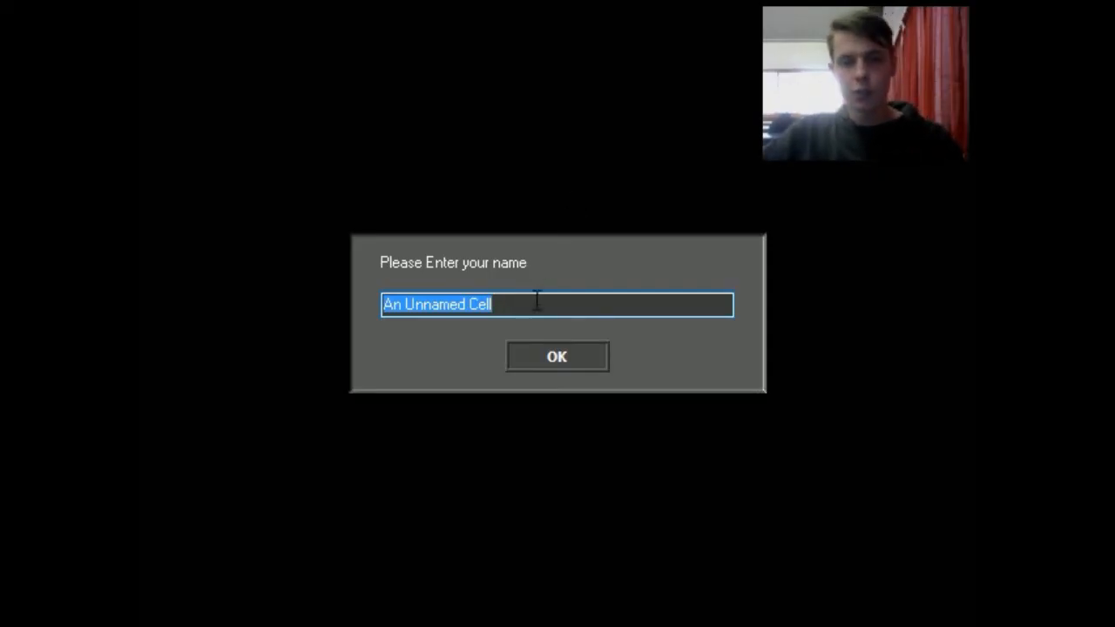
# - Enter a name at the prompt, play-test the new spawning, then return to the controller
pyautogui.write('Planar')
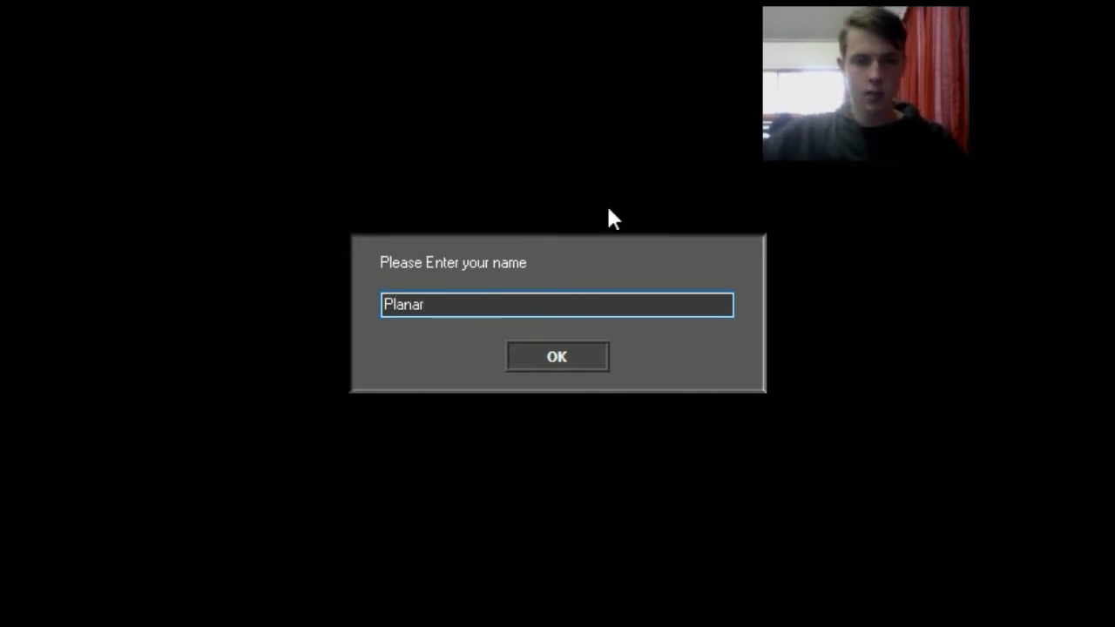
pyautogui.click(557, 356)
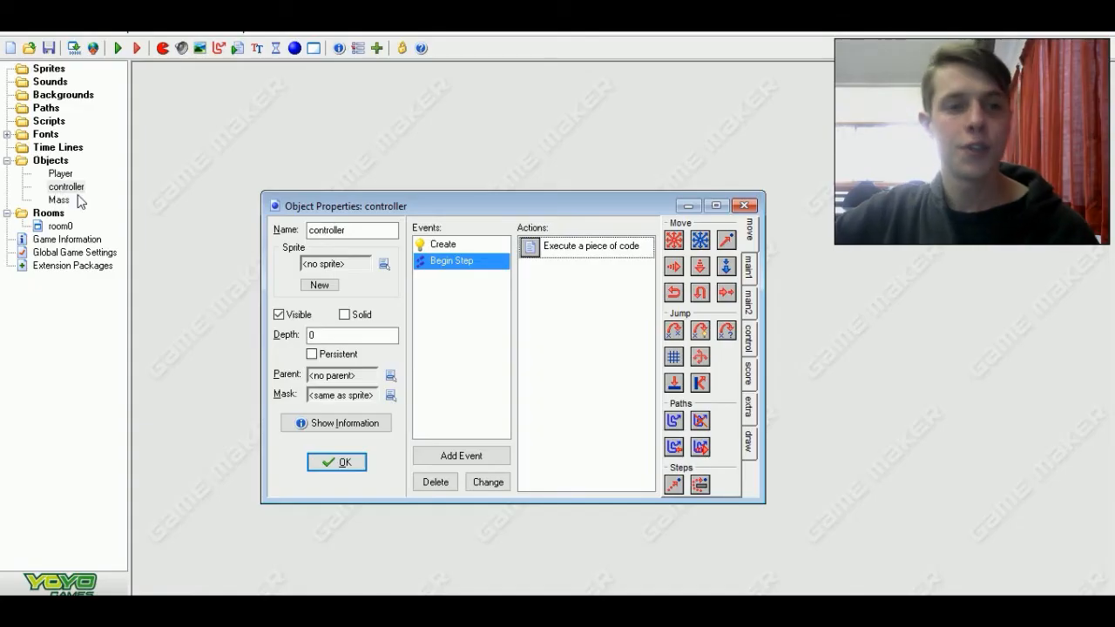
# - In the Player's Step eating check, scale sqrt(mass/pi) by *20
pyautogui.doubleClick(59, 174)
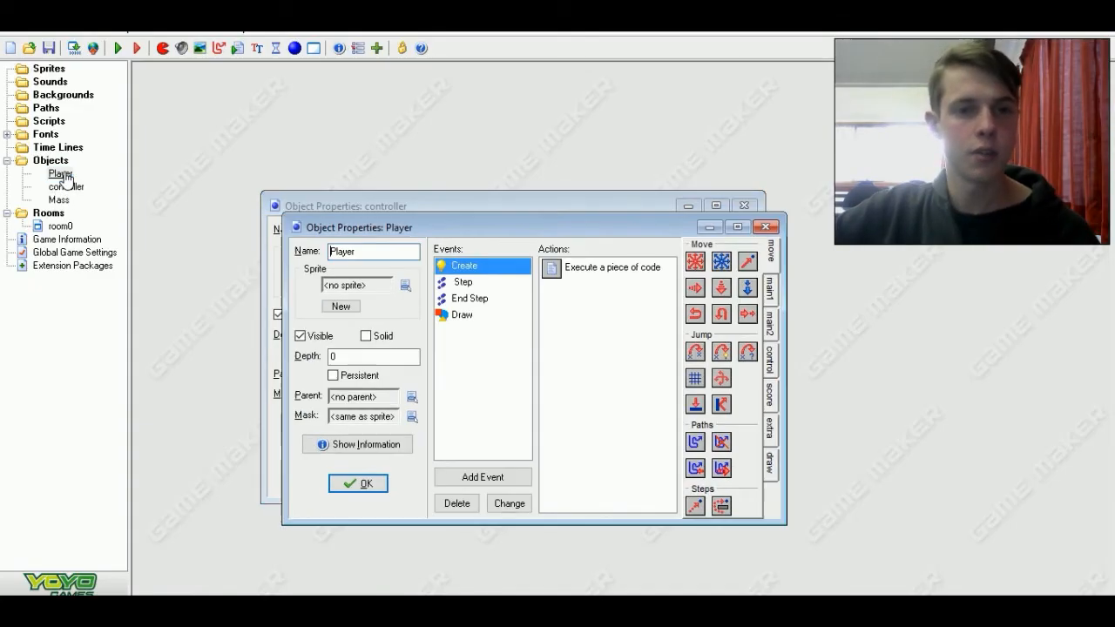
pyautogui.moveTo(491, 282)
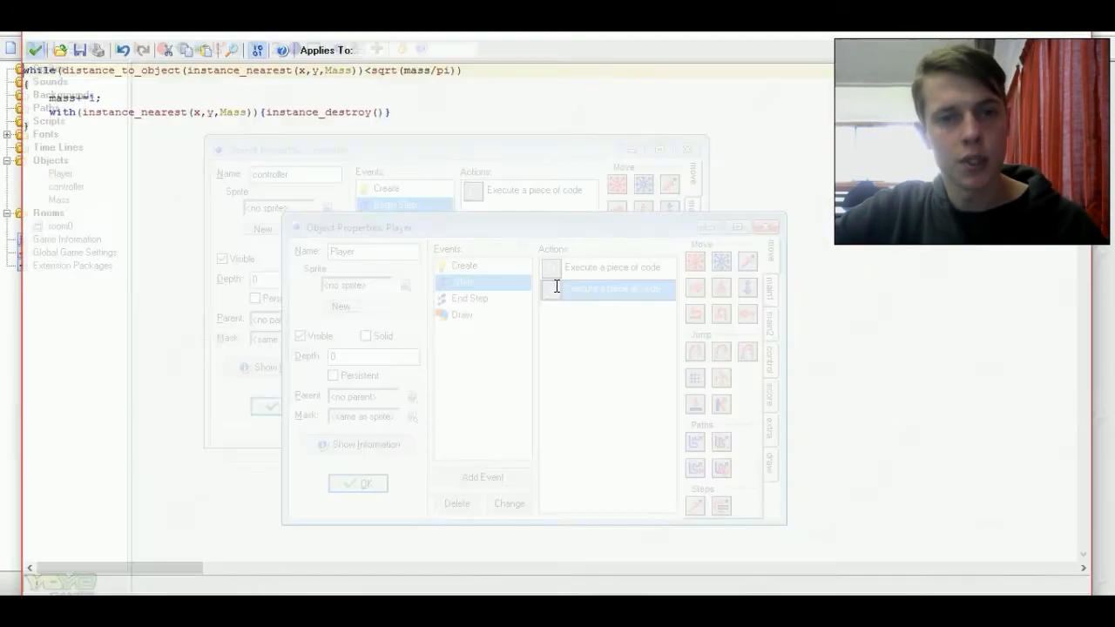
pyautogui.doubleClick(606, 289)
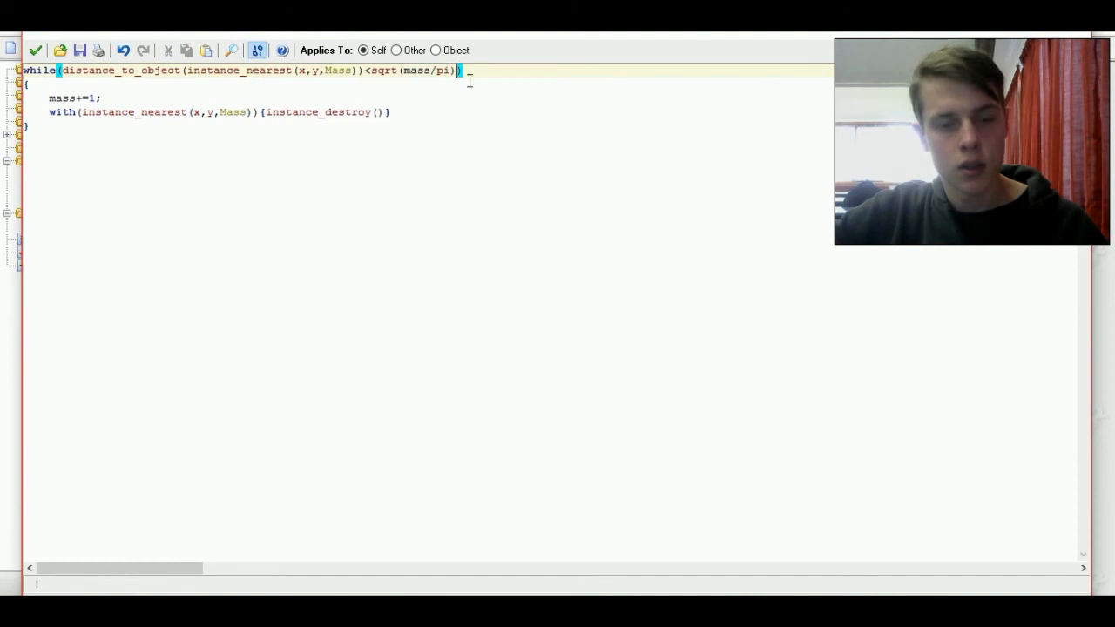
pyautogui.write('*20')
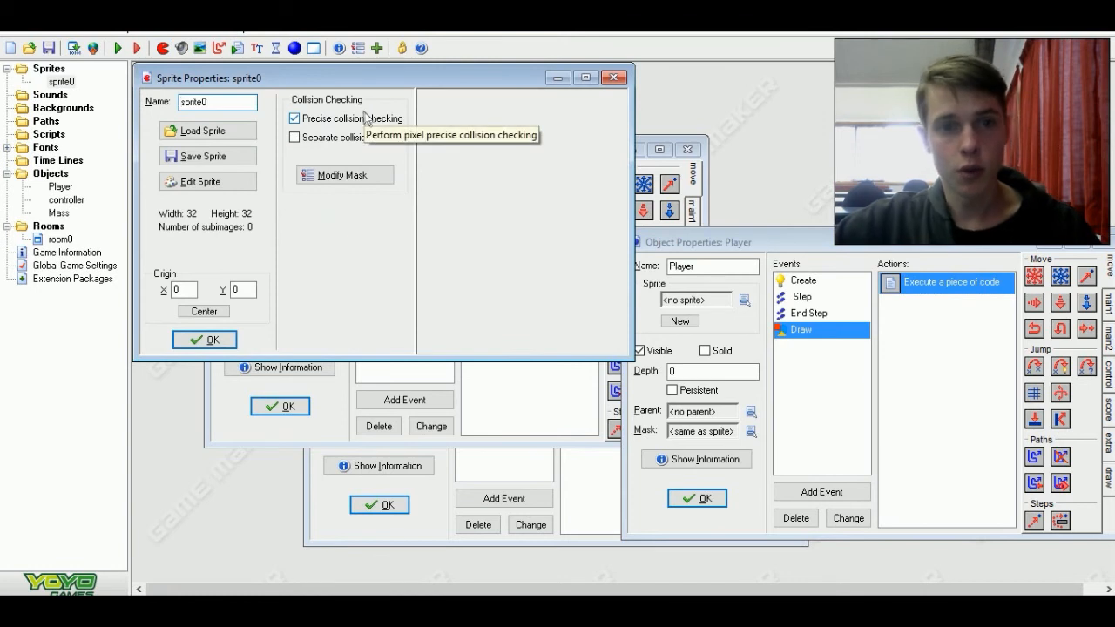
pyautogui.moveTo(311, 180)
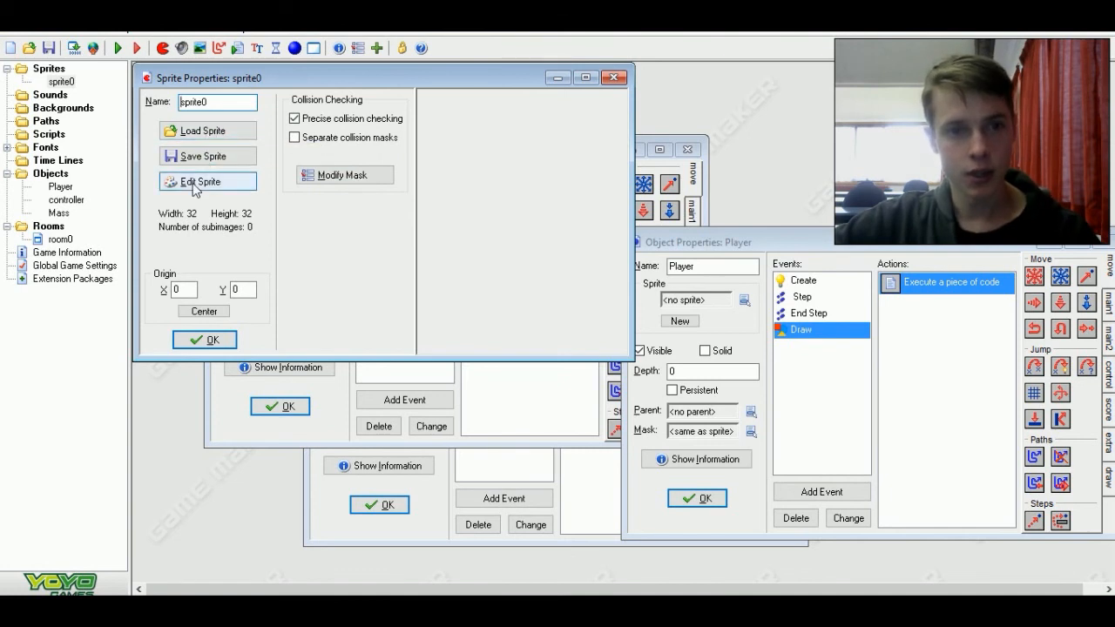
# - Resize the new sprite's canvas to 1×1 pixels via Transform > Resize Canvas
pyautogui.click(207, 181)
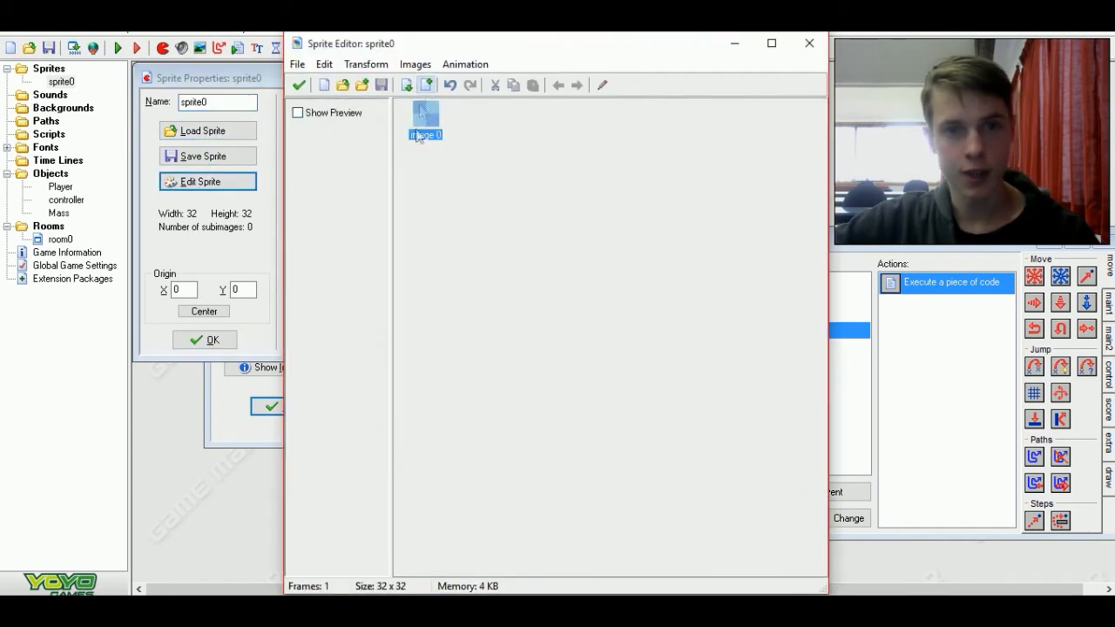
pyautogui.doubleClick(425, 119)
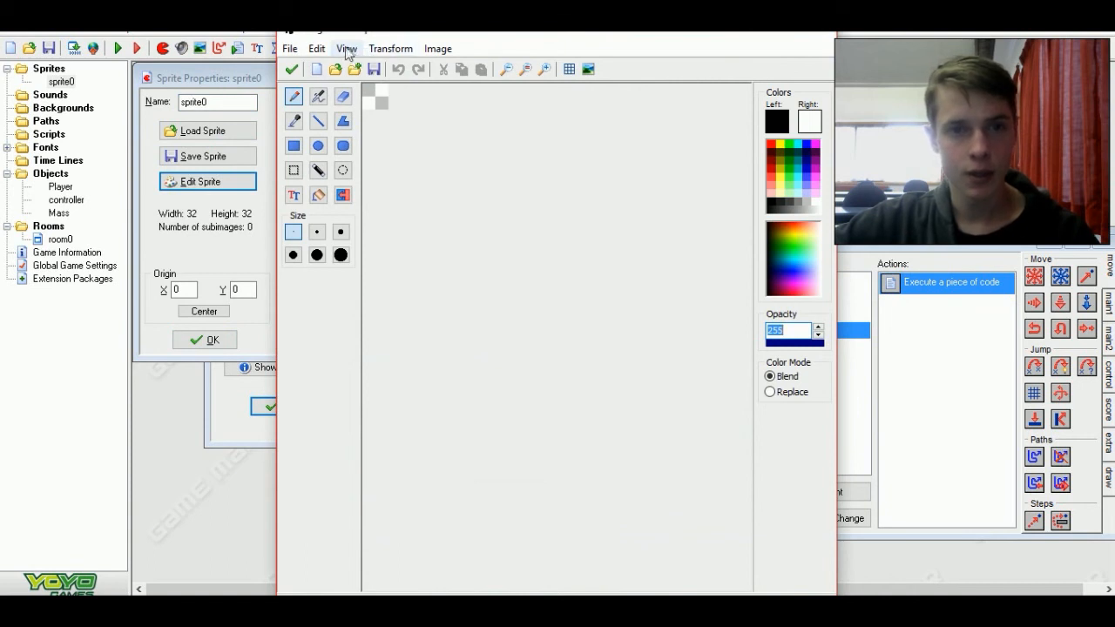
pyautogui.click(390, 49)
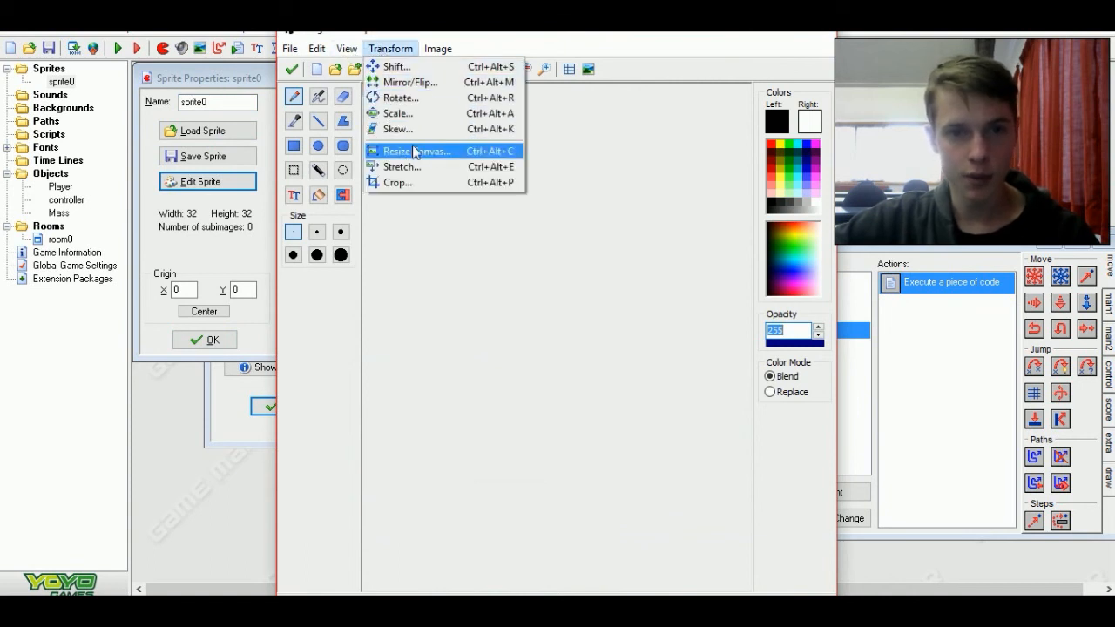
pyautogui.click(414, 150)
pyautogui.write('1')
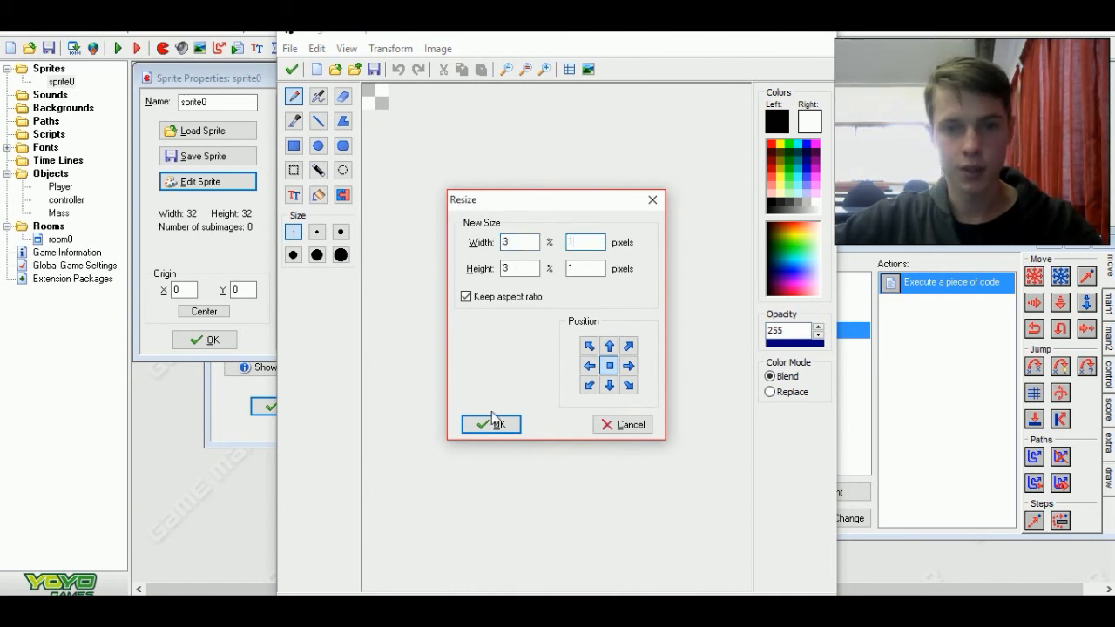
pyautogui.click(491, 426)
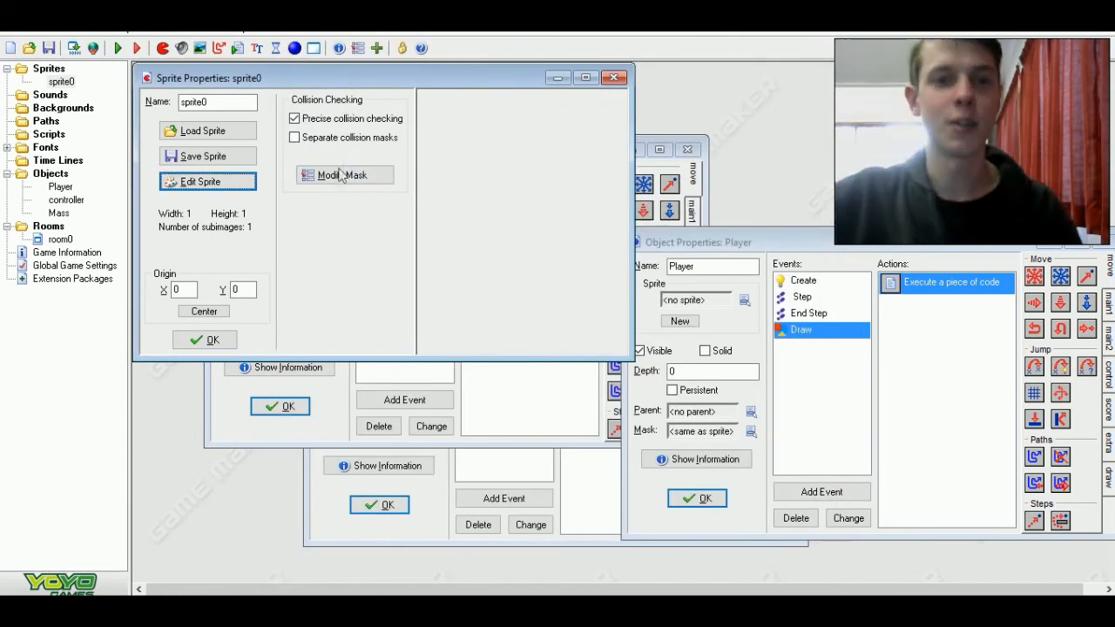
# - Set the sprite's collision mask to Full image with a Rectangle shape
pyautogui.click(345, 174)
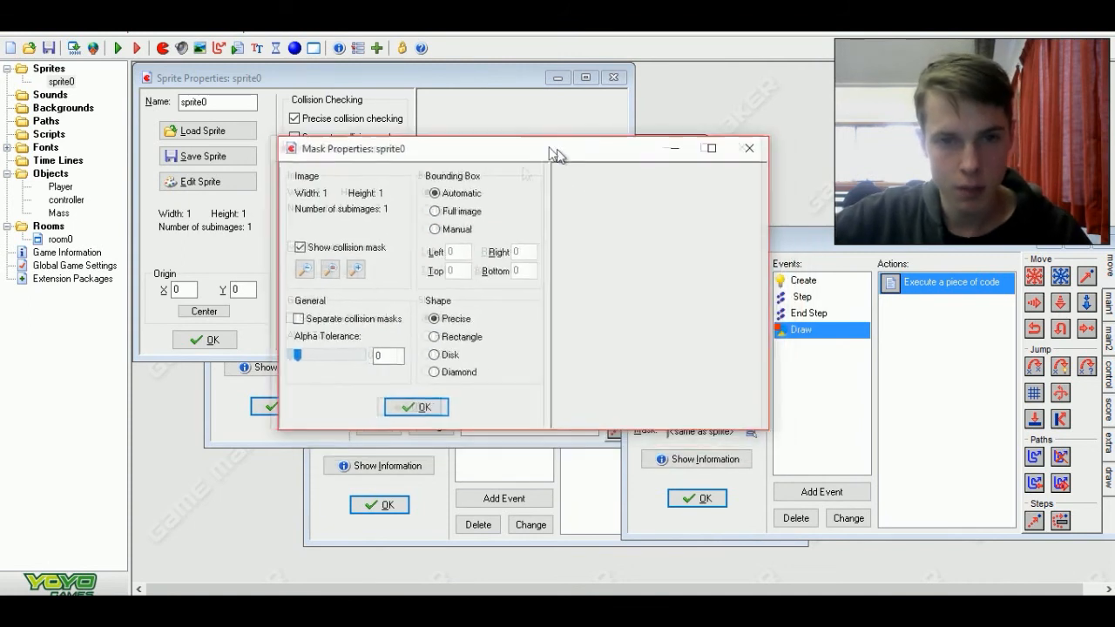
pyautogui.click(427, 211)
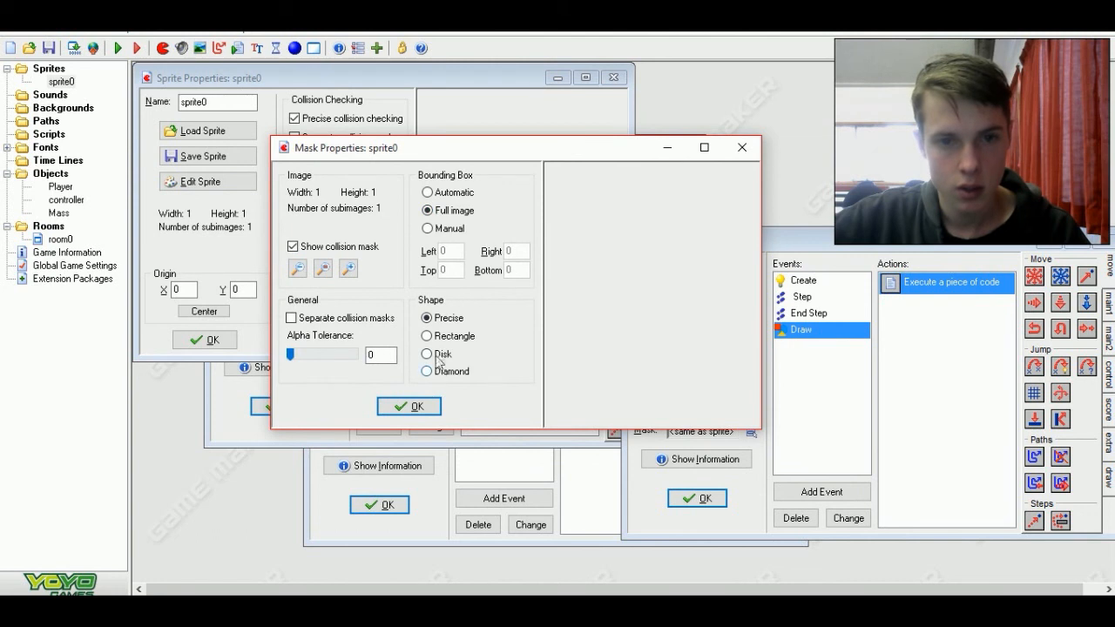
pyautogui.click(425, 334)
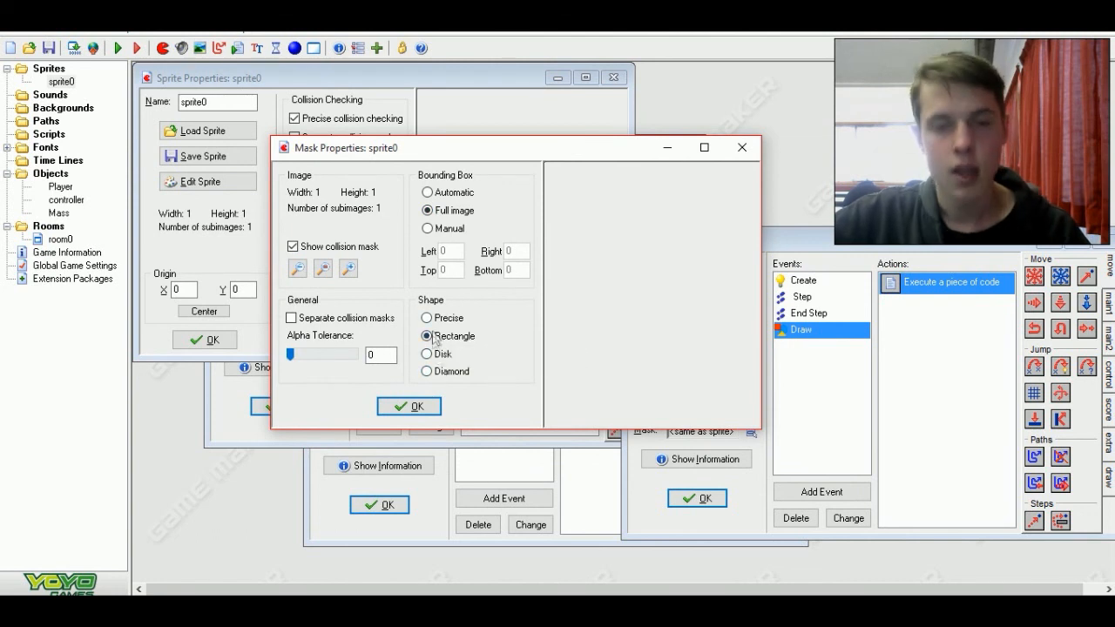
pyautogui.click(408, 406)
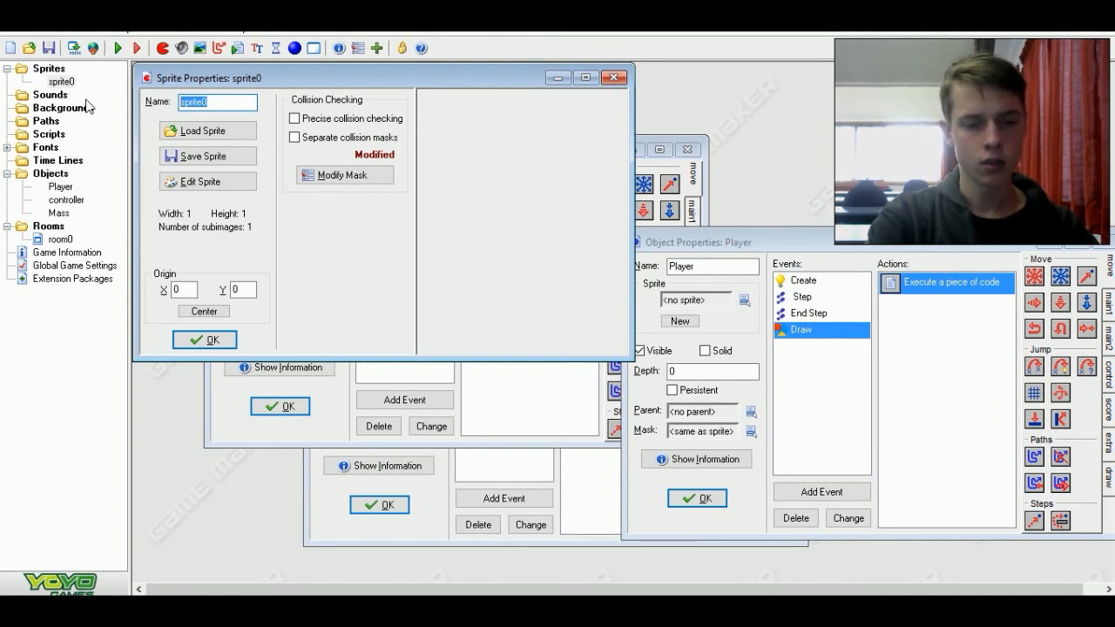
# - Rename the tiny sprite and assign it as the Mass object's sprite
pyautogui.write('th')
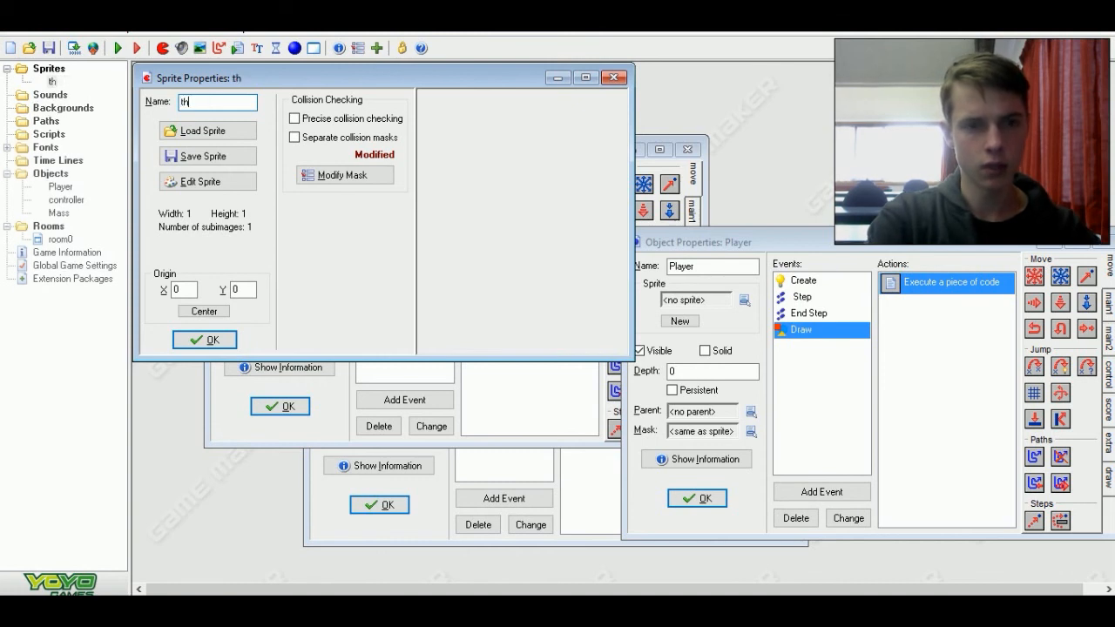
pyautogui.click(218, 101)
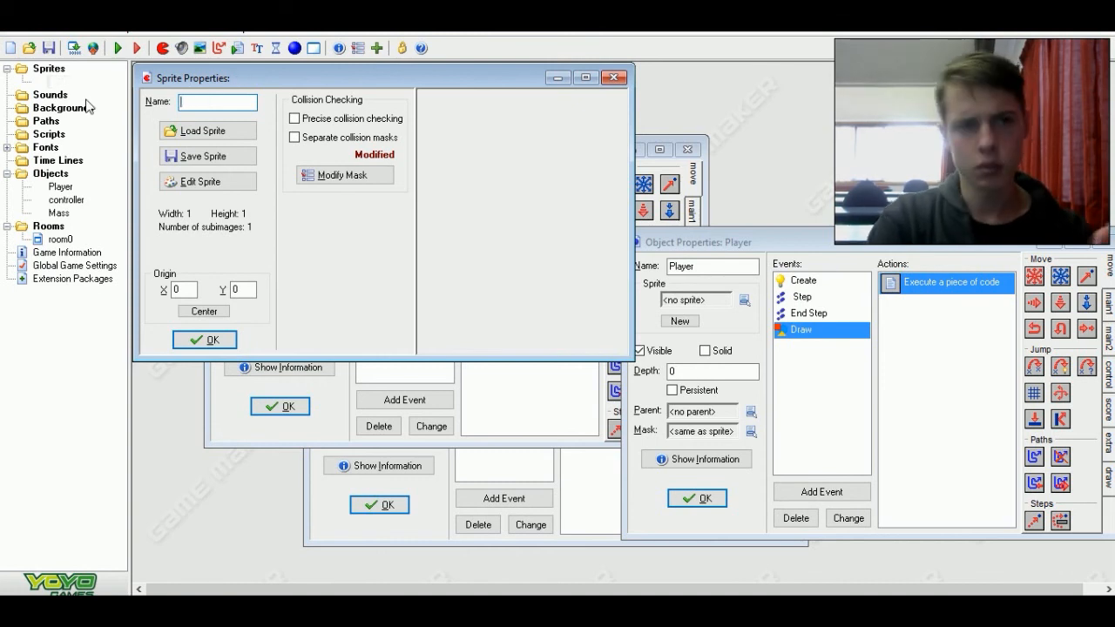
pyautogui.write('spi')
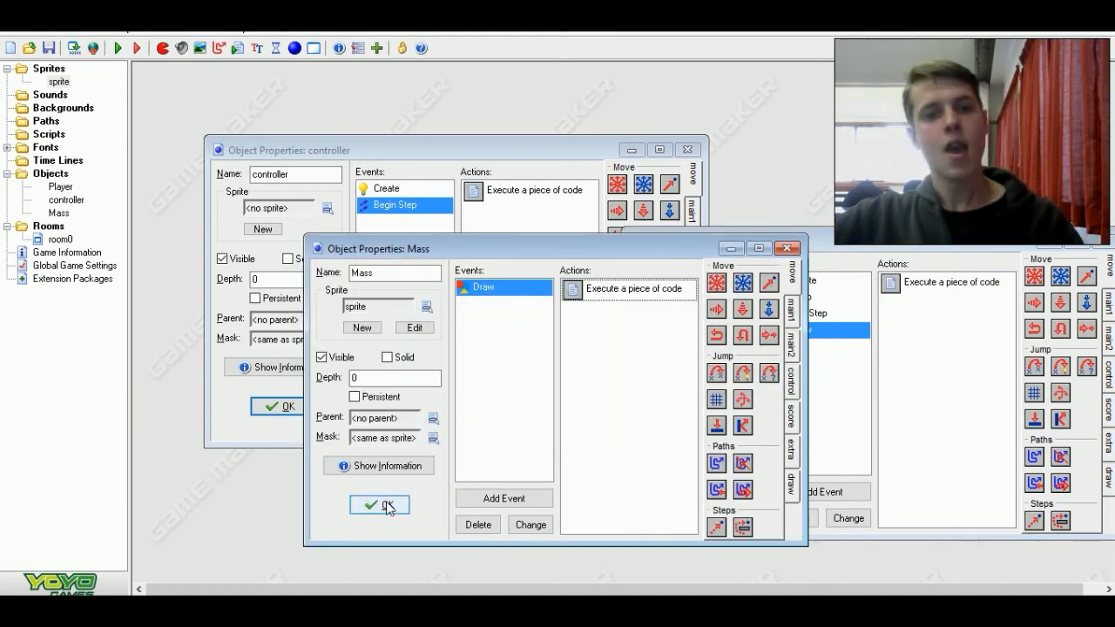
# - Confirm the Mass object's settings and reopen the controller's Begin Step spawning code
pyautogui.click(380, 505)
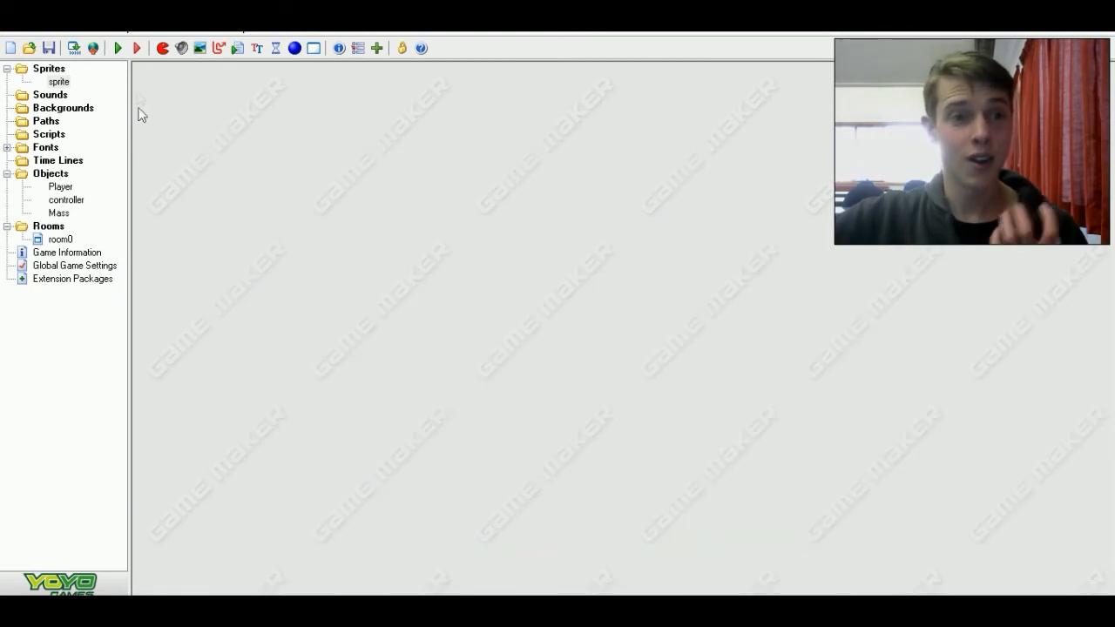
pyautogui.moveTo(77, 45)
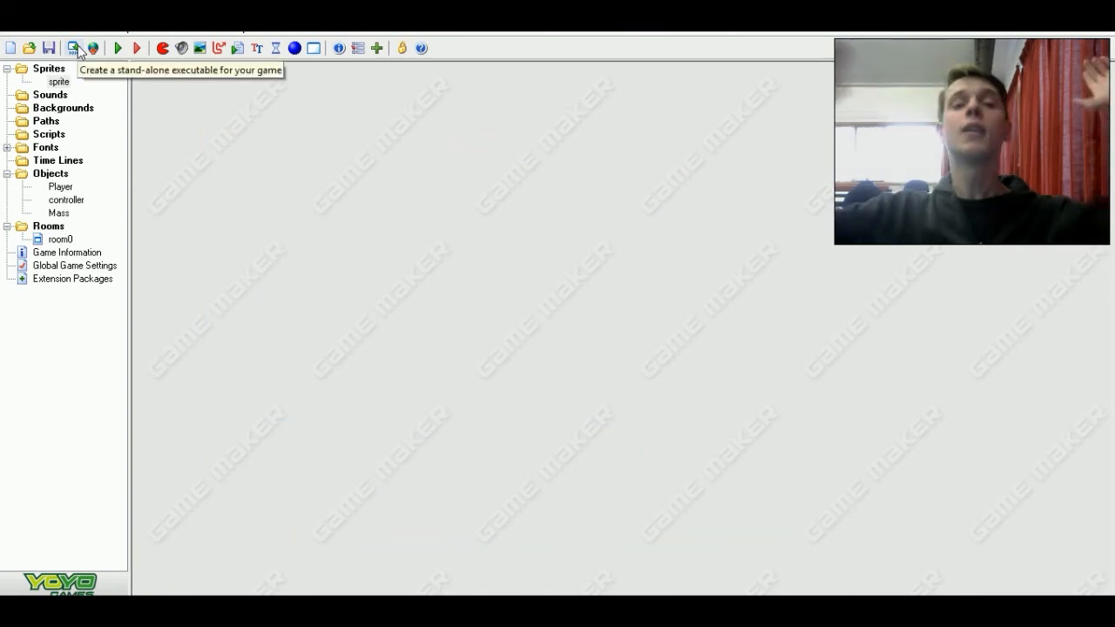
pyautogui.click(108, 45)
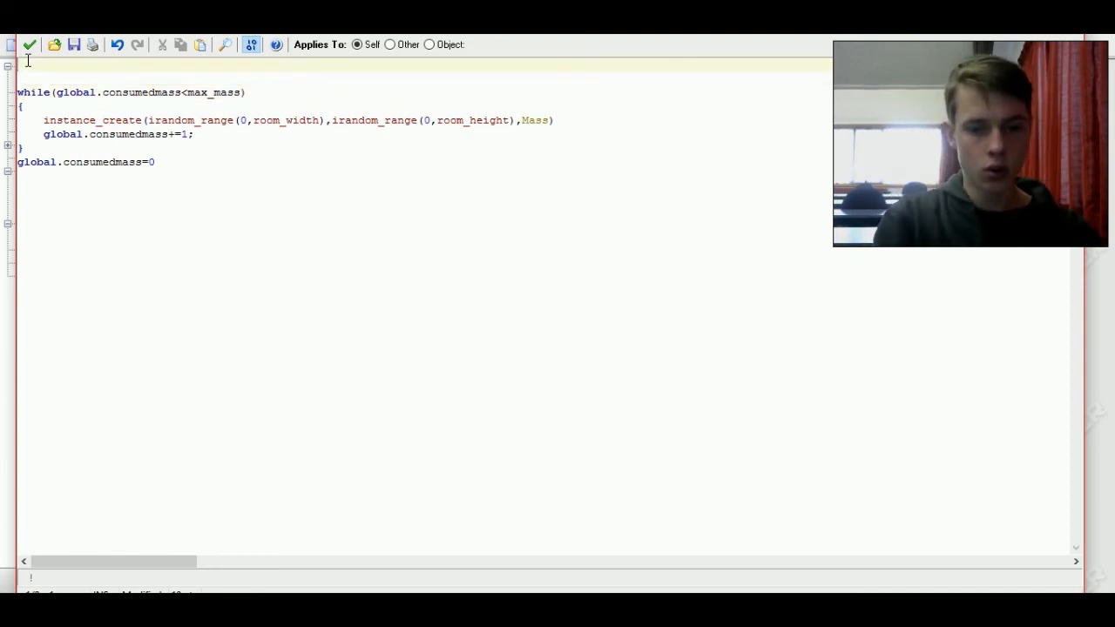
# - Add global.consumedmass+=instance_number(Mass) at the top of the controller's Begin Step code
pyautogui.write('global.')
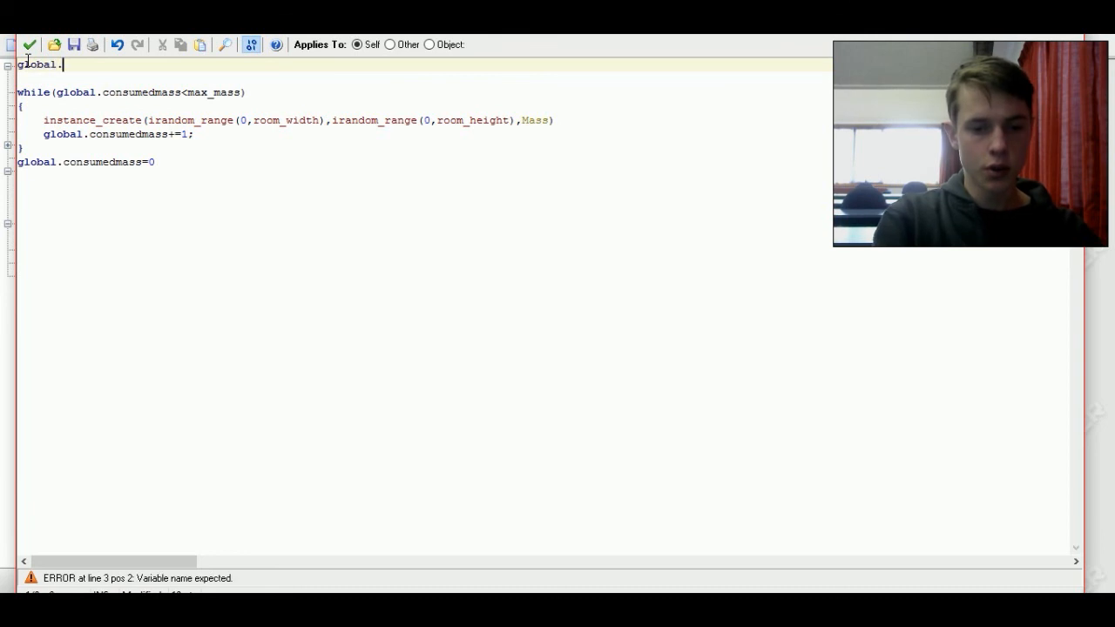
pyautogui.write('consumed')
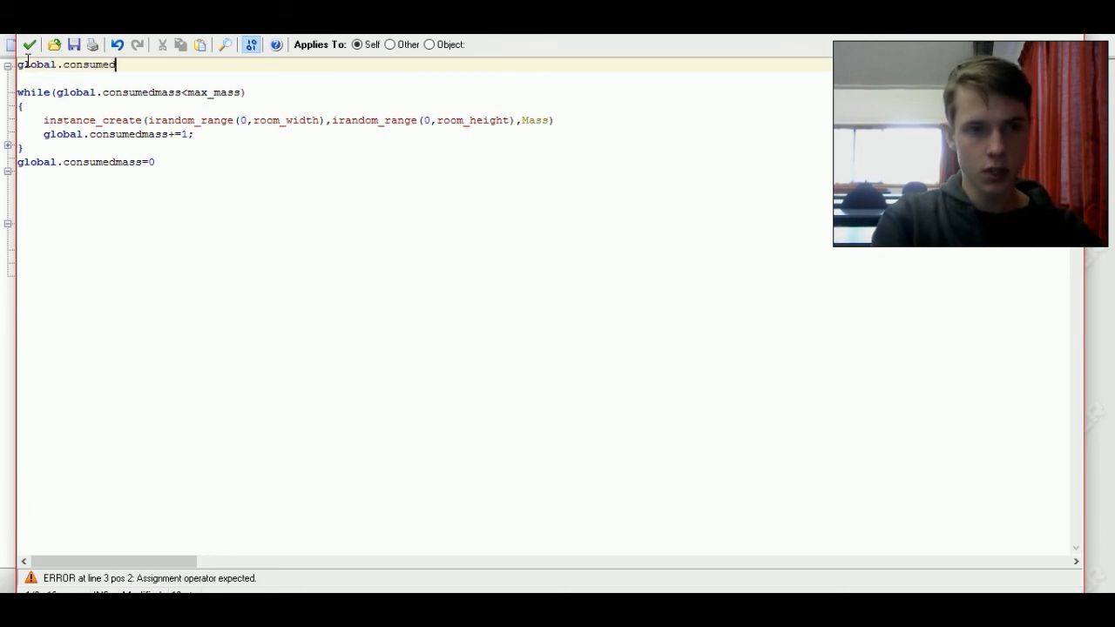
pyautogui.write('mass')
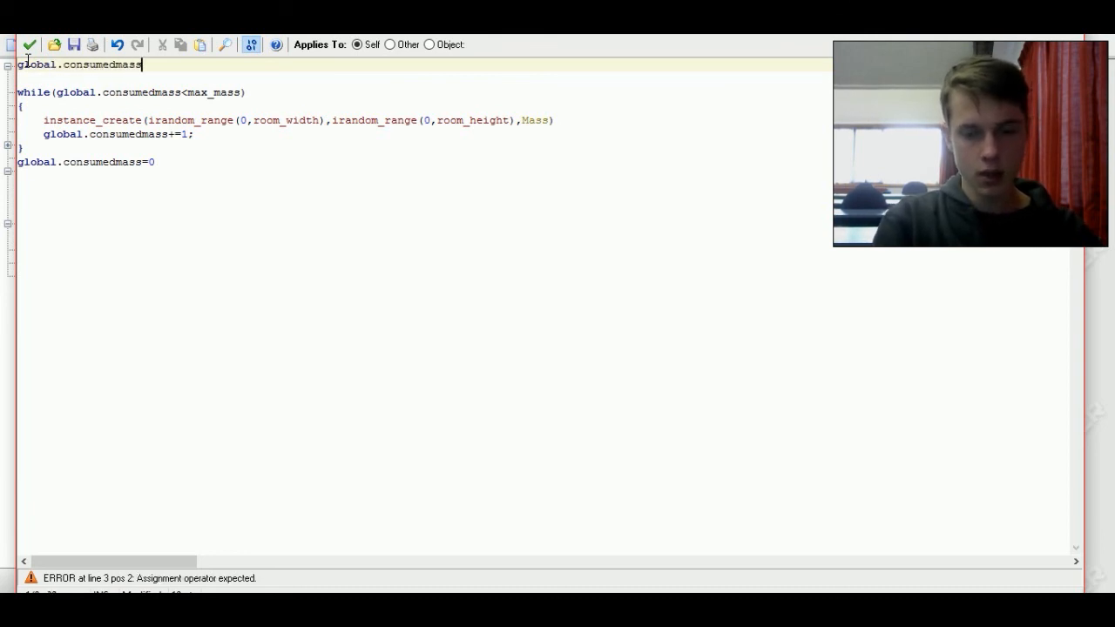
pyautogui.write('+=')
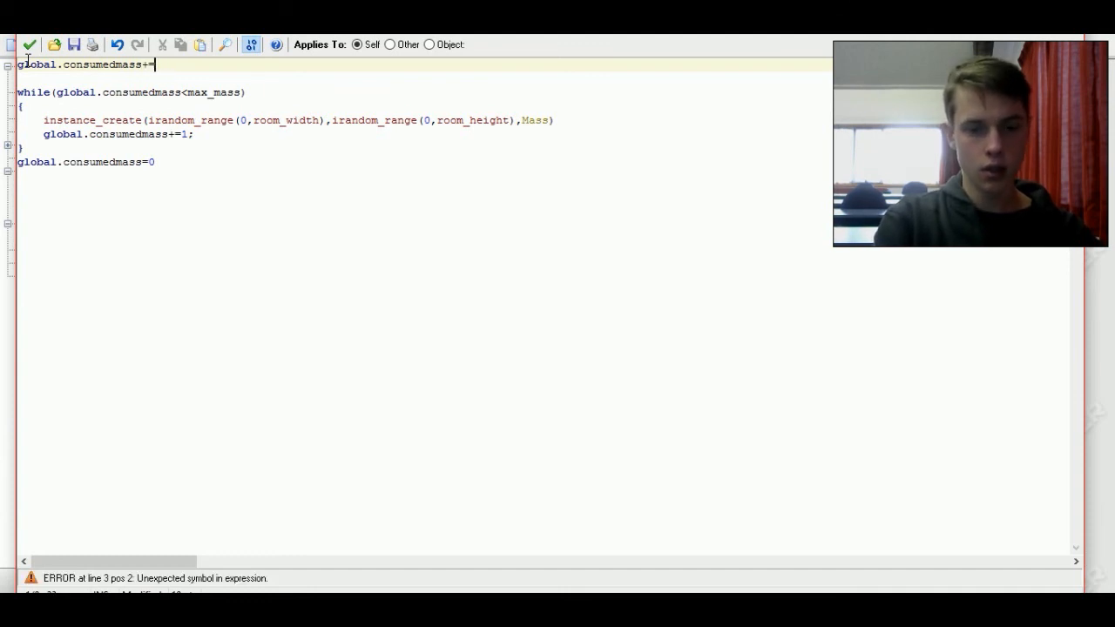
pyautogui.write('insca')
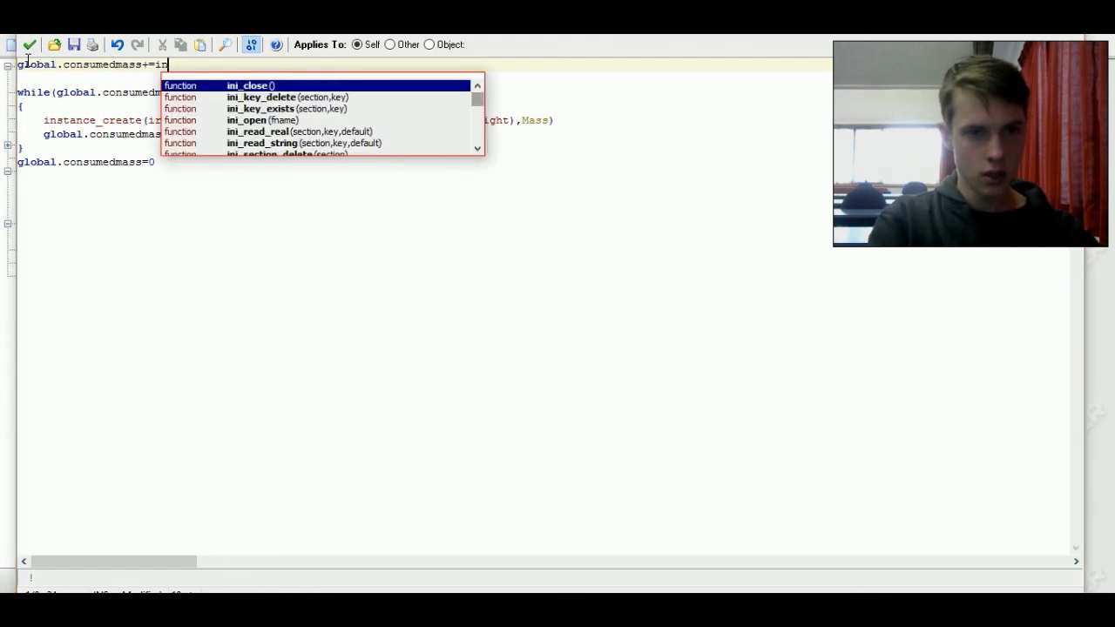
pyautogui.write('stance_')
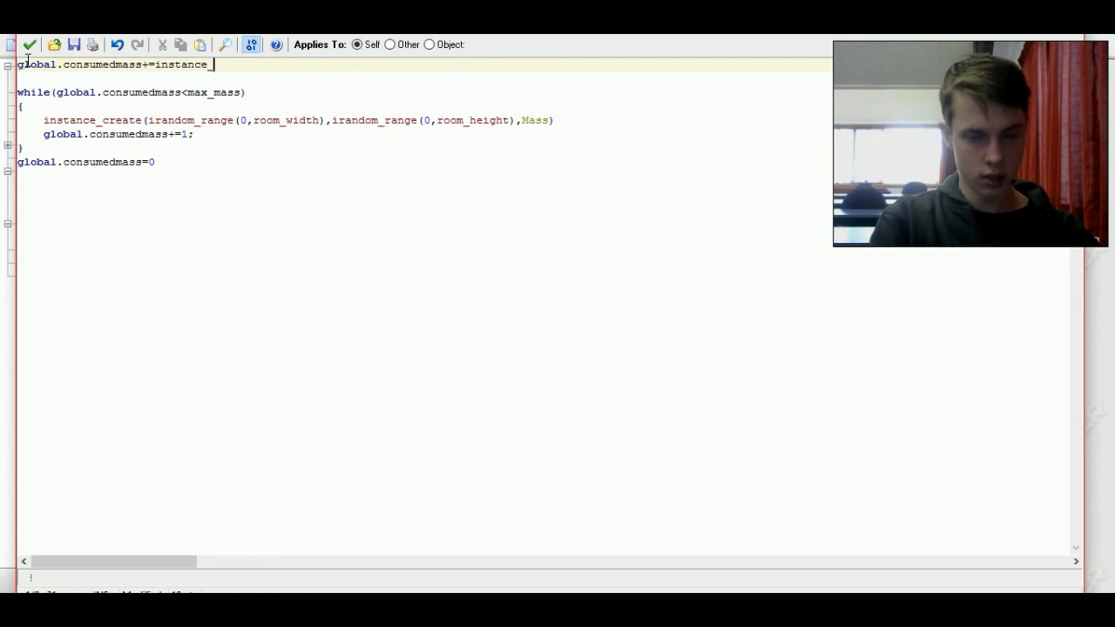
pyautogui.write('number(')
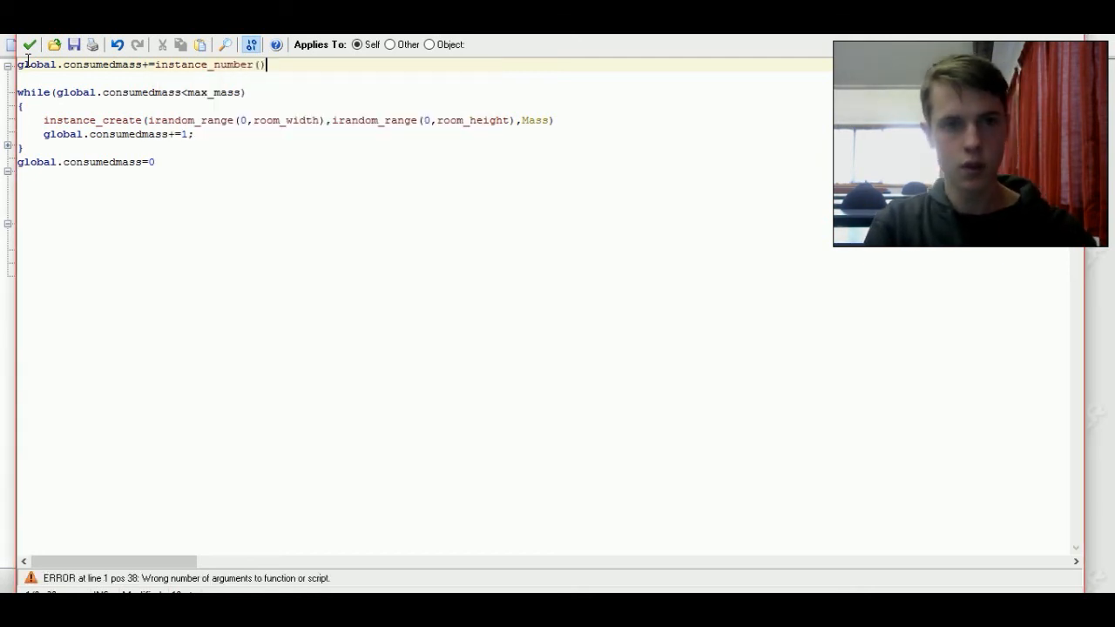
pyautogui.write('Mass')
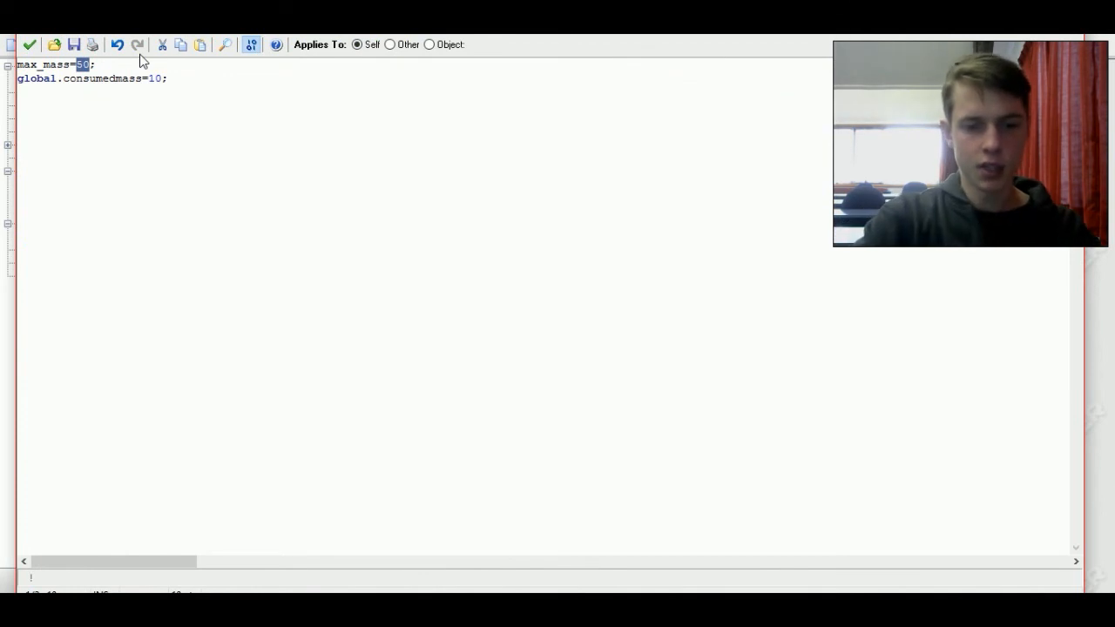
# - Change max_mass to 200 in the Create code and accept the changes
pyautogui.write('200')
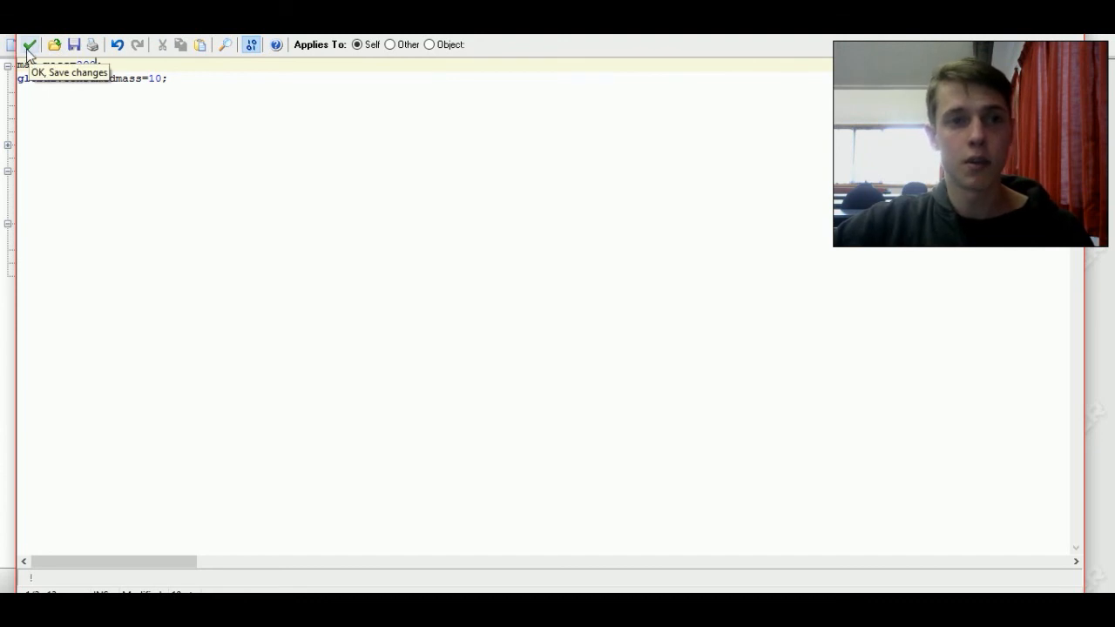
pyautogui.click(30, 41)
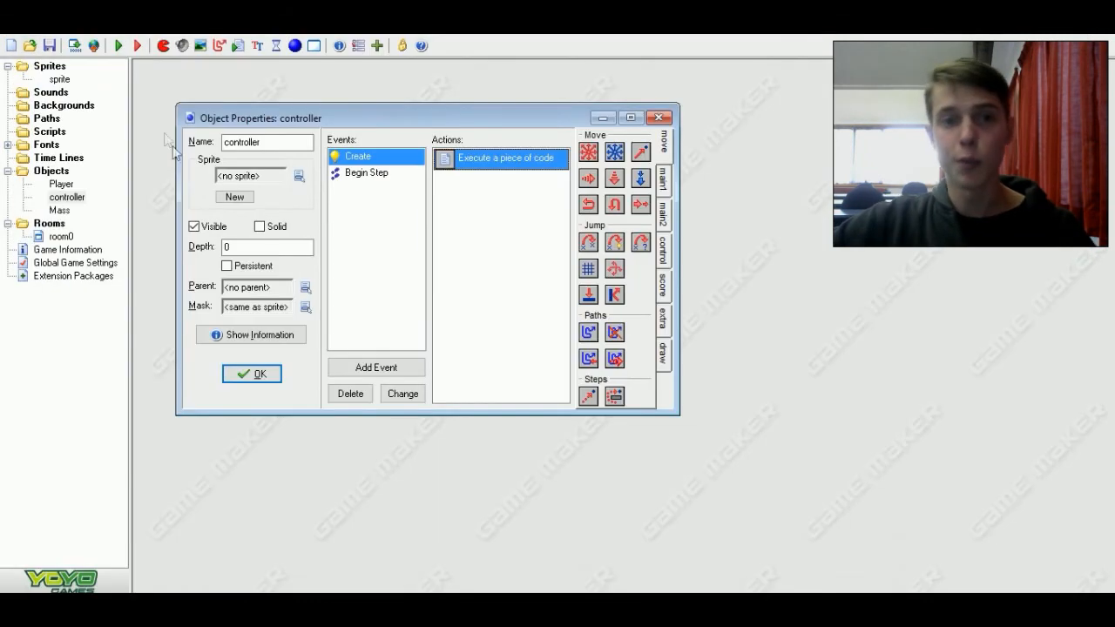
# - Confirm the controller object and run the game to test the respawning mass
pyautogui.click(251, 373)
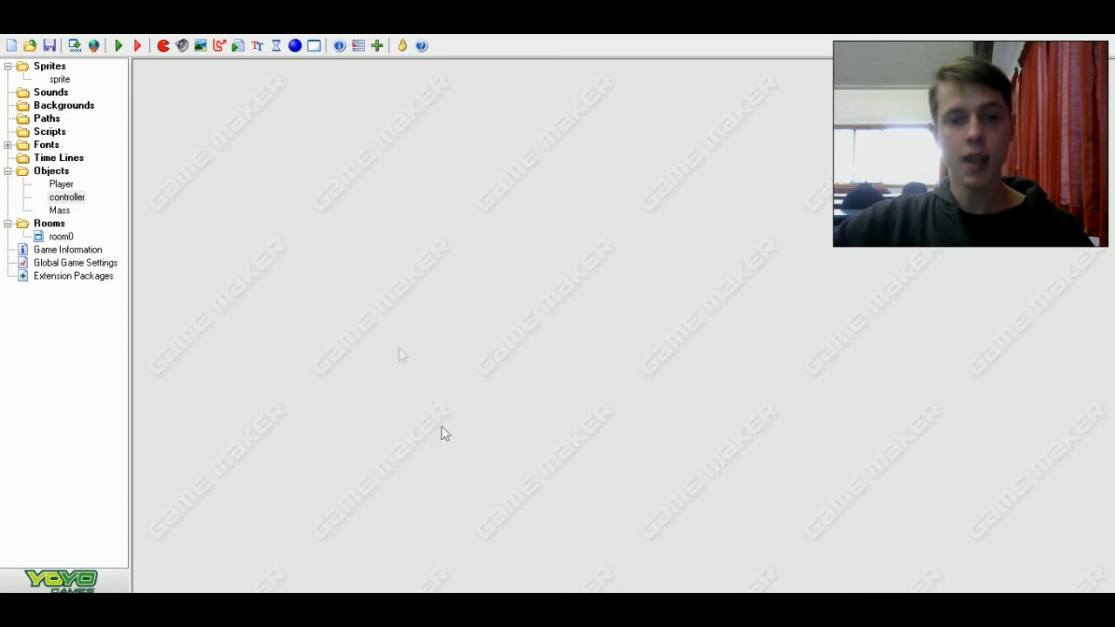
pyautogui.click(134, 42)
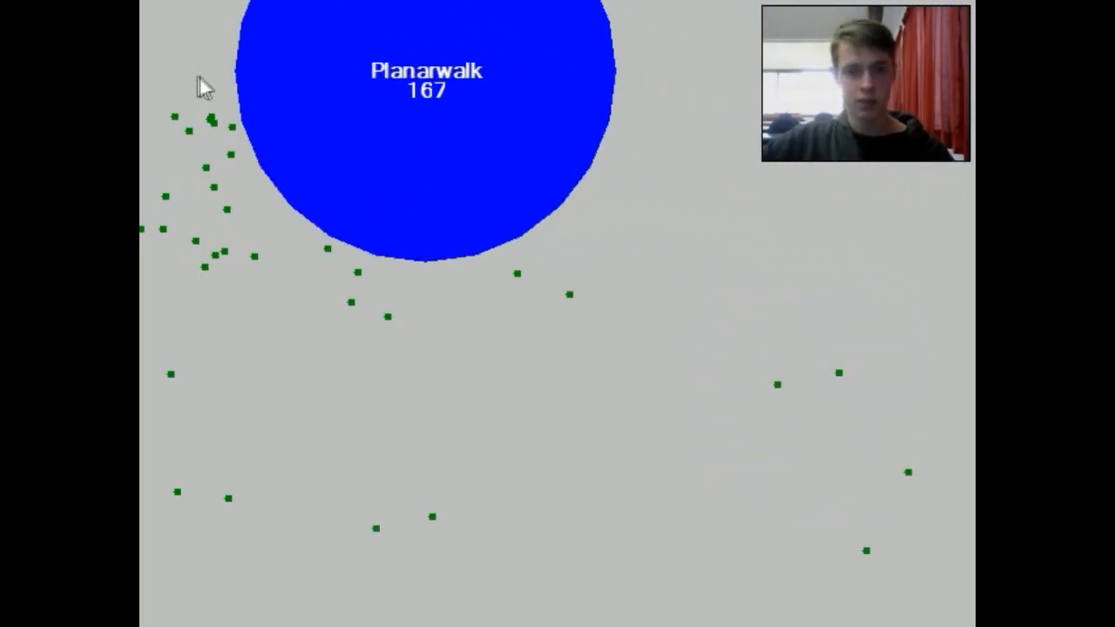